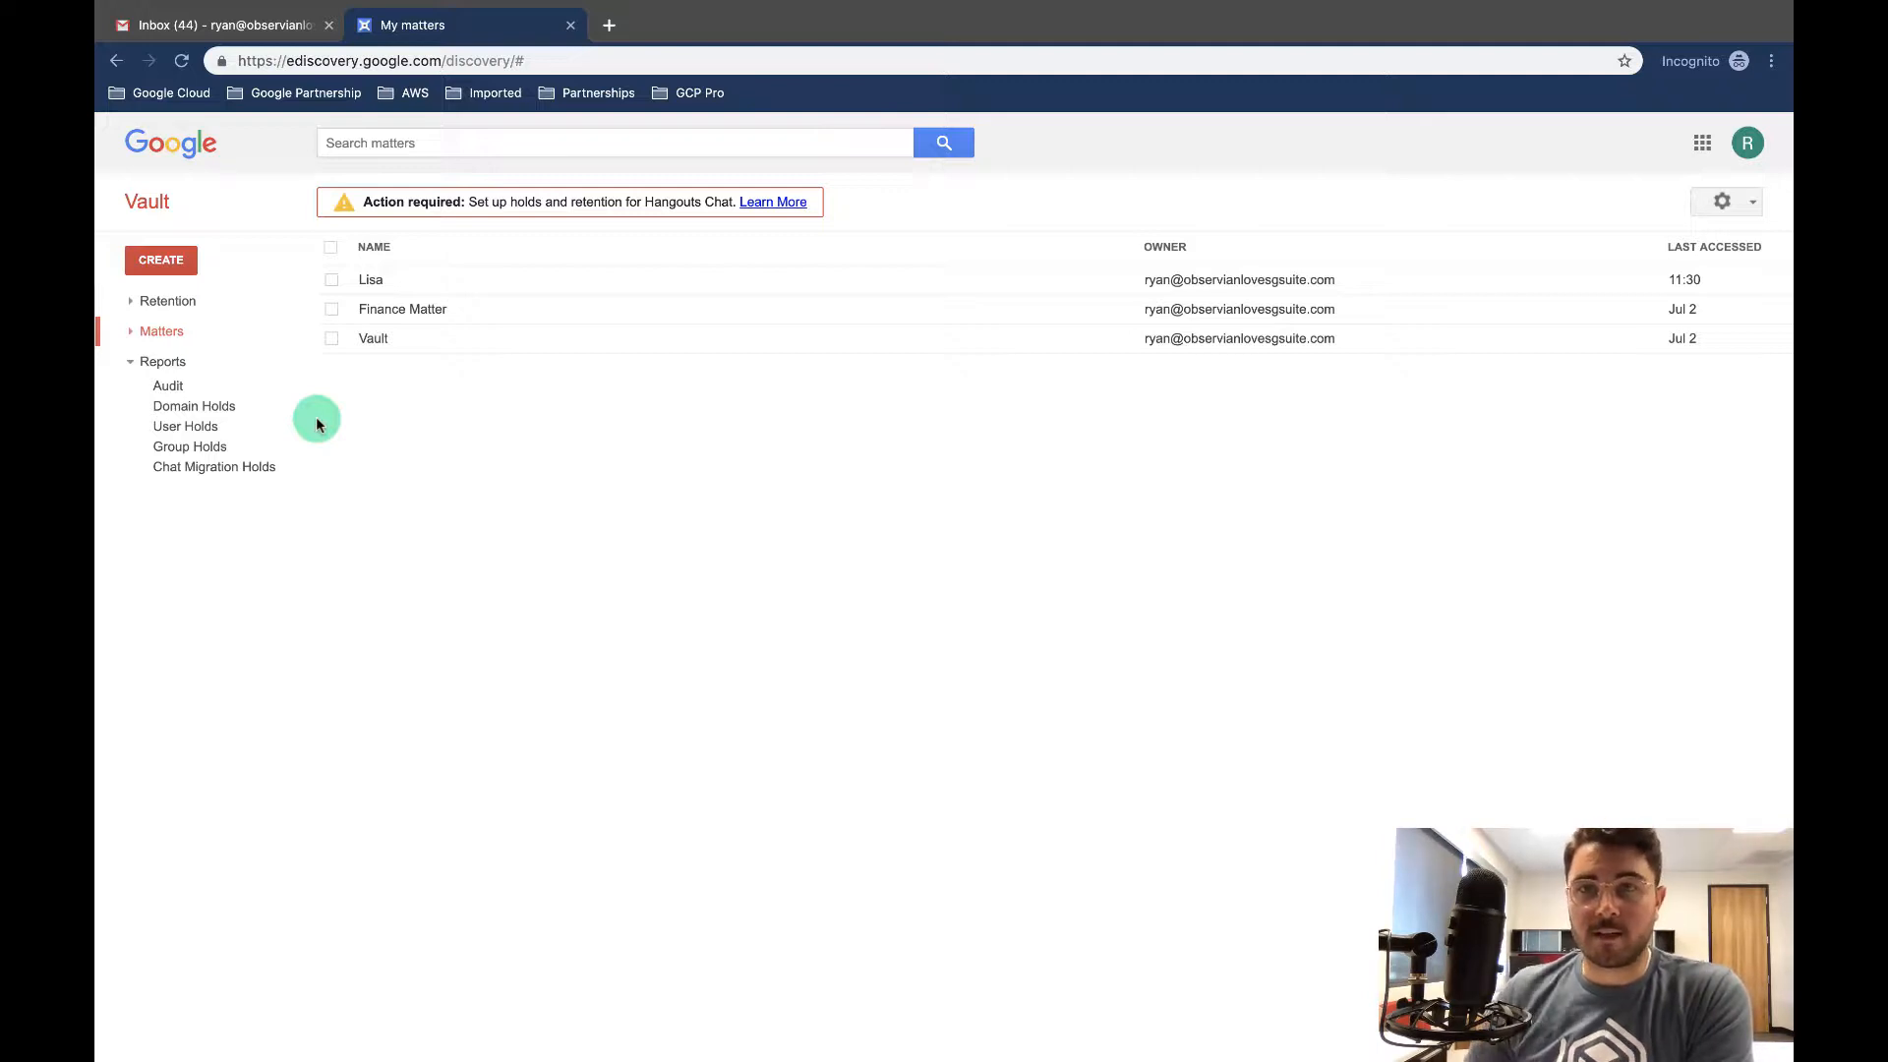
mouse_move(193, 406)
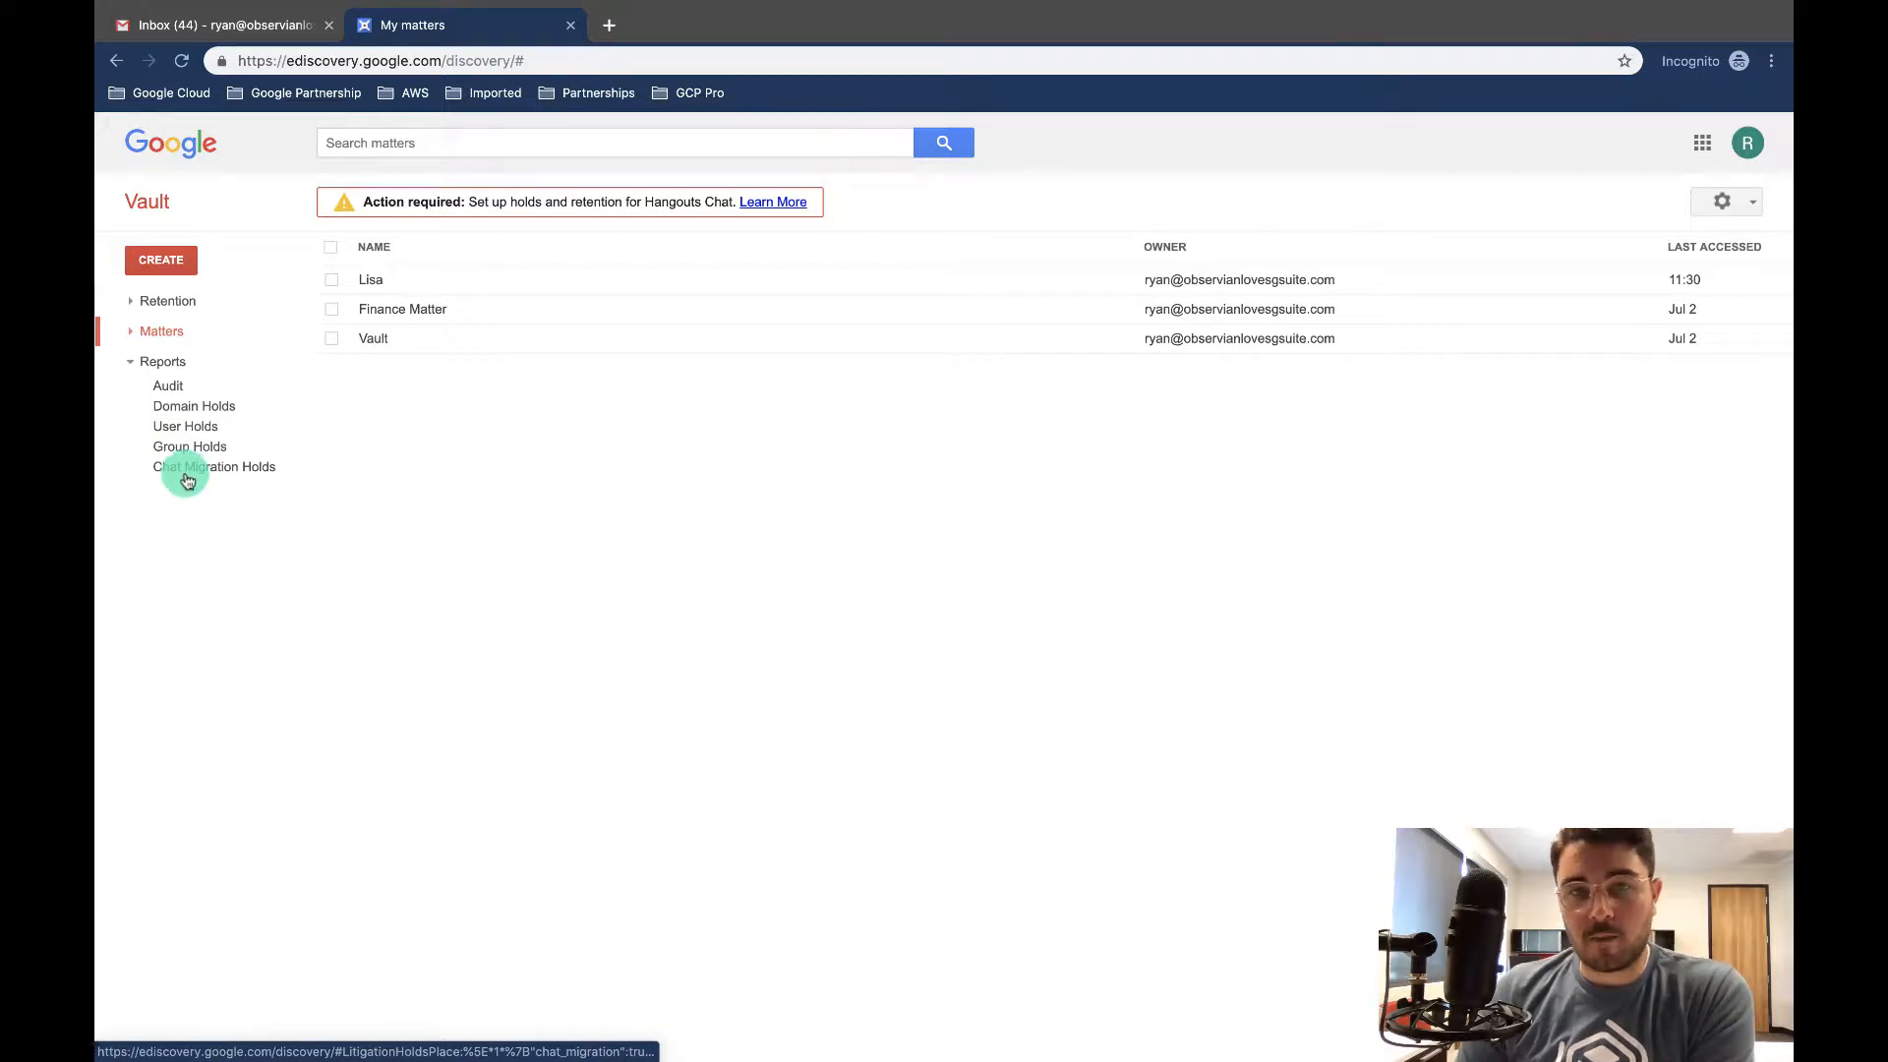
mouse_move(187, 472)
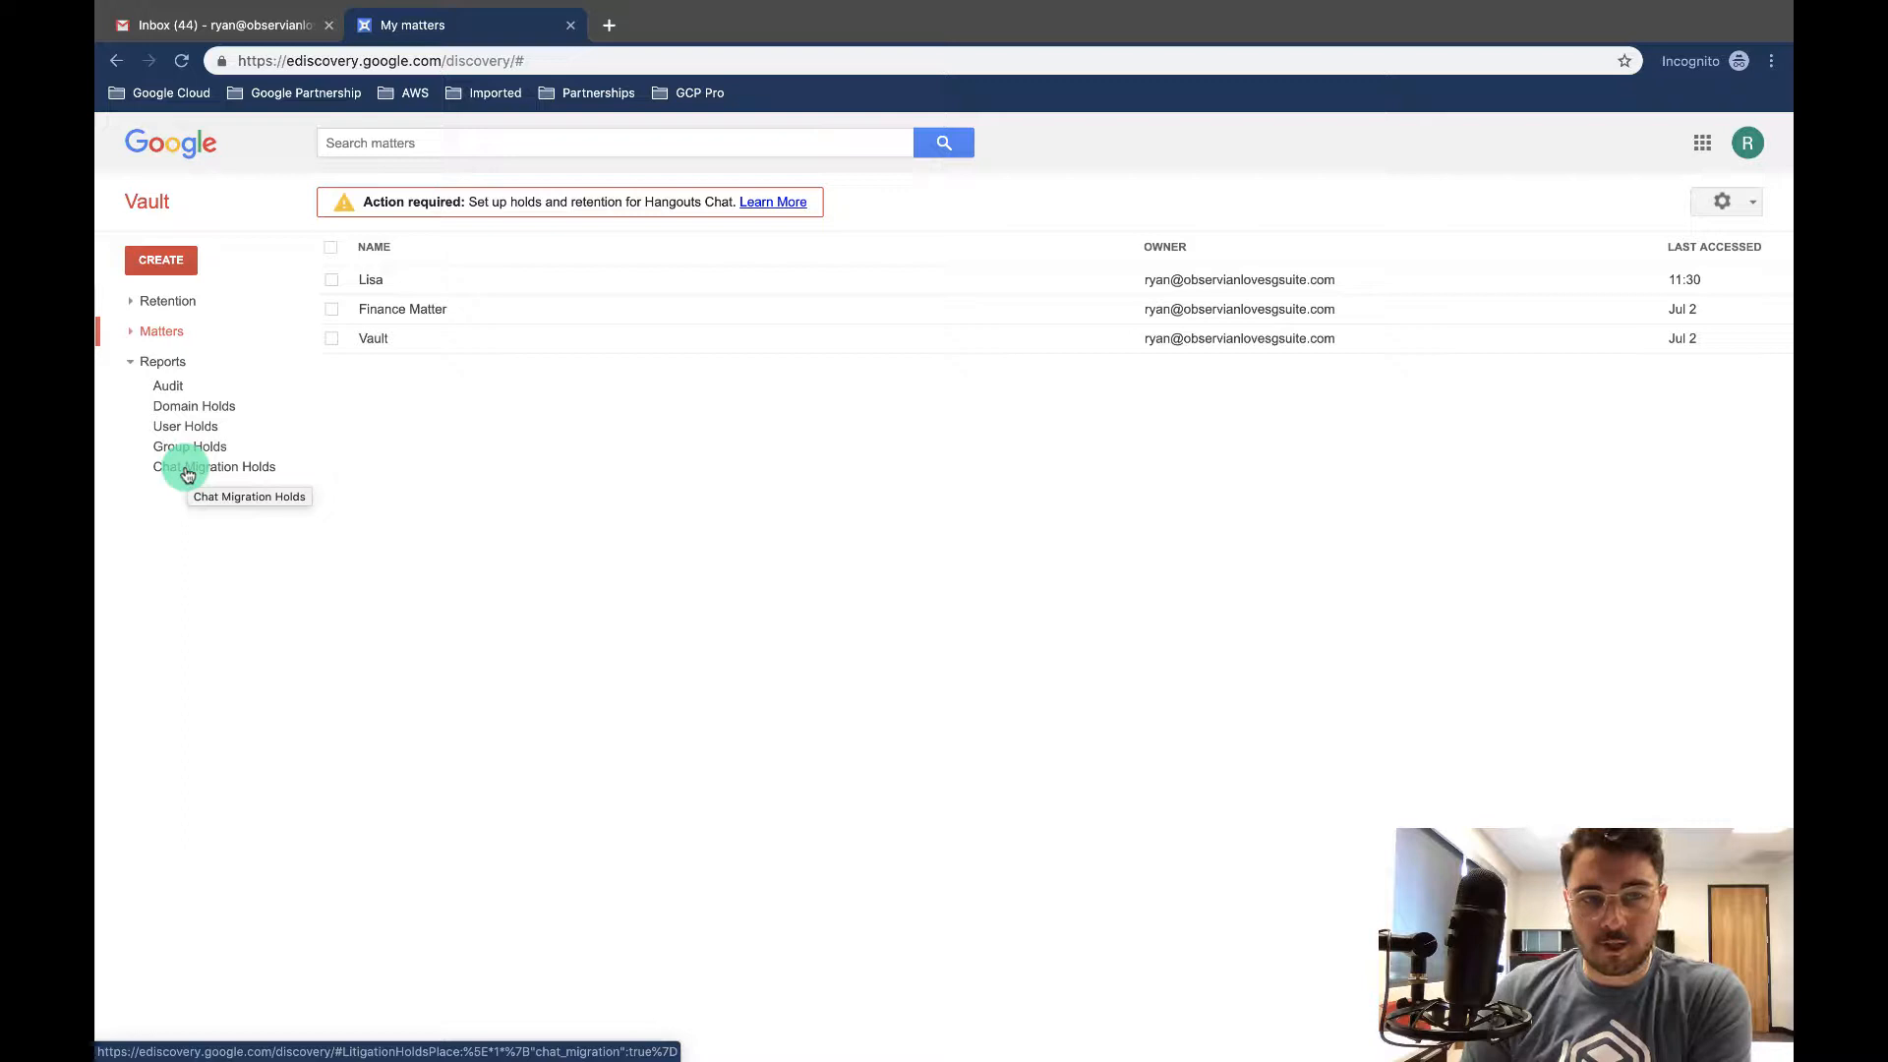
mouse_move(189, 446)
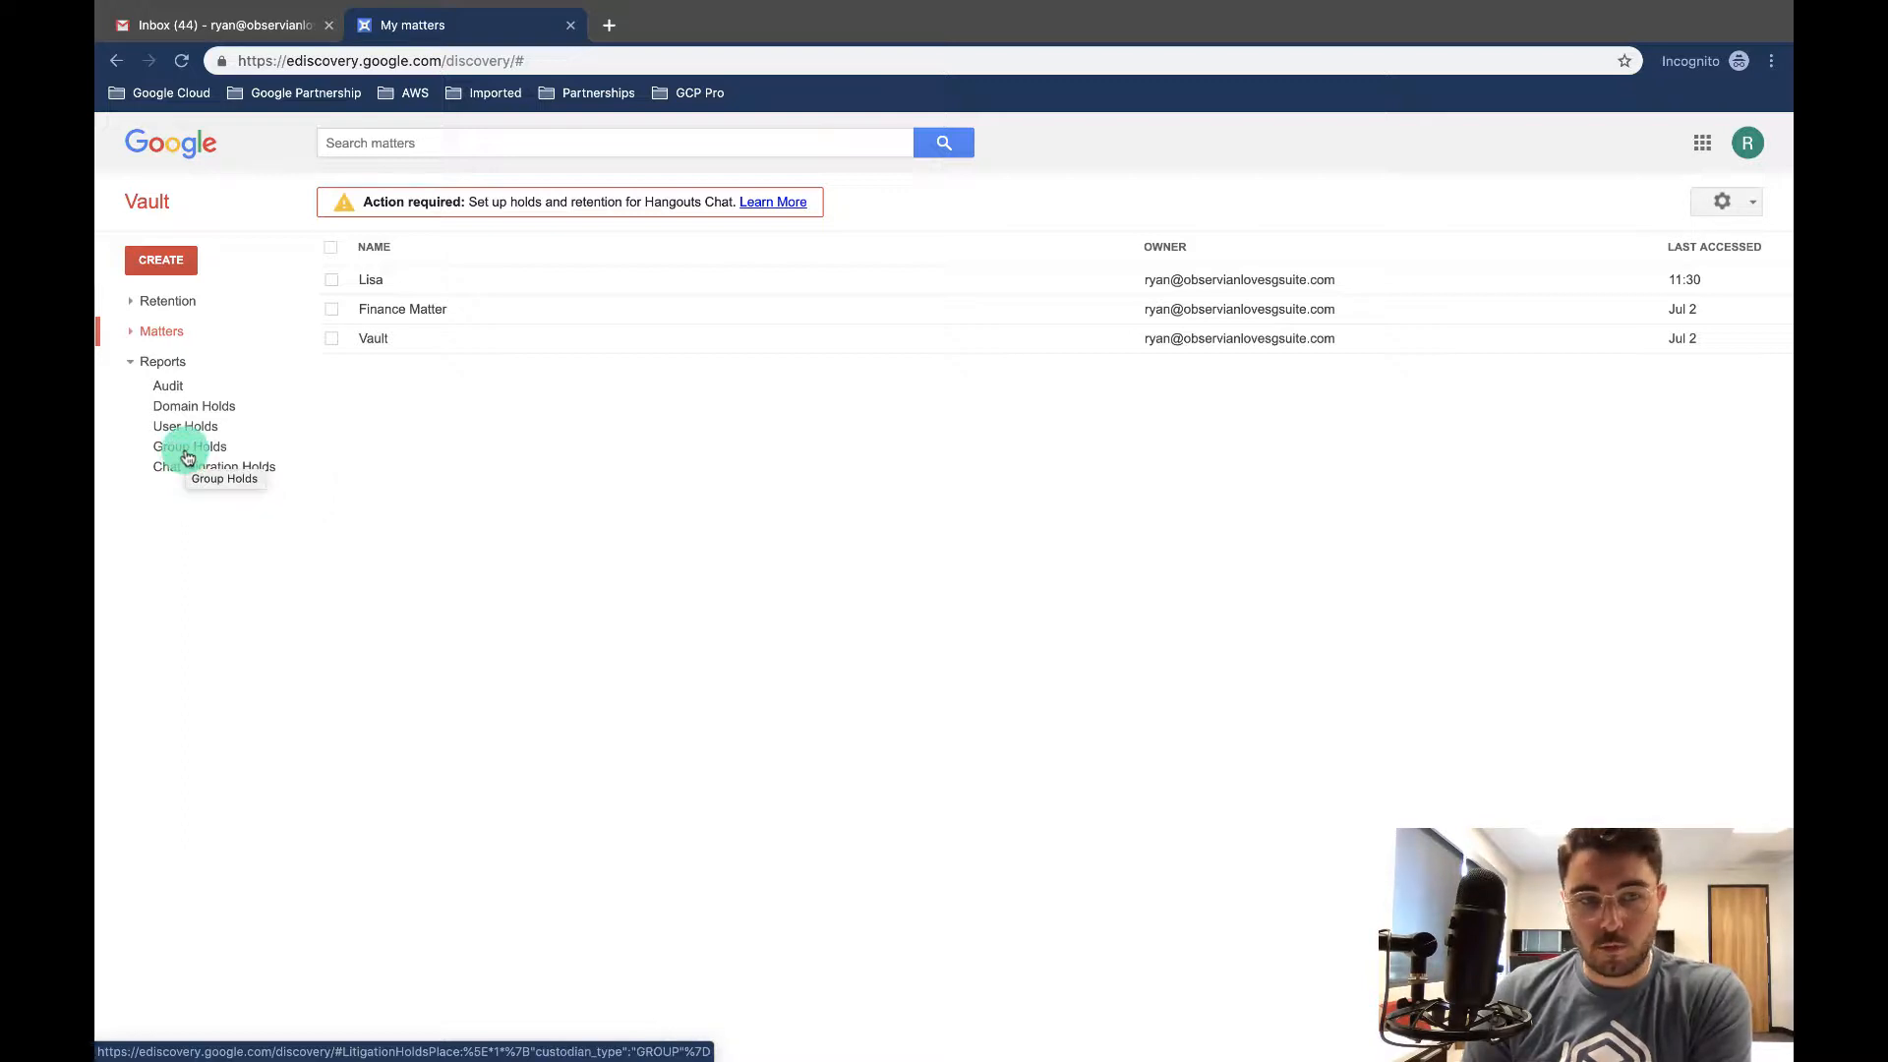
mouse_move(194, 406)
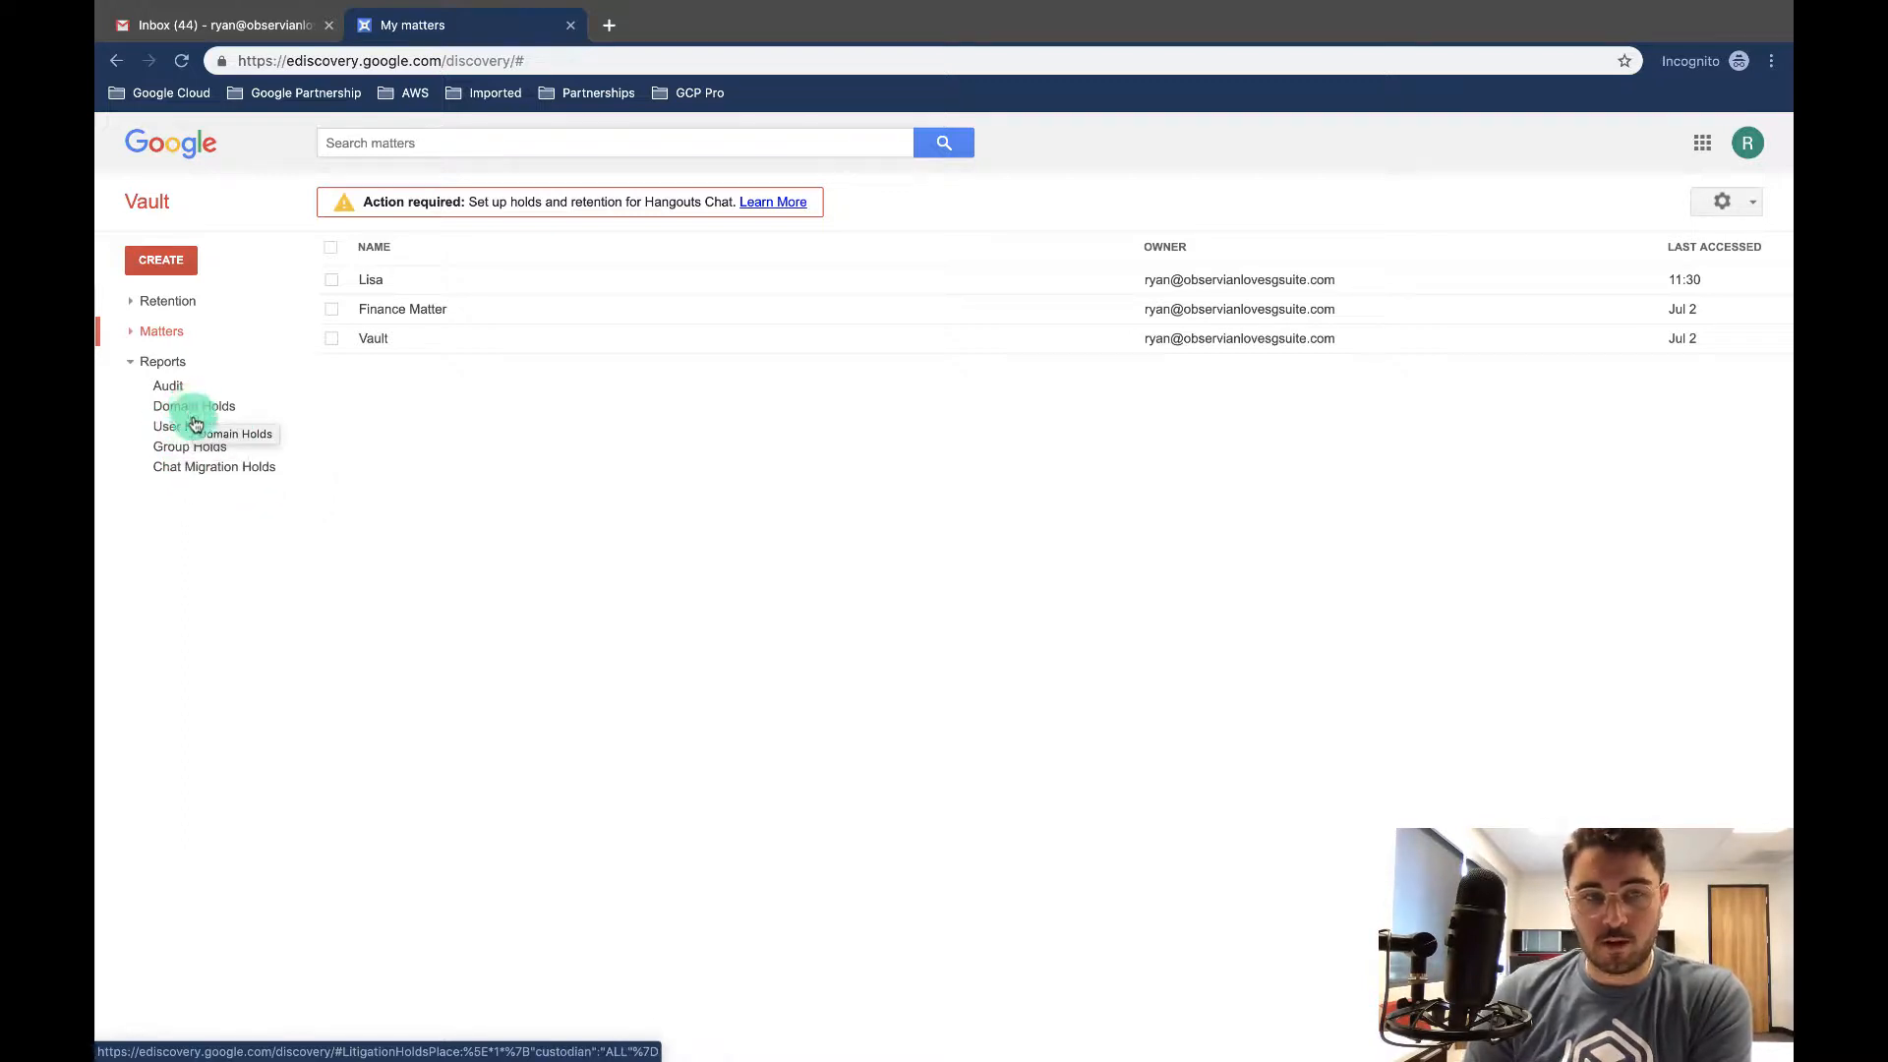
mouse_move(215, 466)
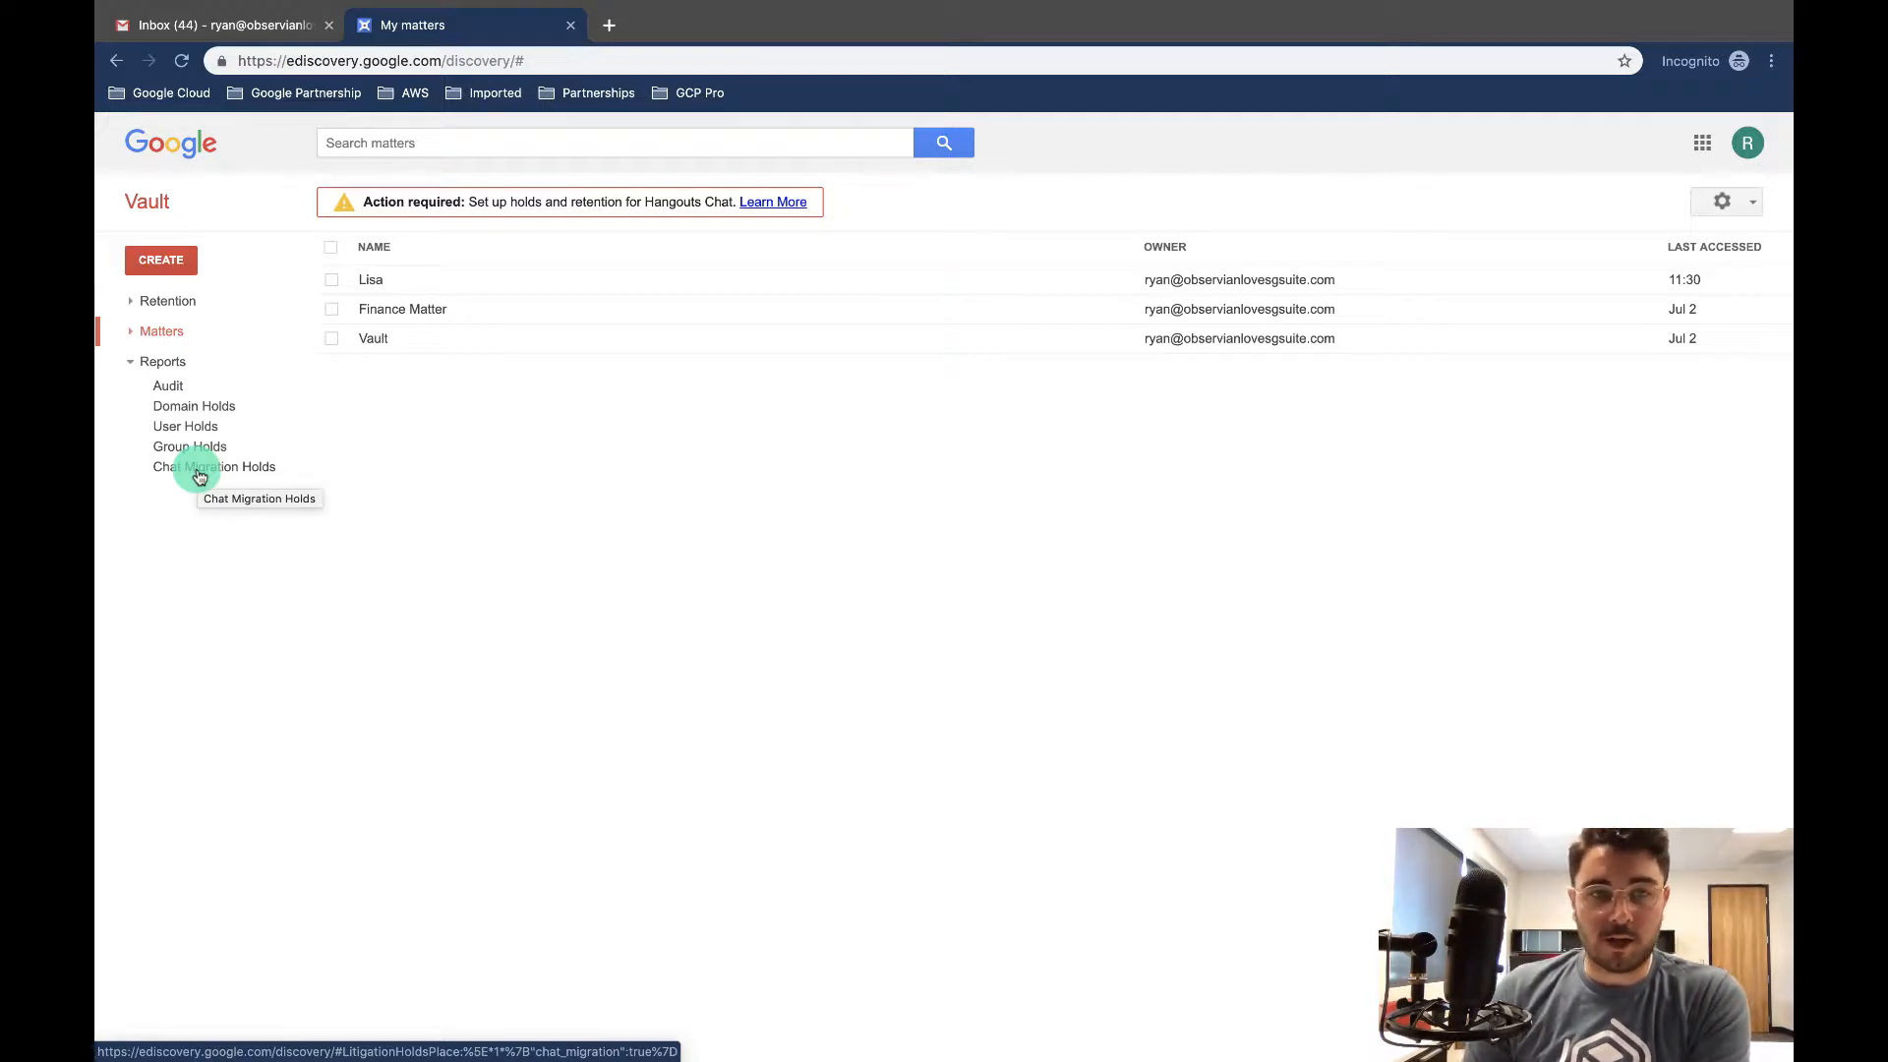
View the empty Chat Migration and Group Holds reports, then the User Holds report.
click(215, 467)
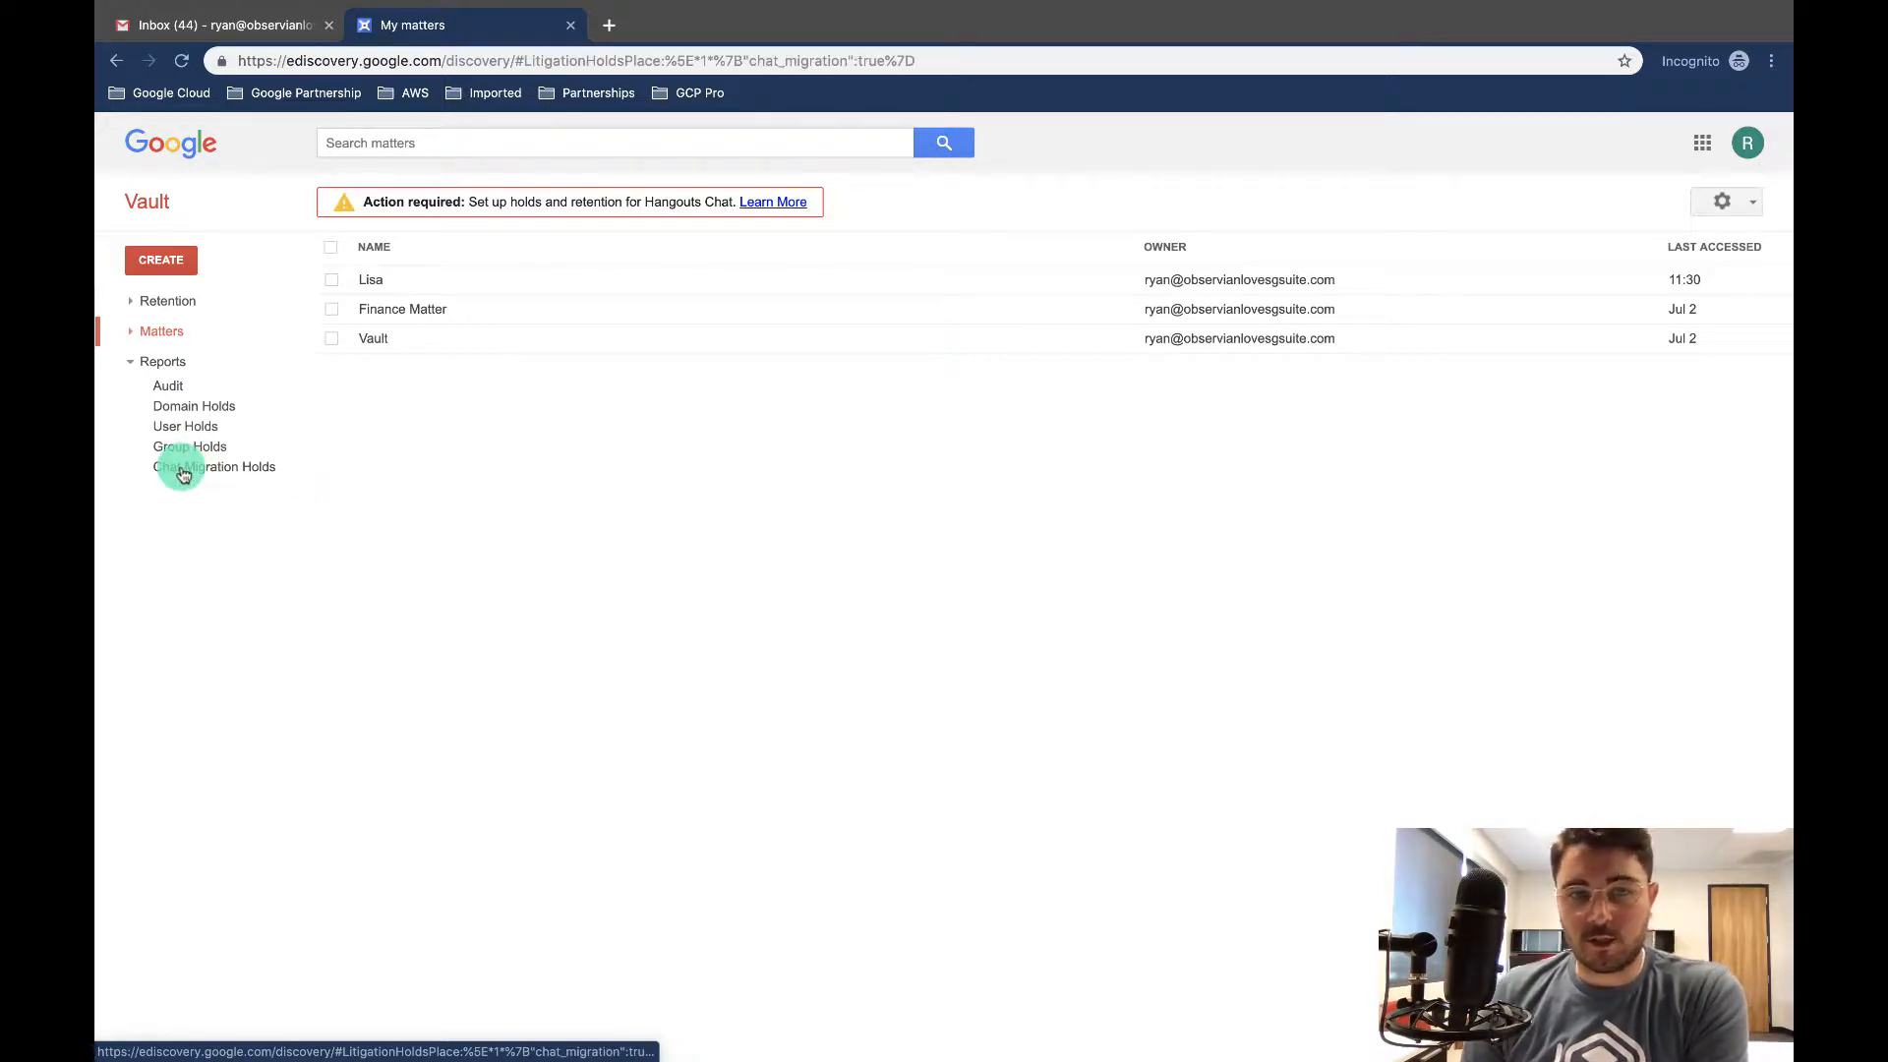
click(189, 446)
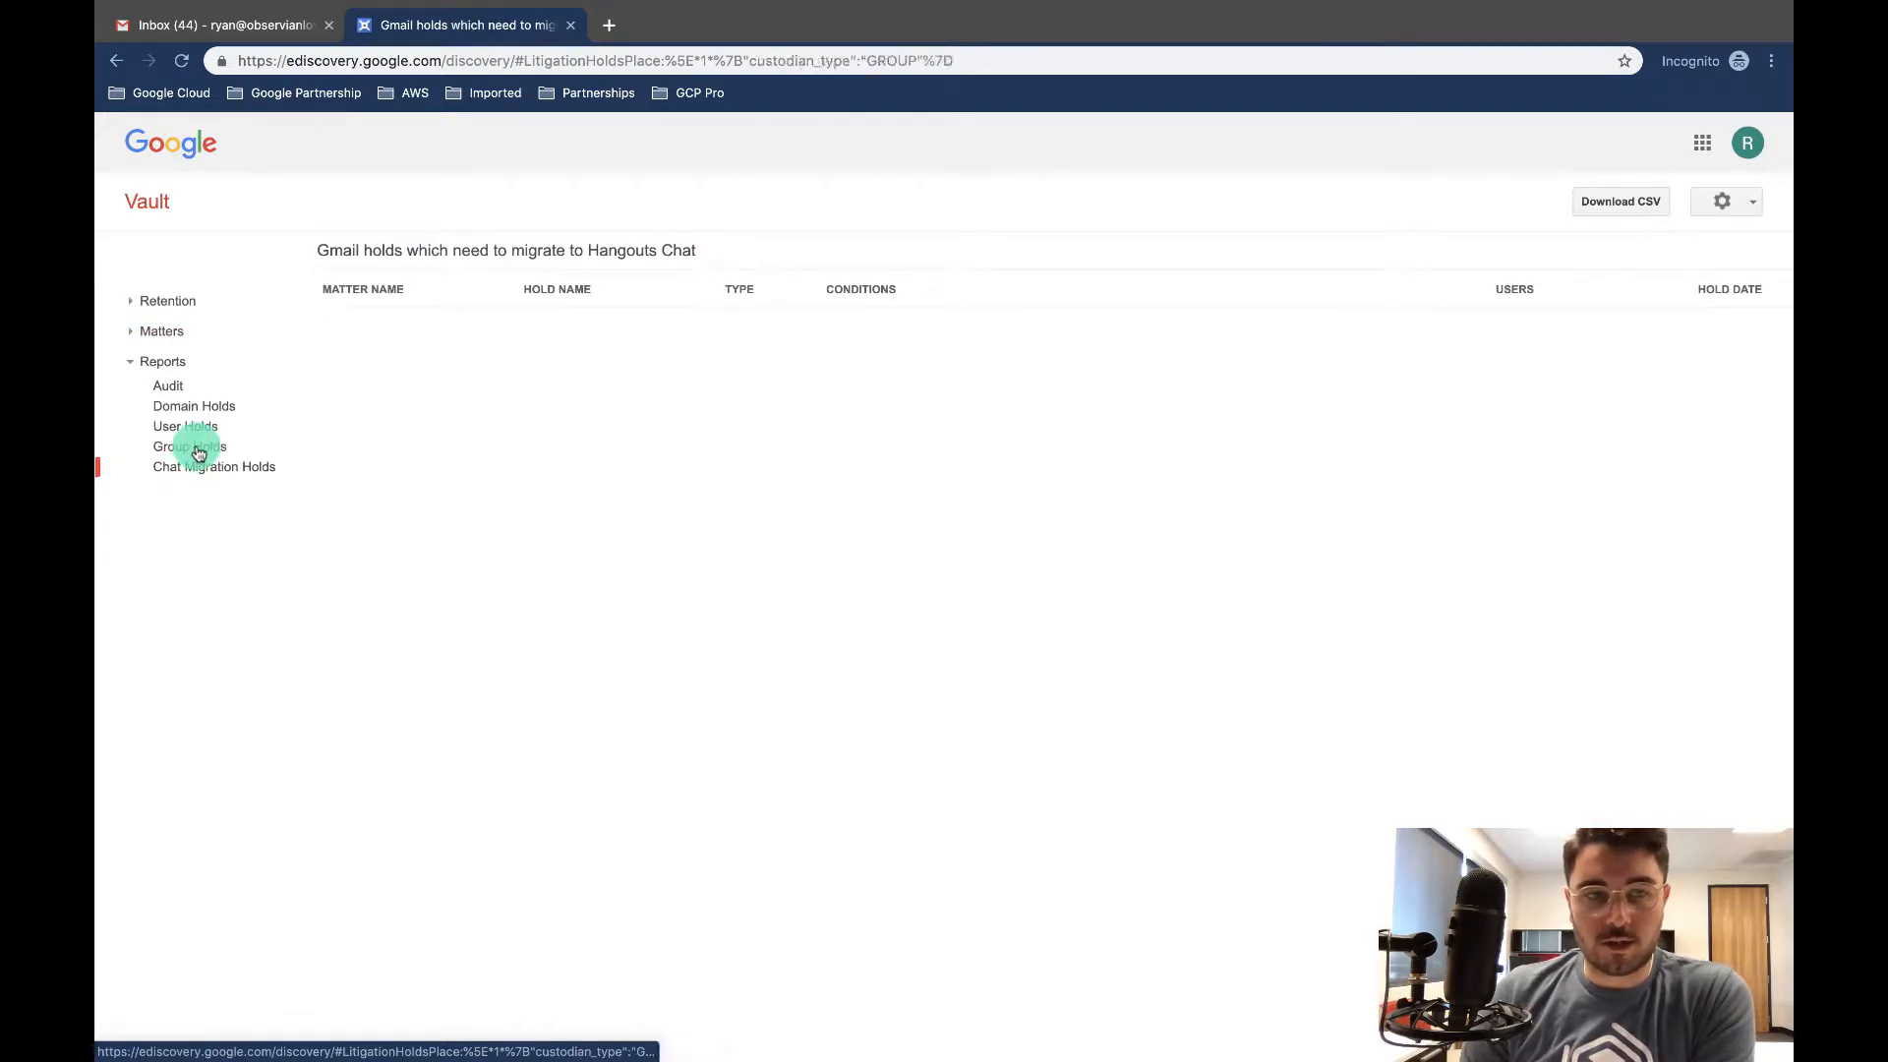
click(189, 447)
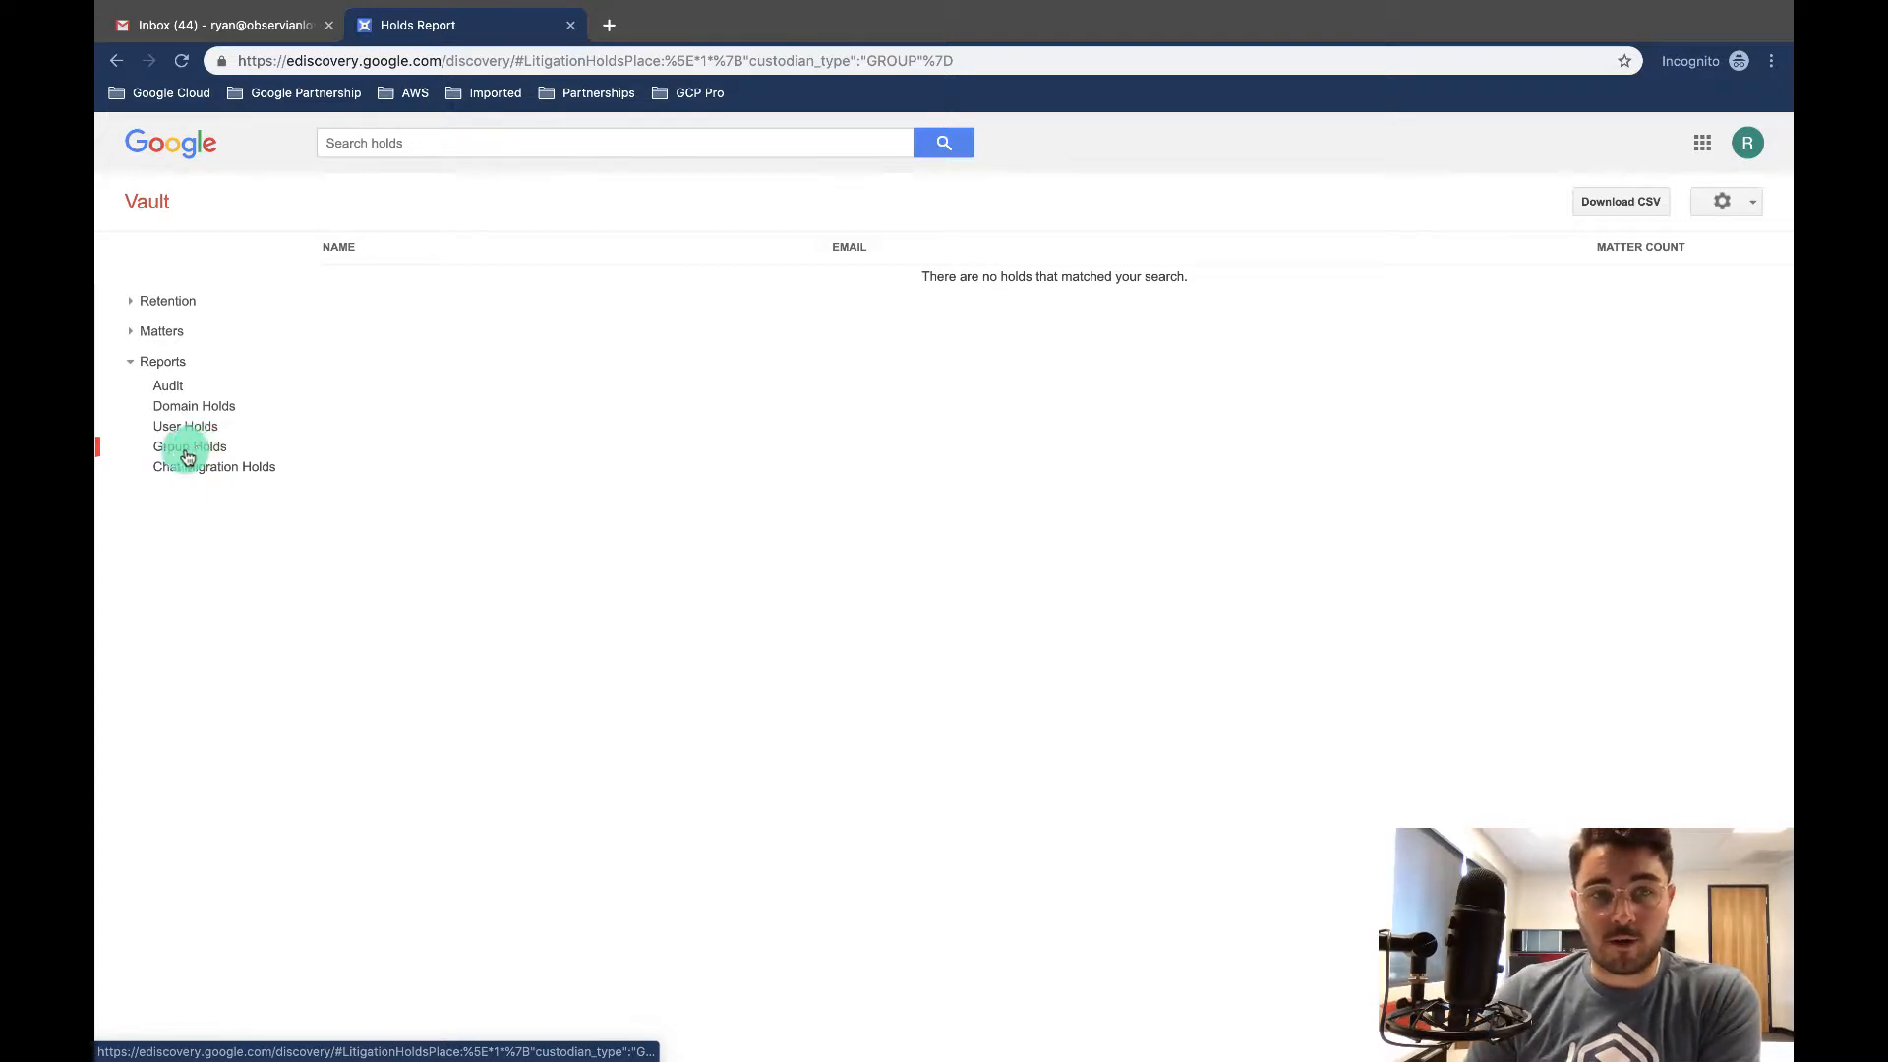
click(187, 426)
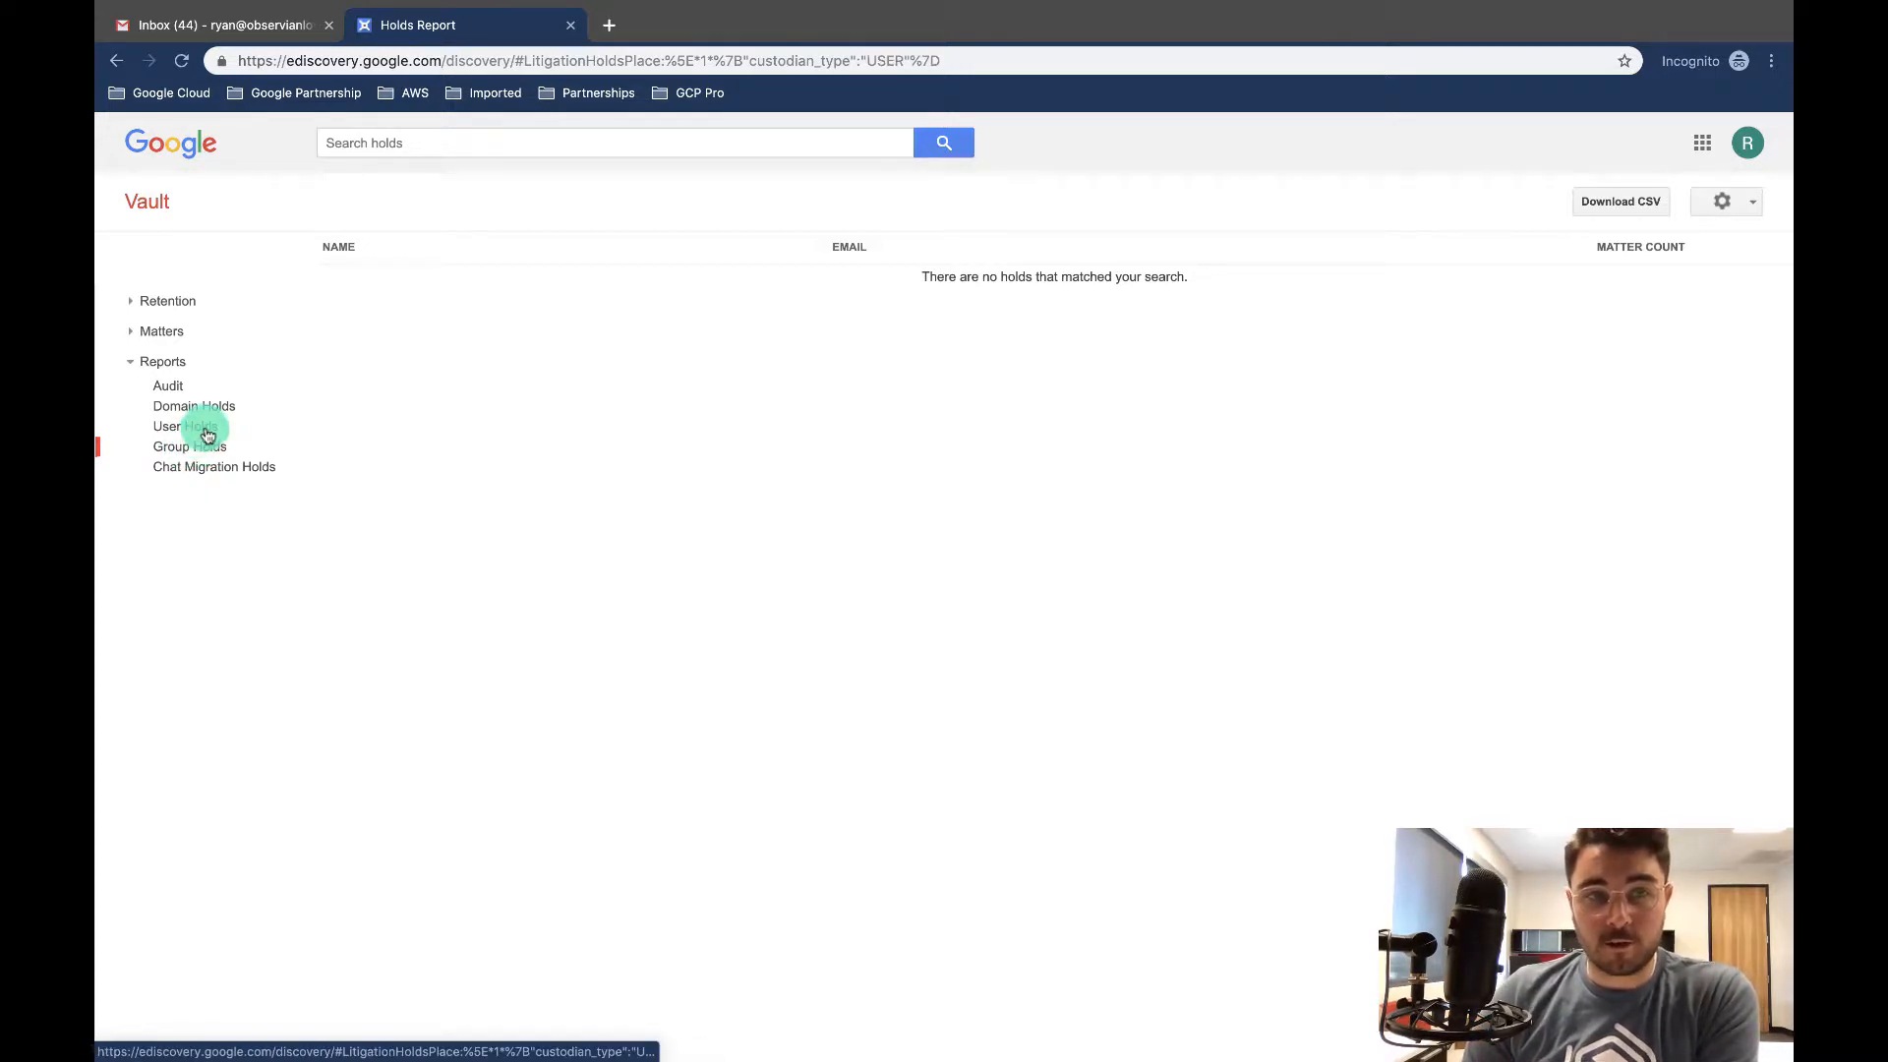
click(186, 425)
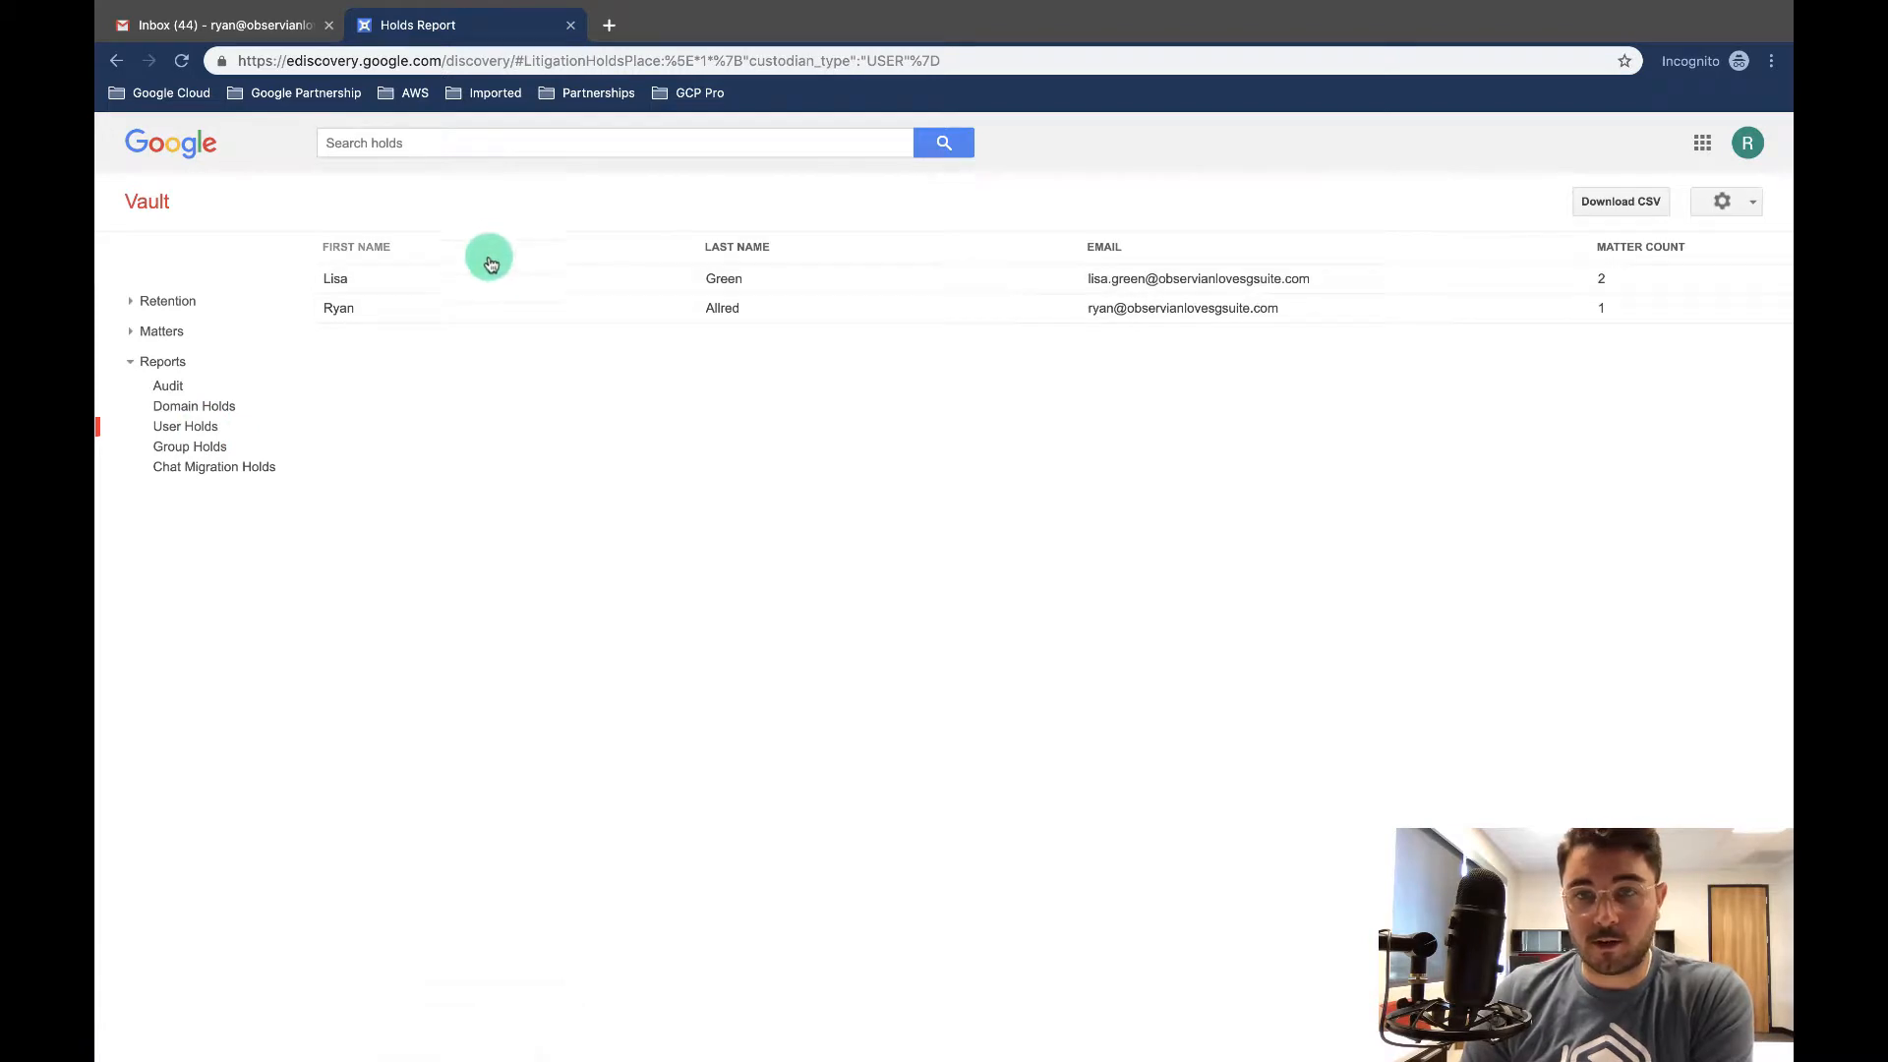
mouse_move(446, 307)
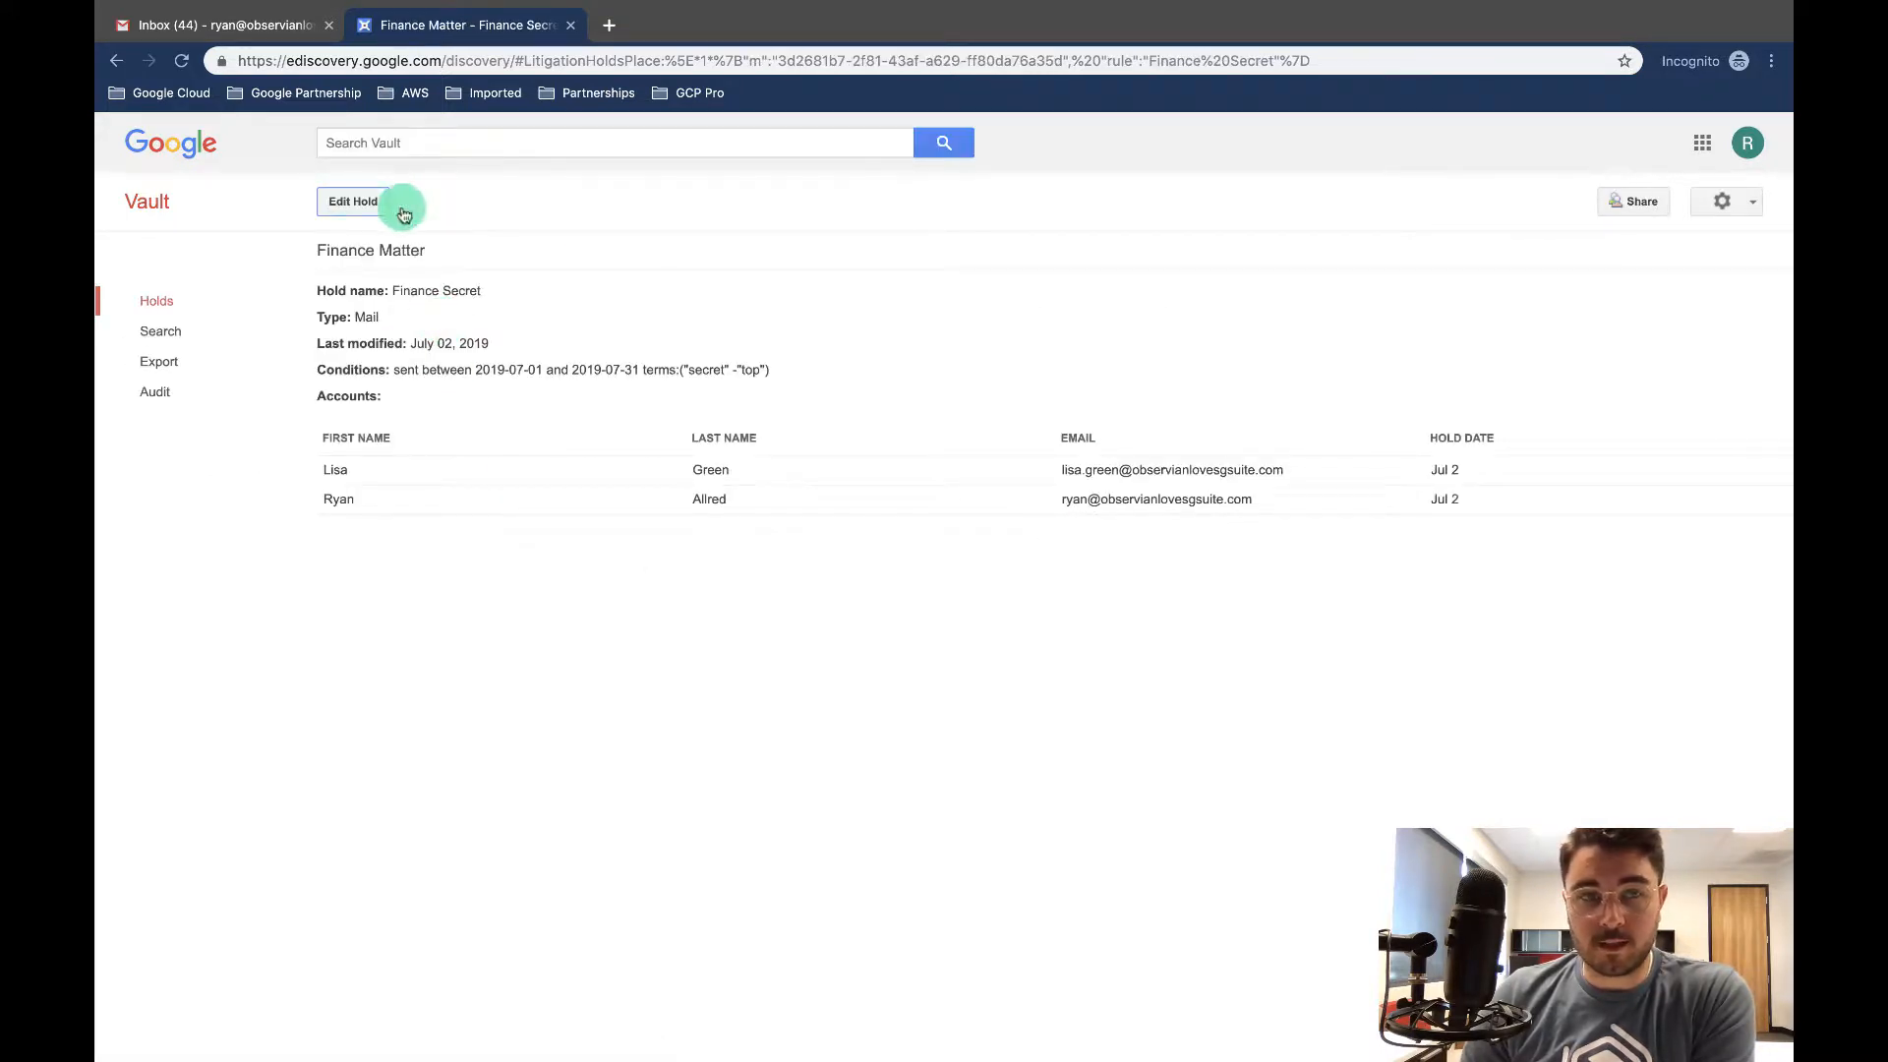
mouse_move(145, 200)
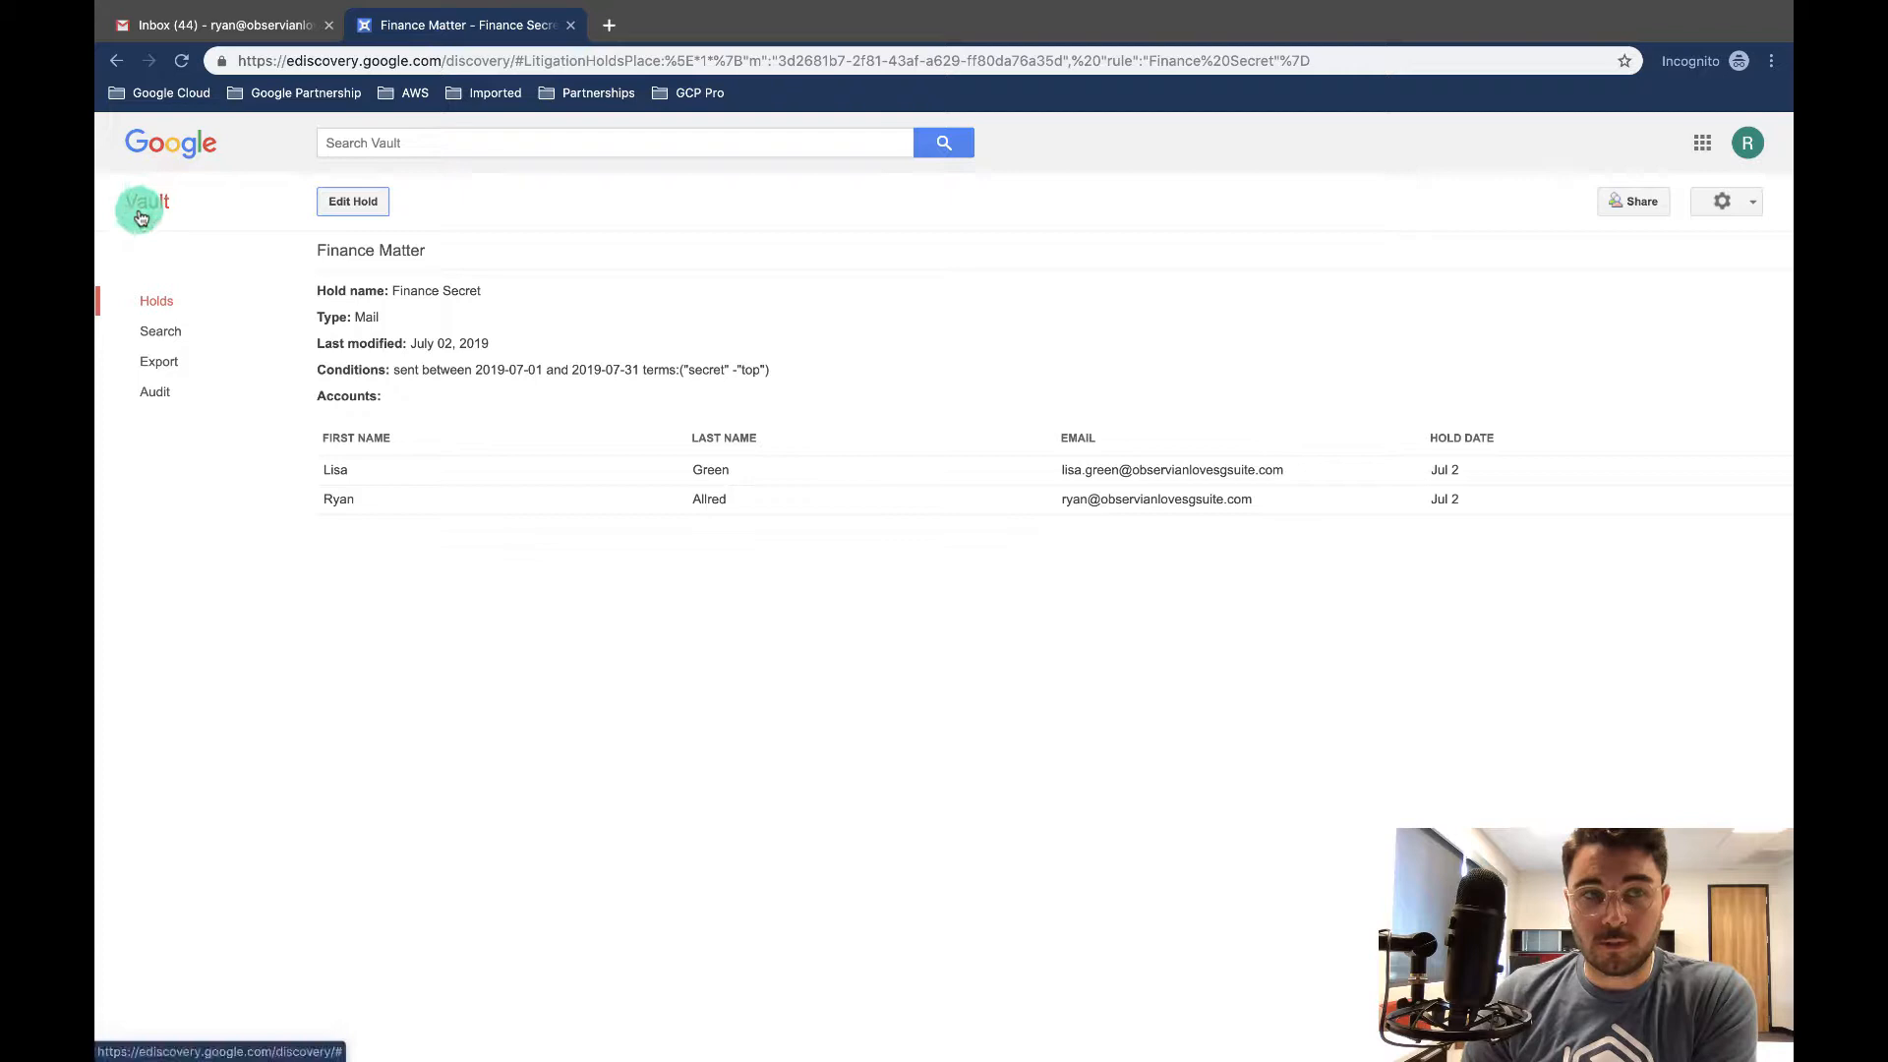
Return to the matters list and open the Domain Holds report from Reports.
click(145, 201)
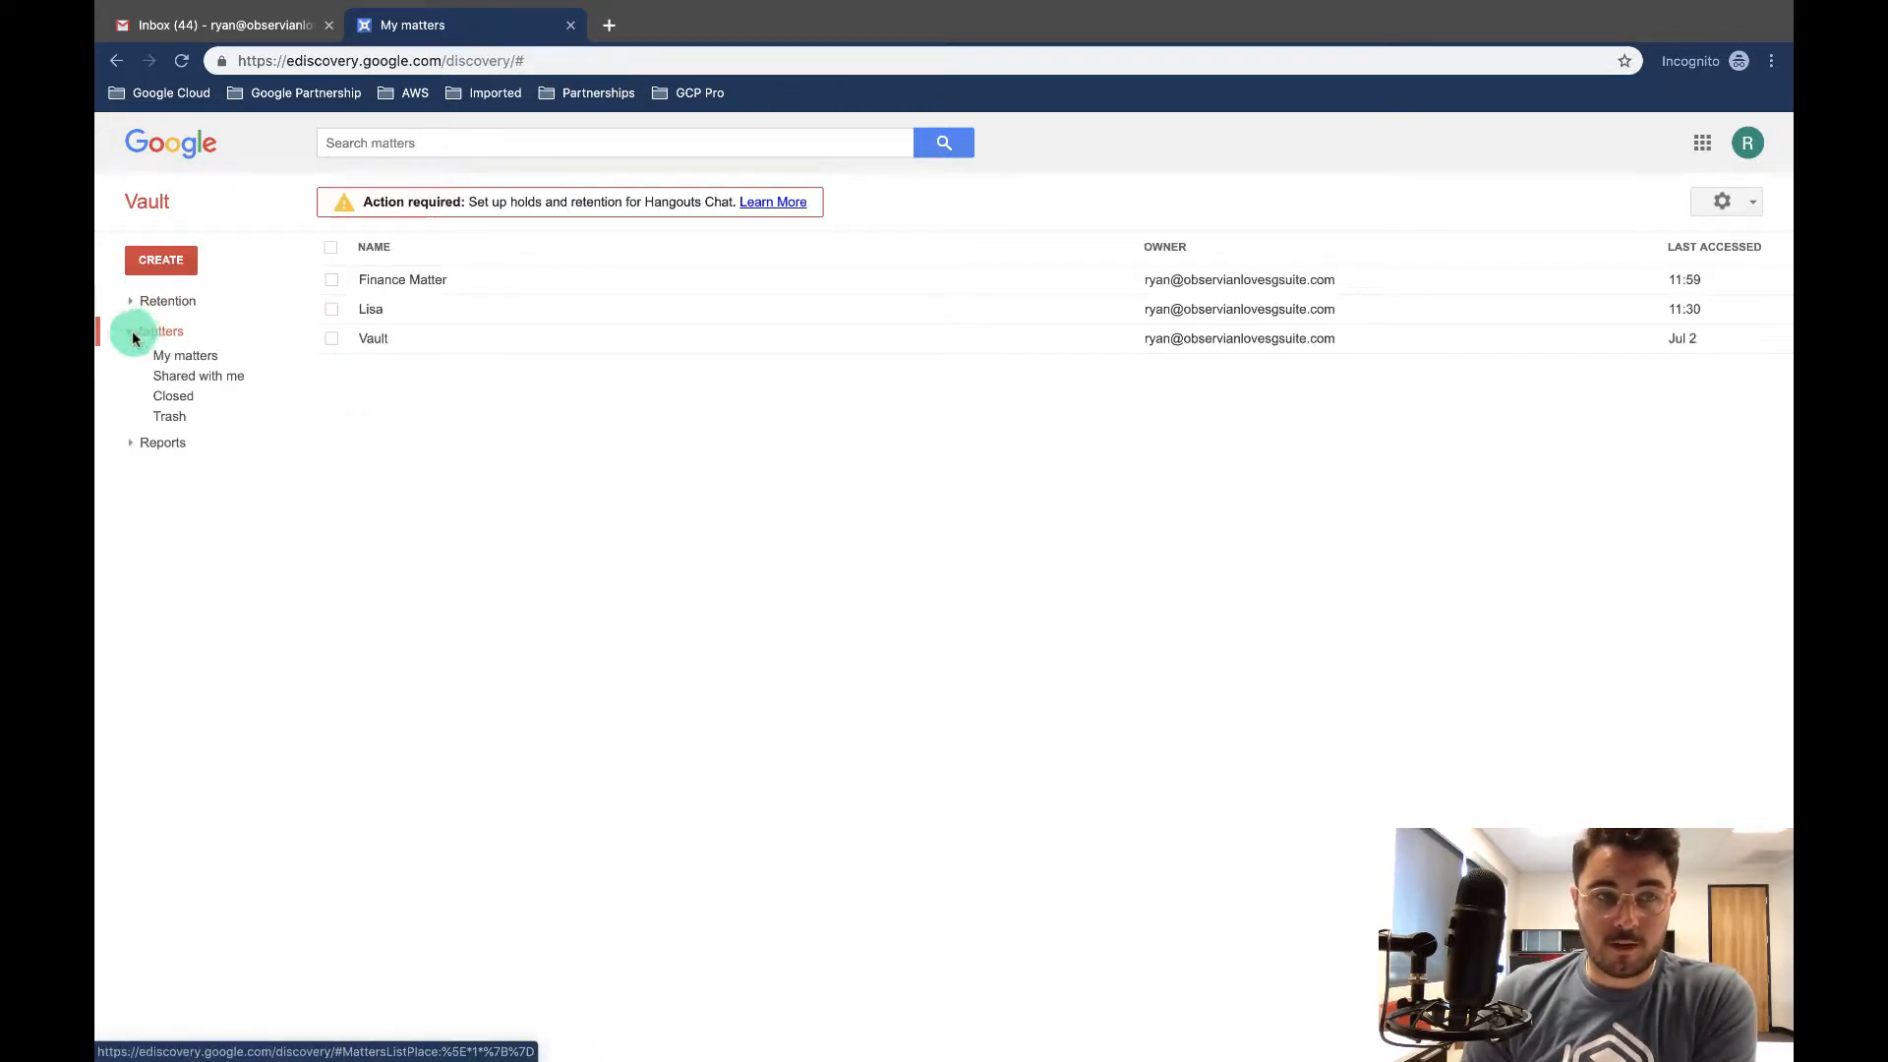
click(162, 441)
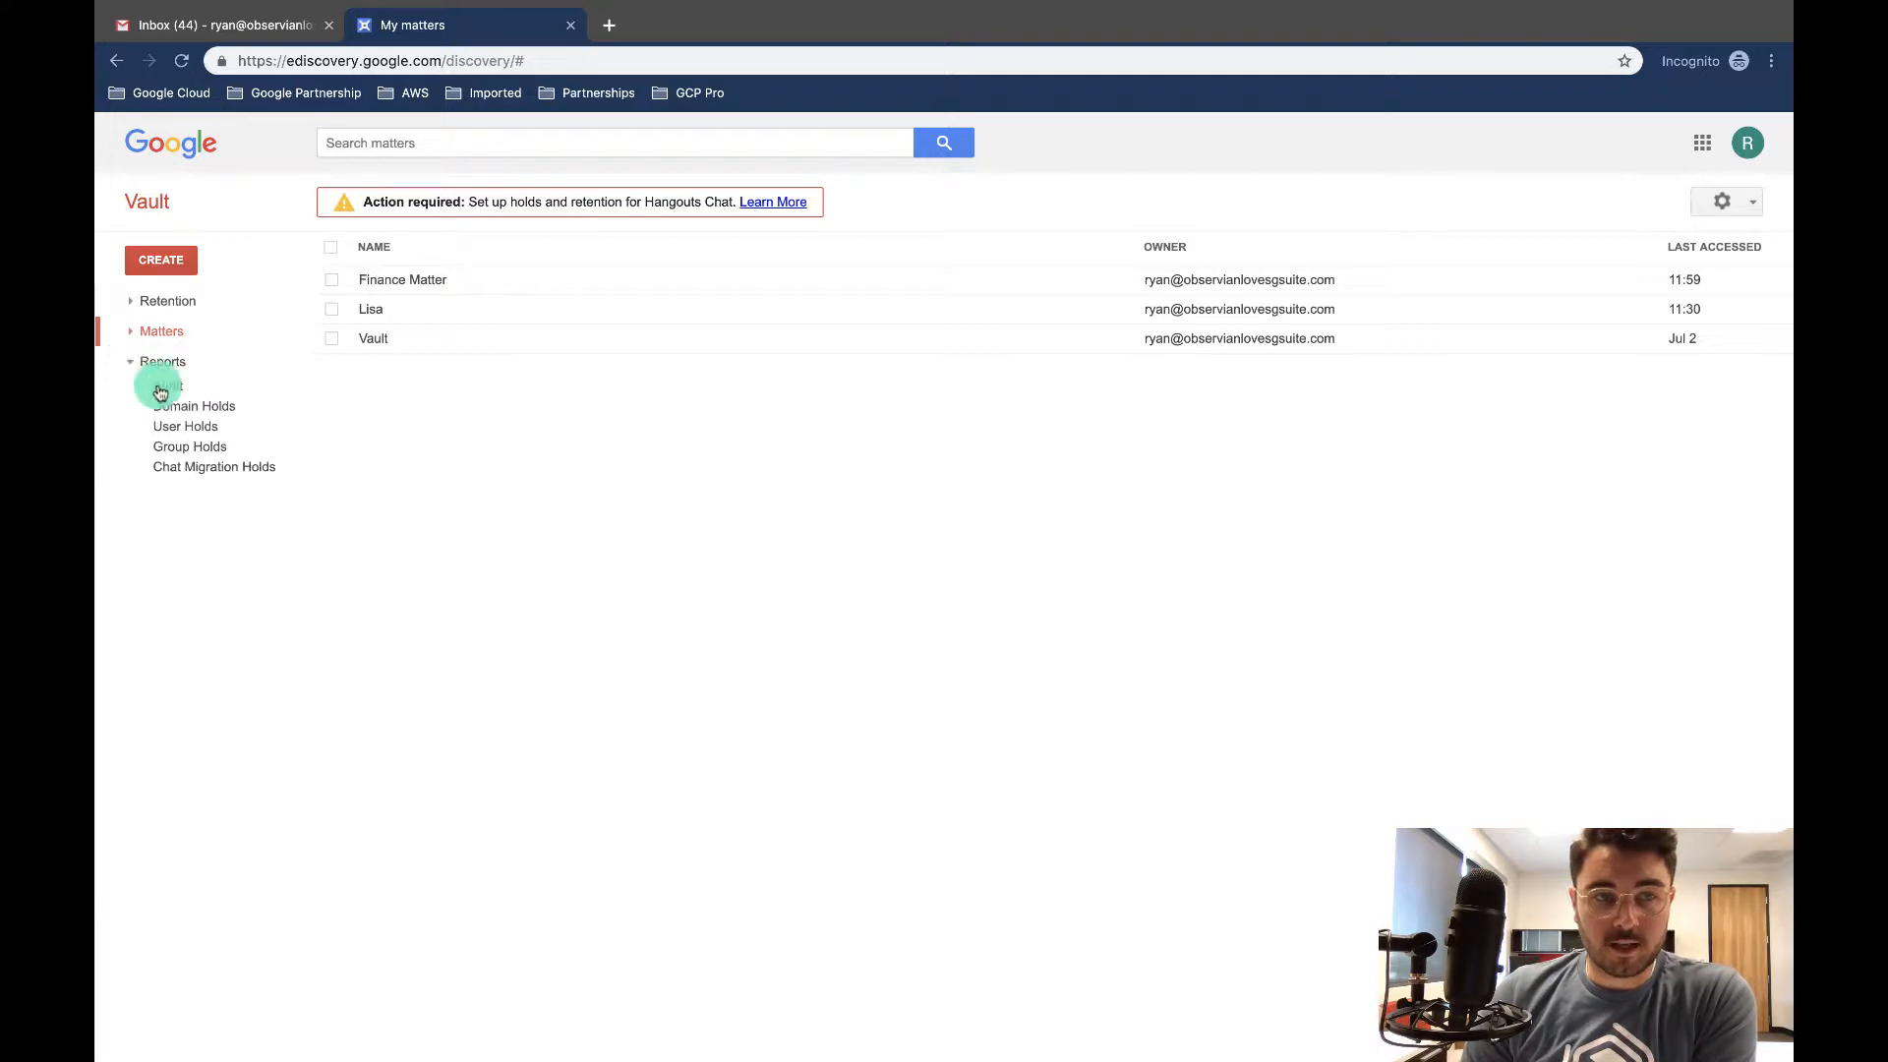
click(194, 406)
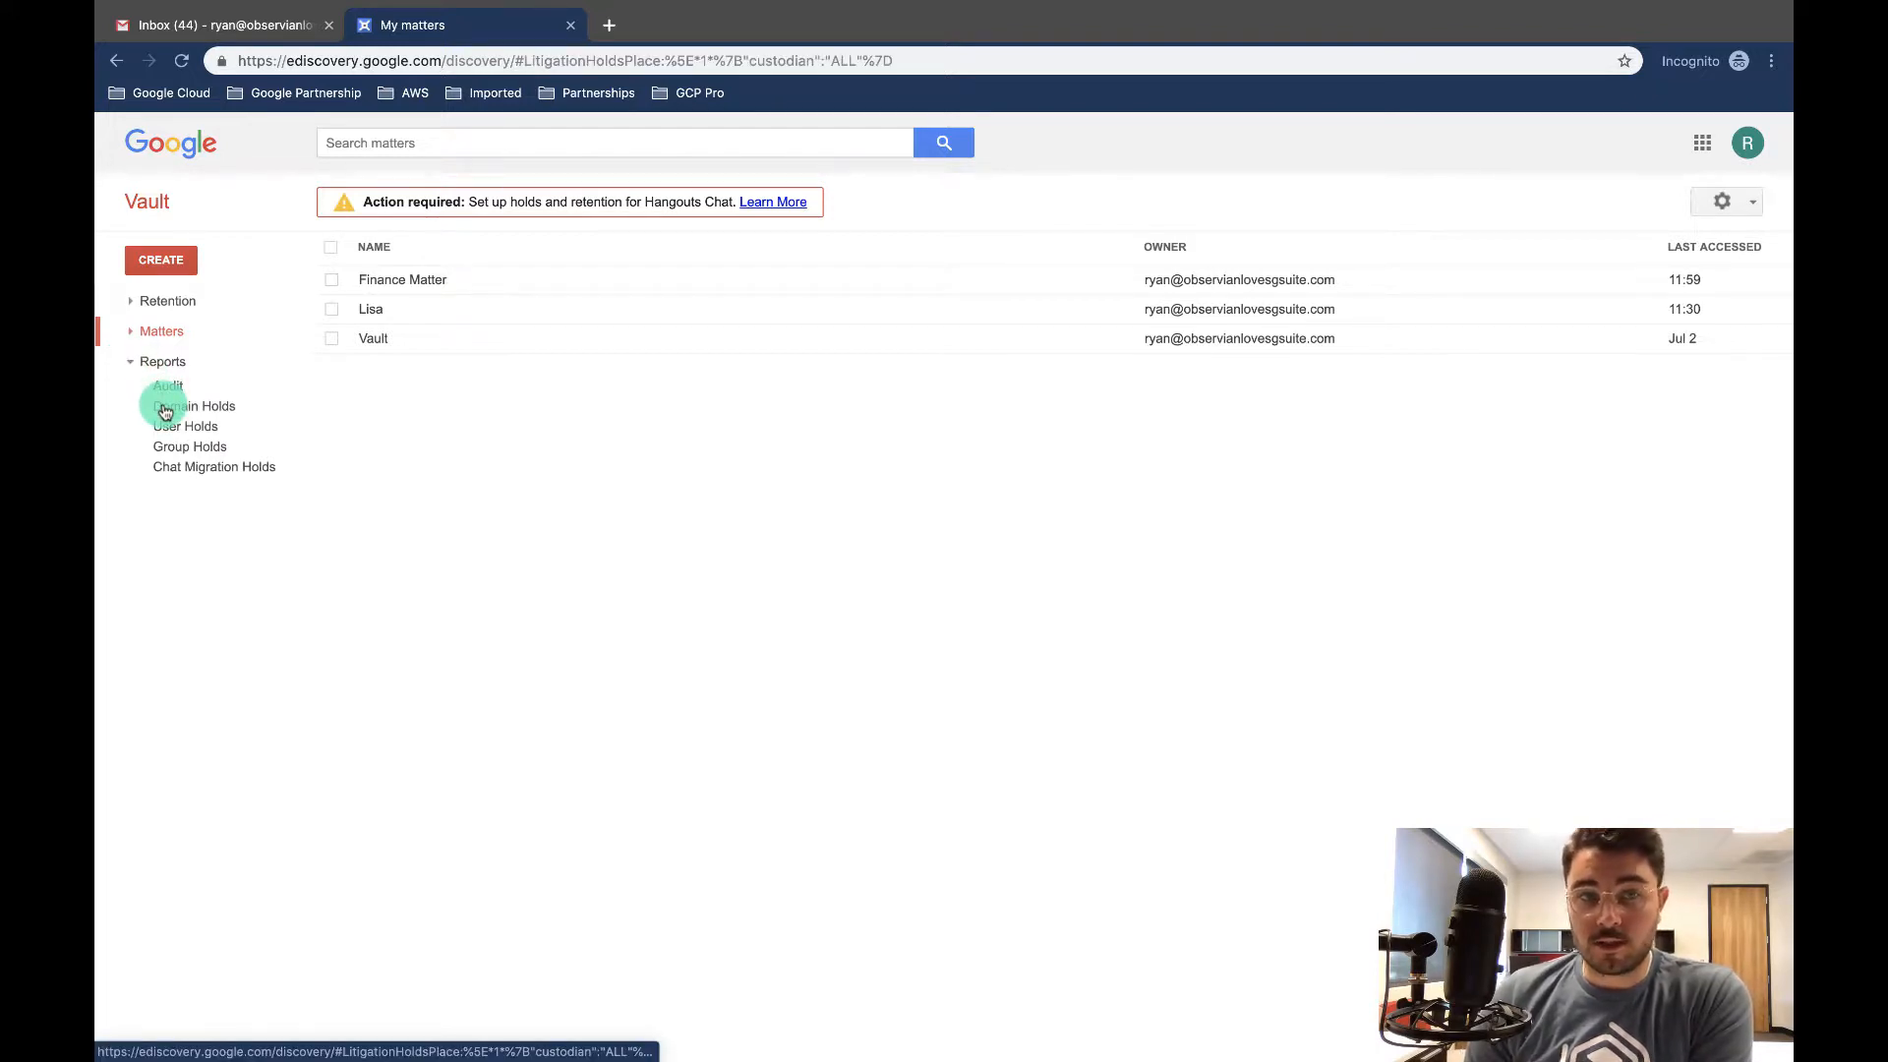
click(194, 406)
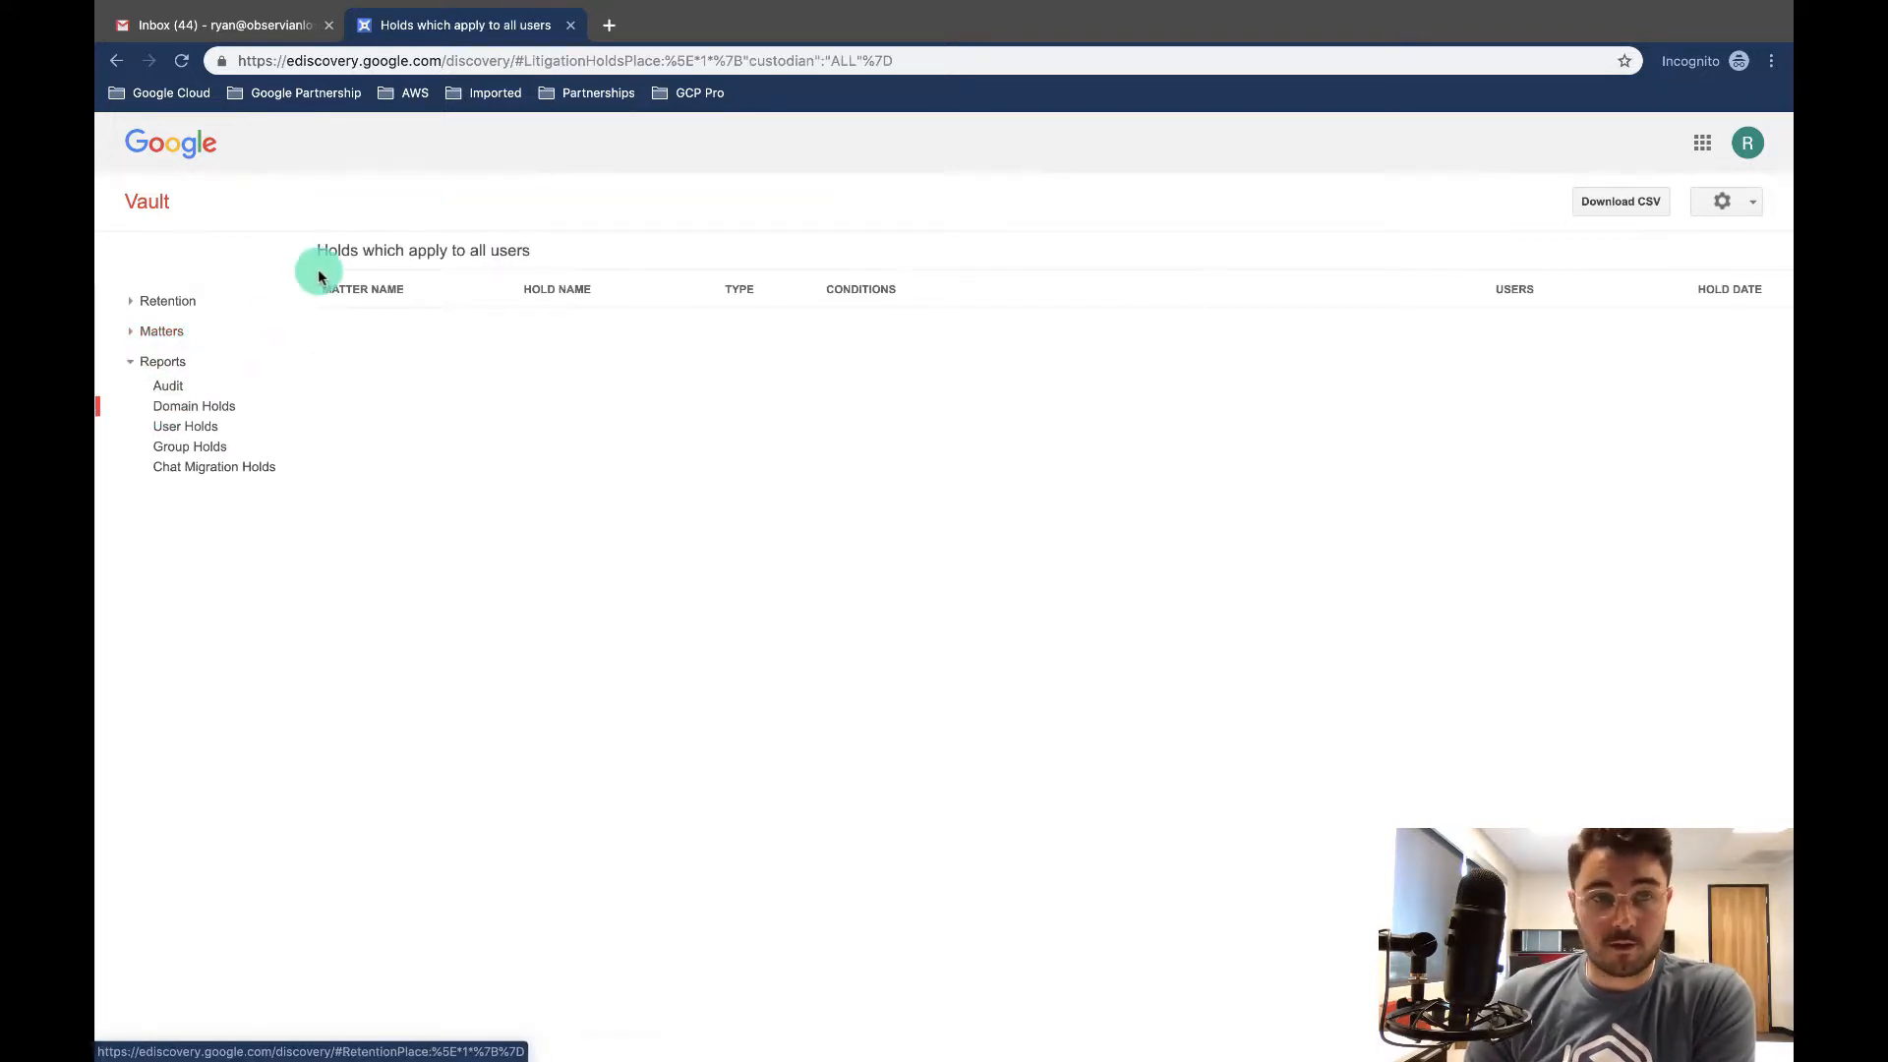
mouse_move(1724, 262)
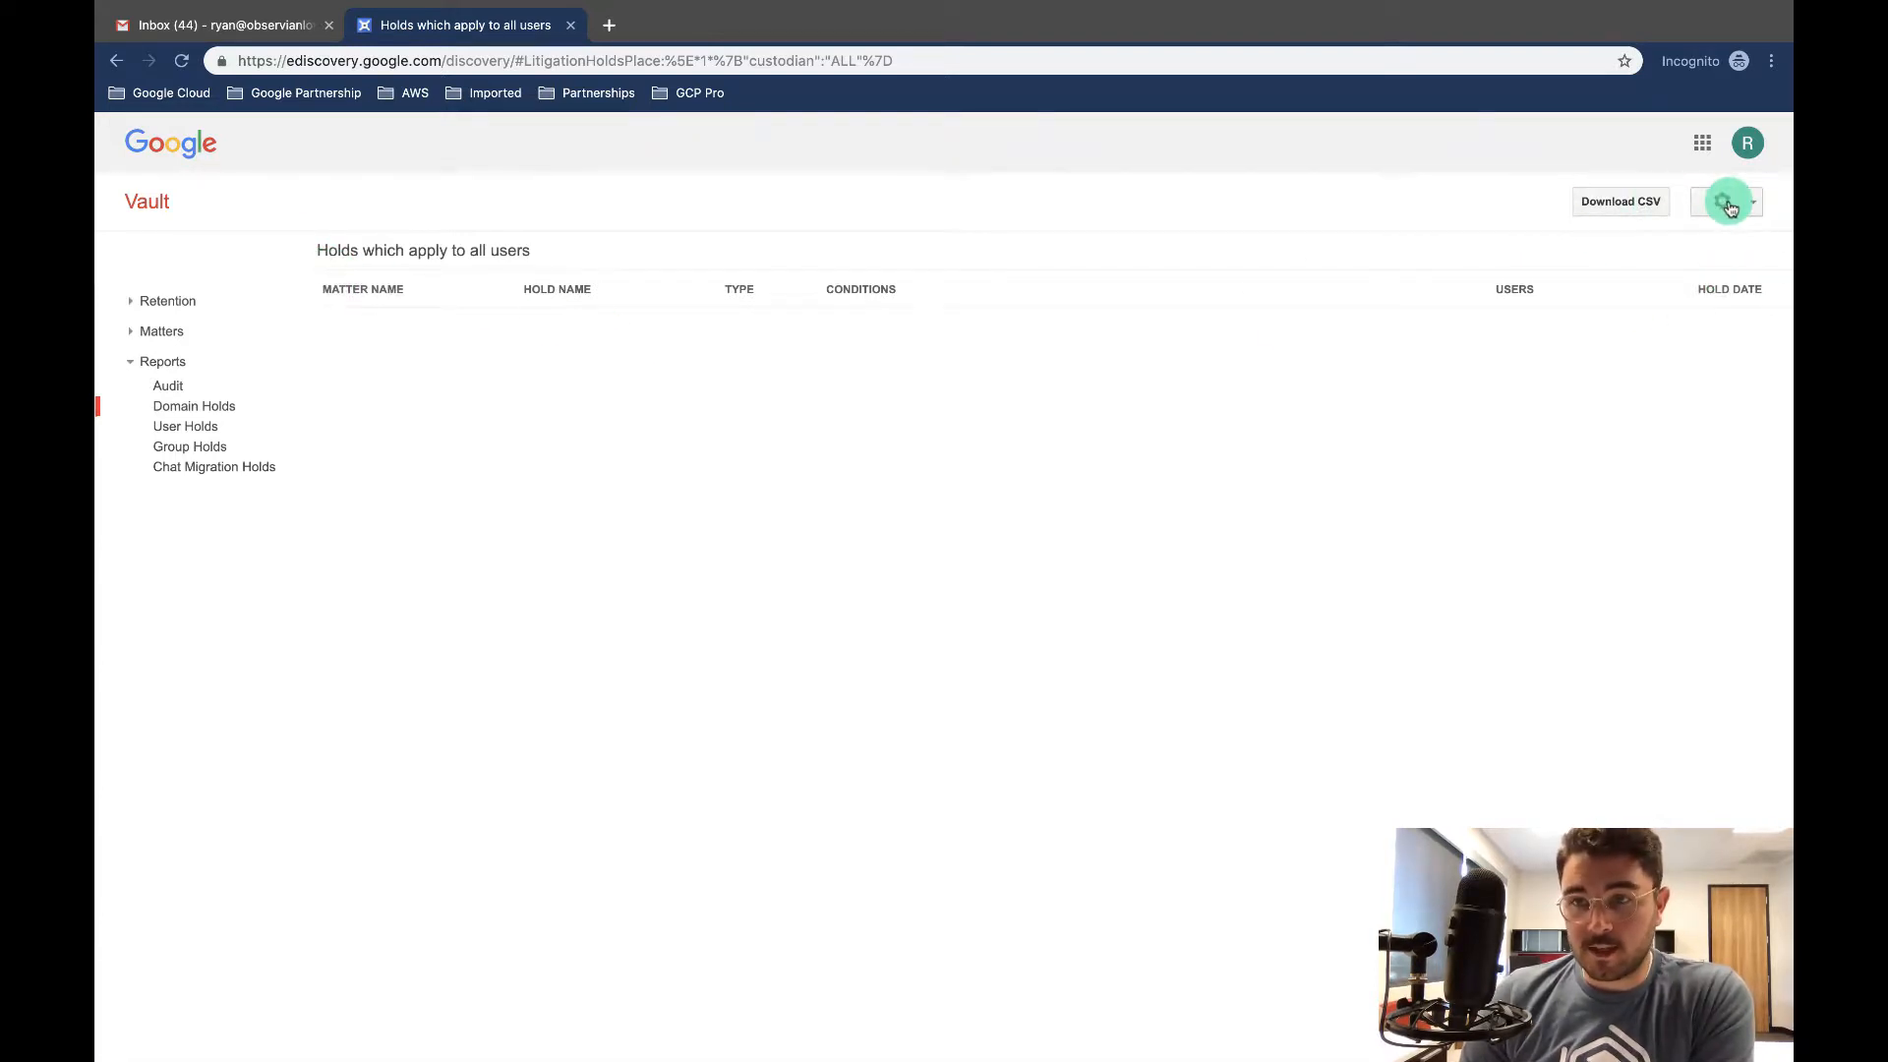
mouse_move(162, 412)
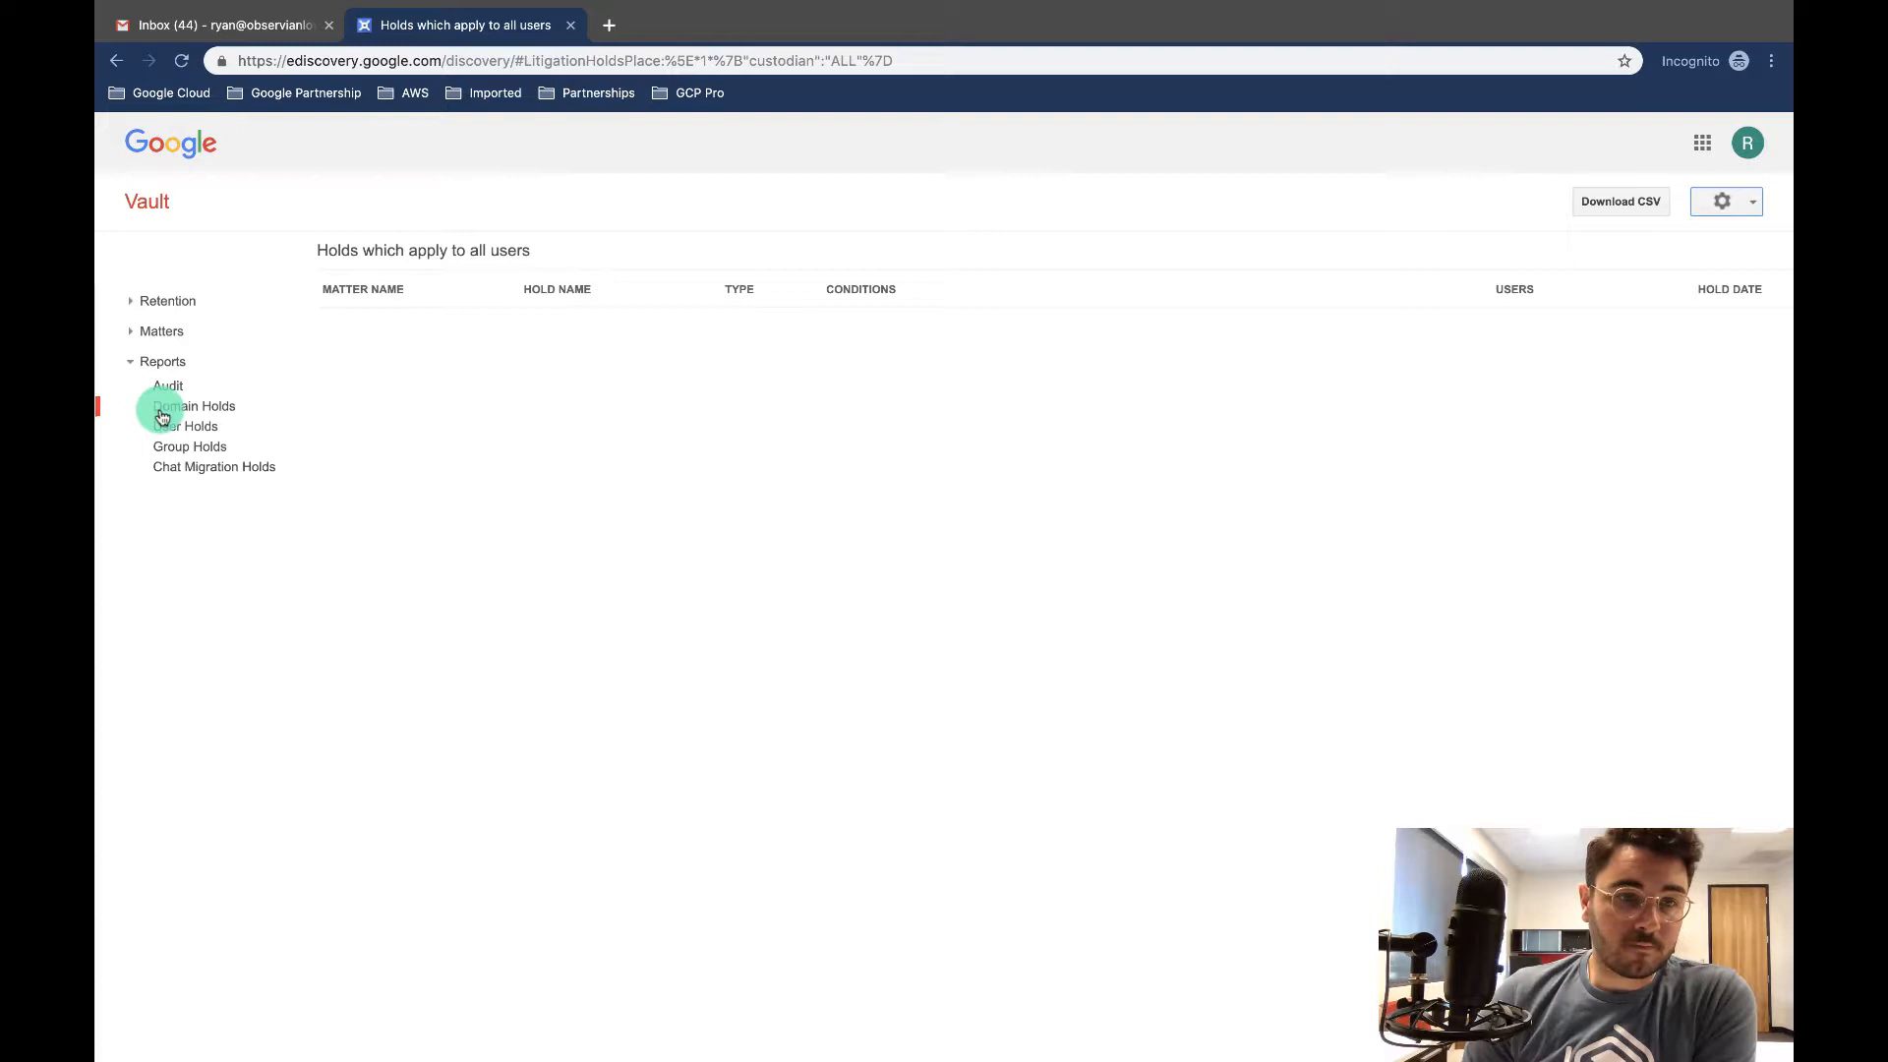
click(167, 385)
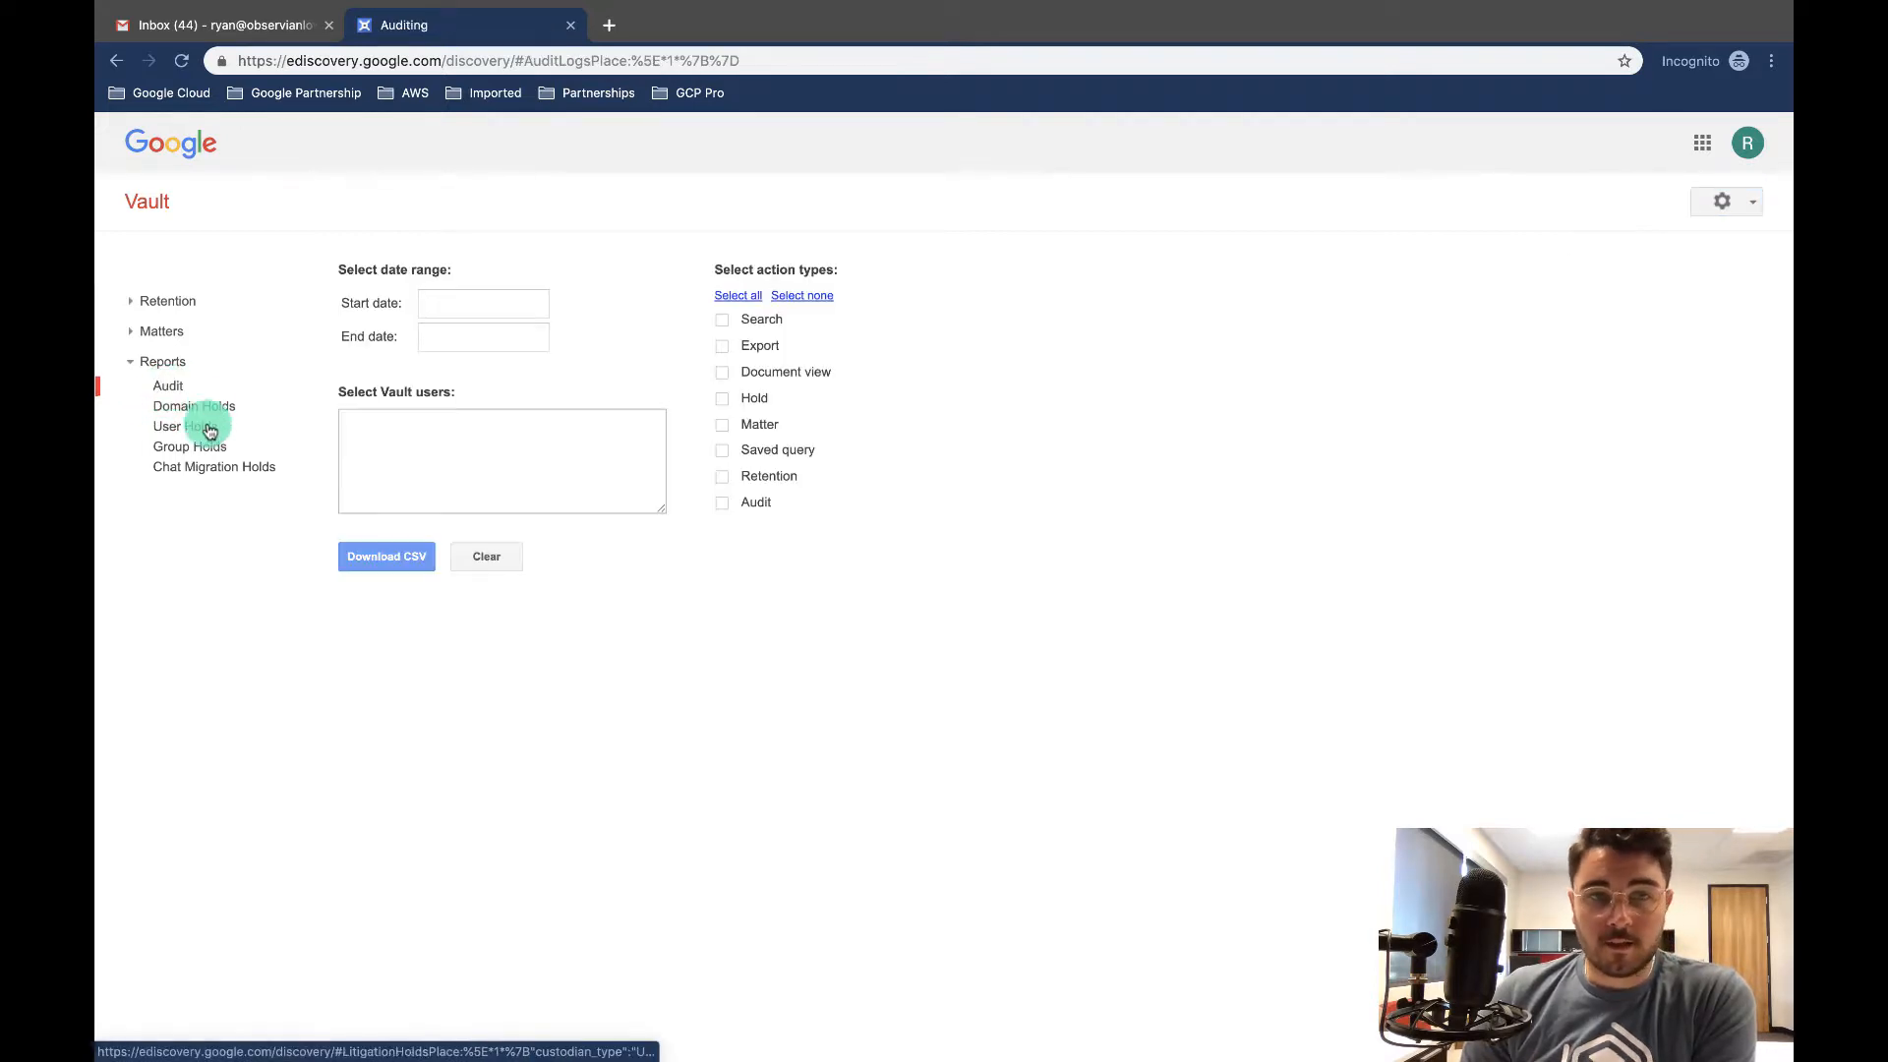
mouse_move(249, 424)
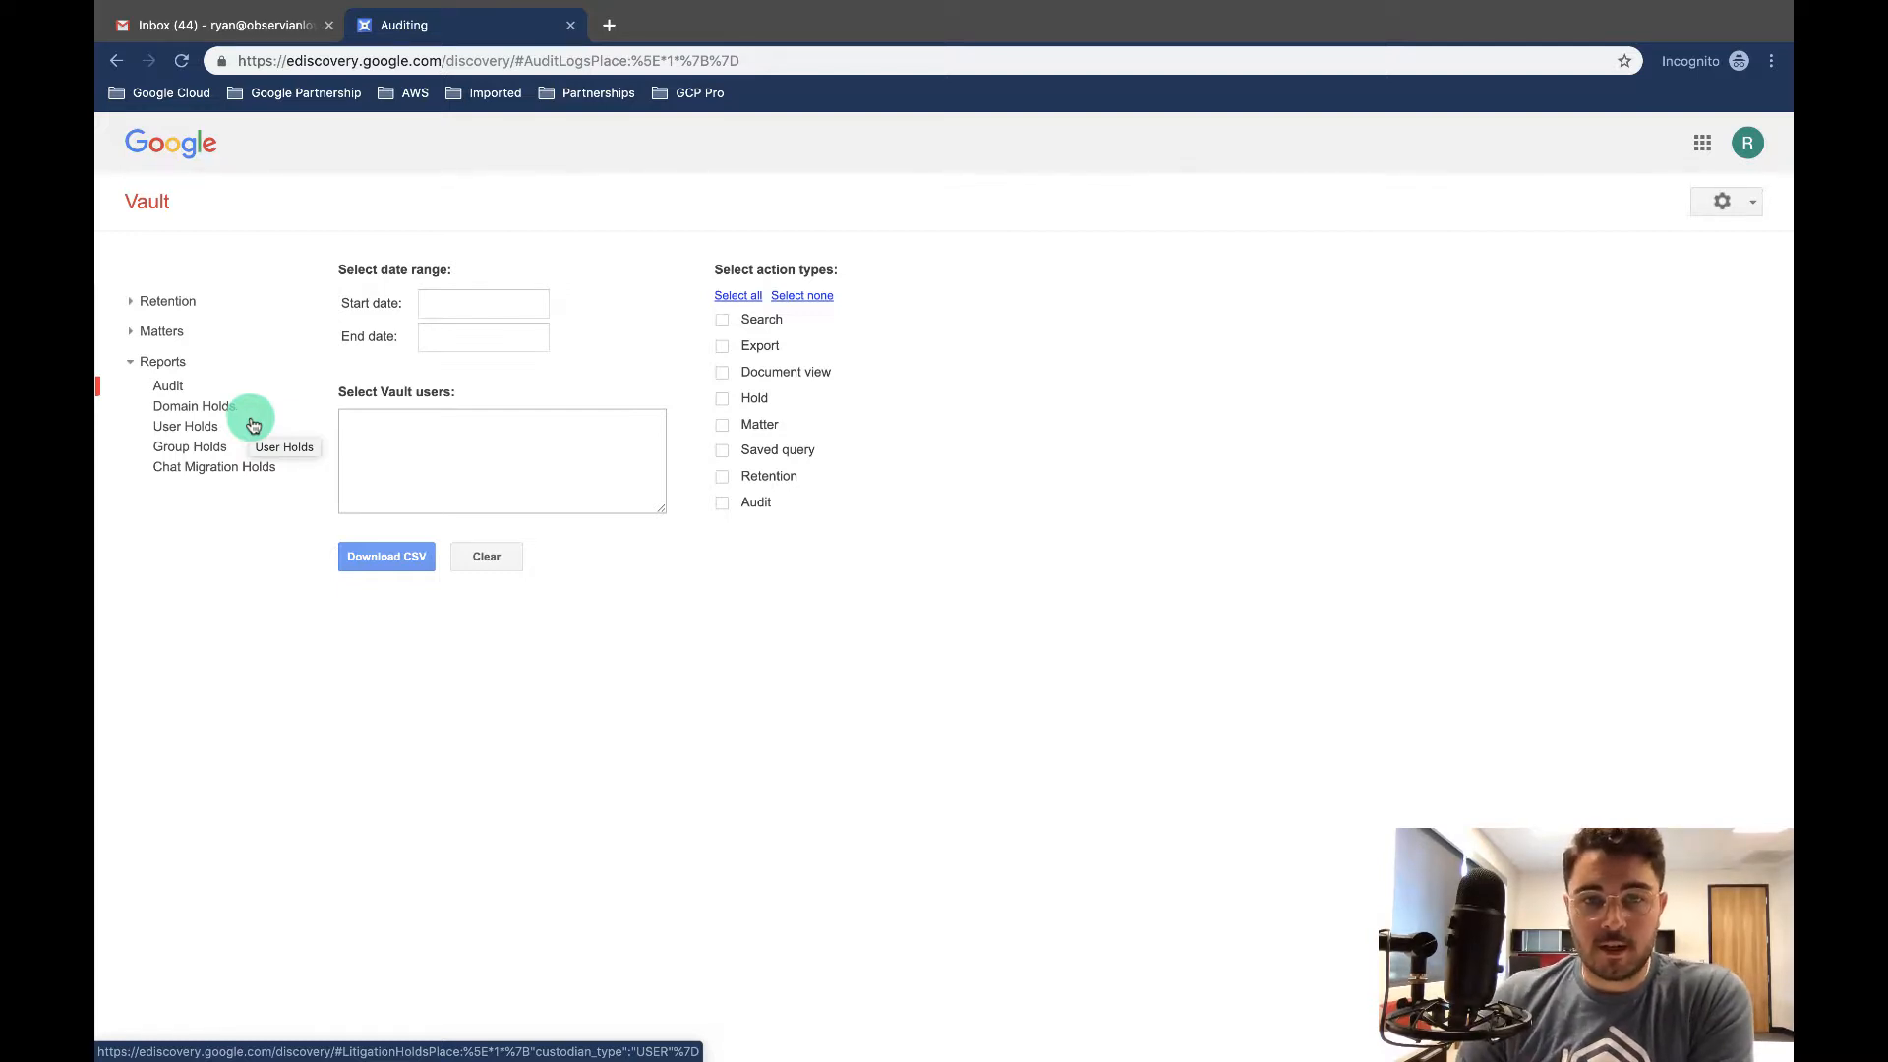
mouse_move(763, 338)
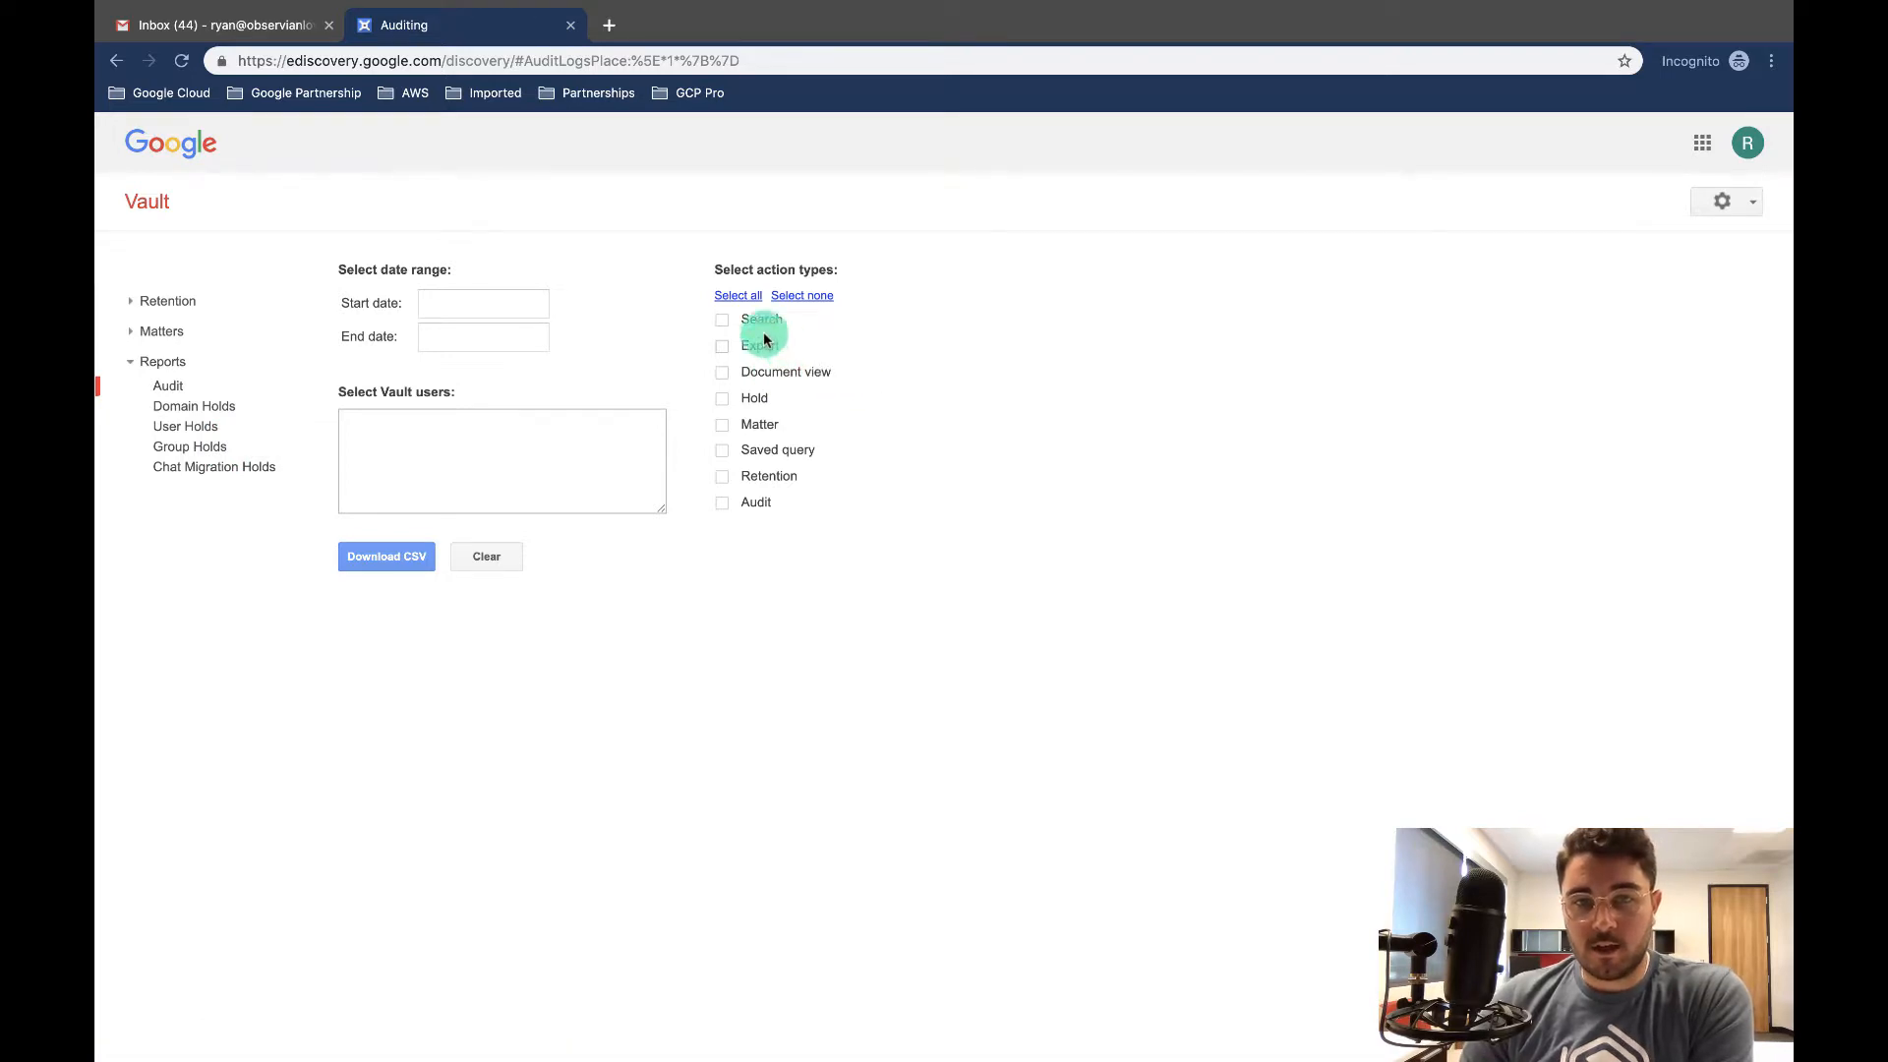
mouse_move(779, 376)
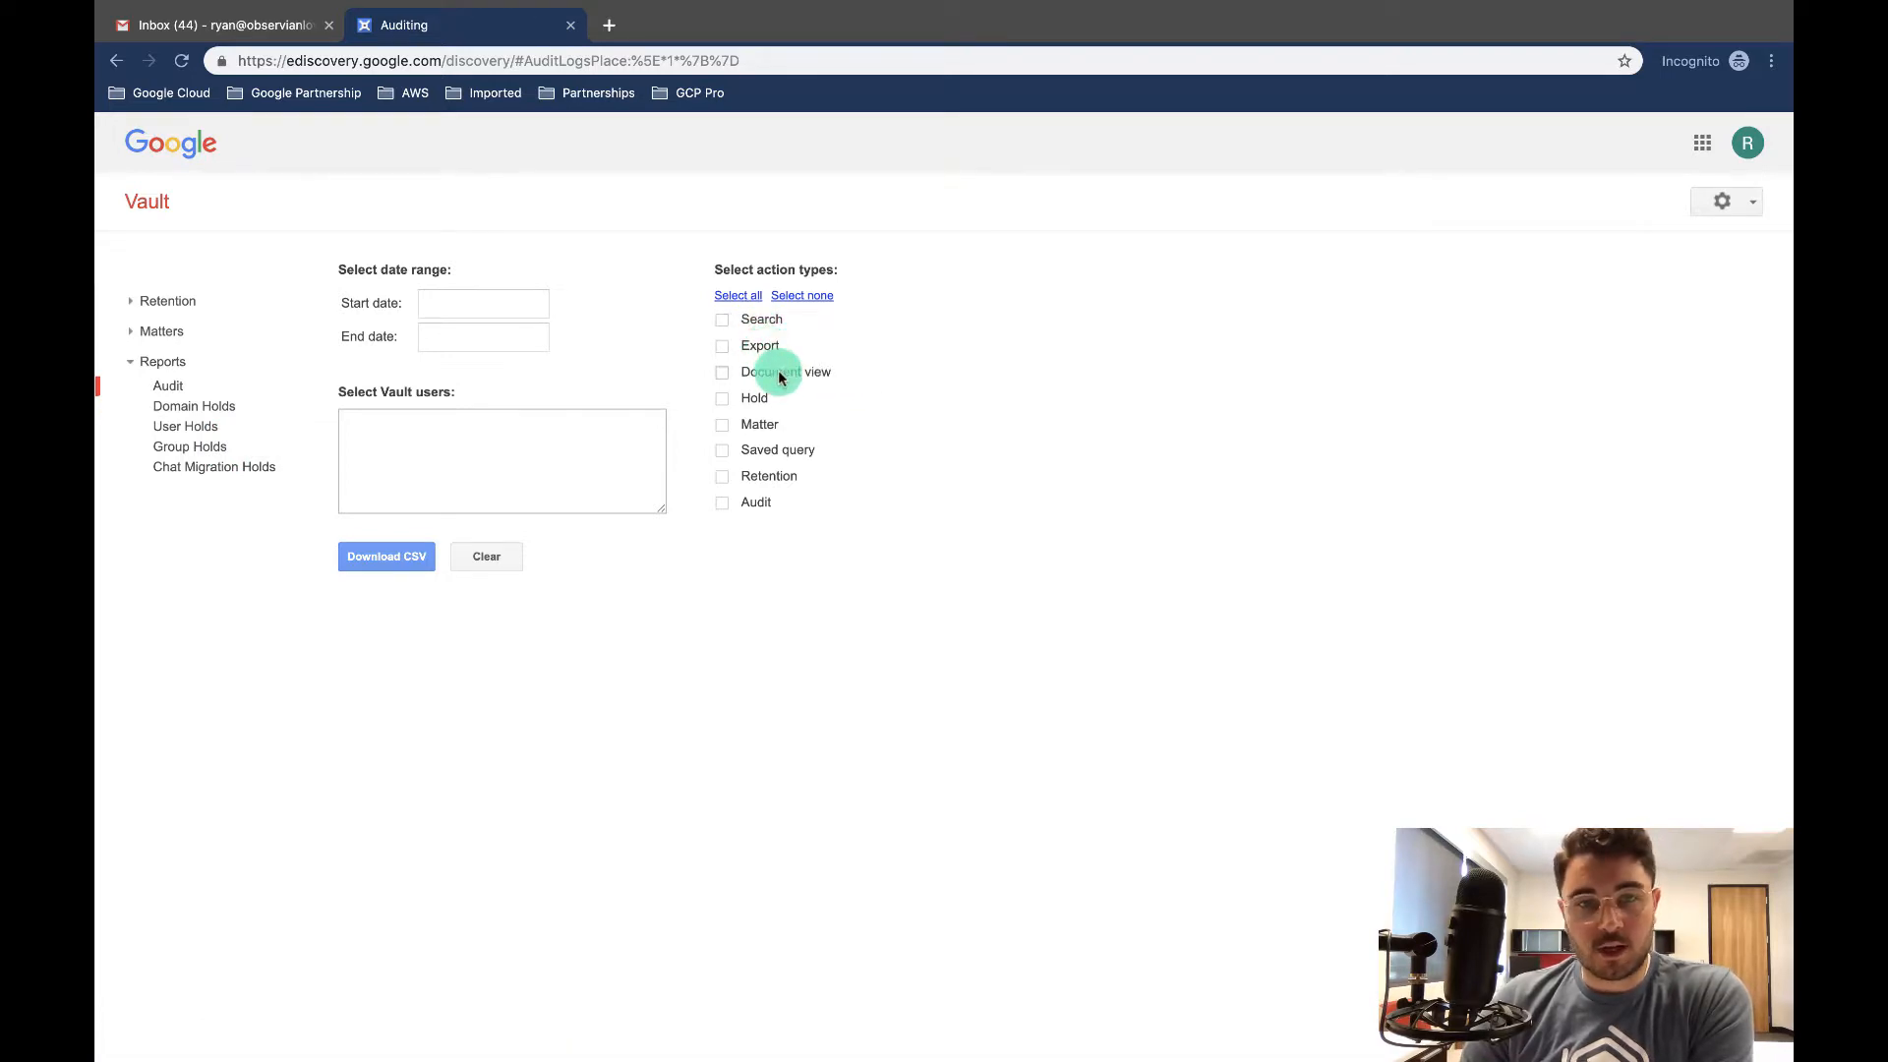
mouse_move(805, 488)
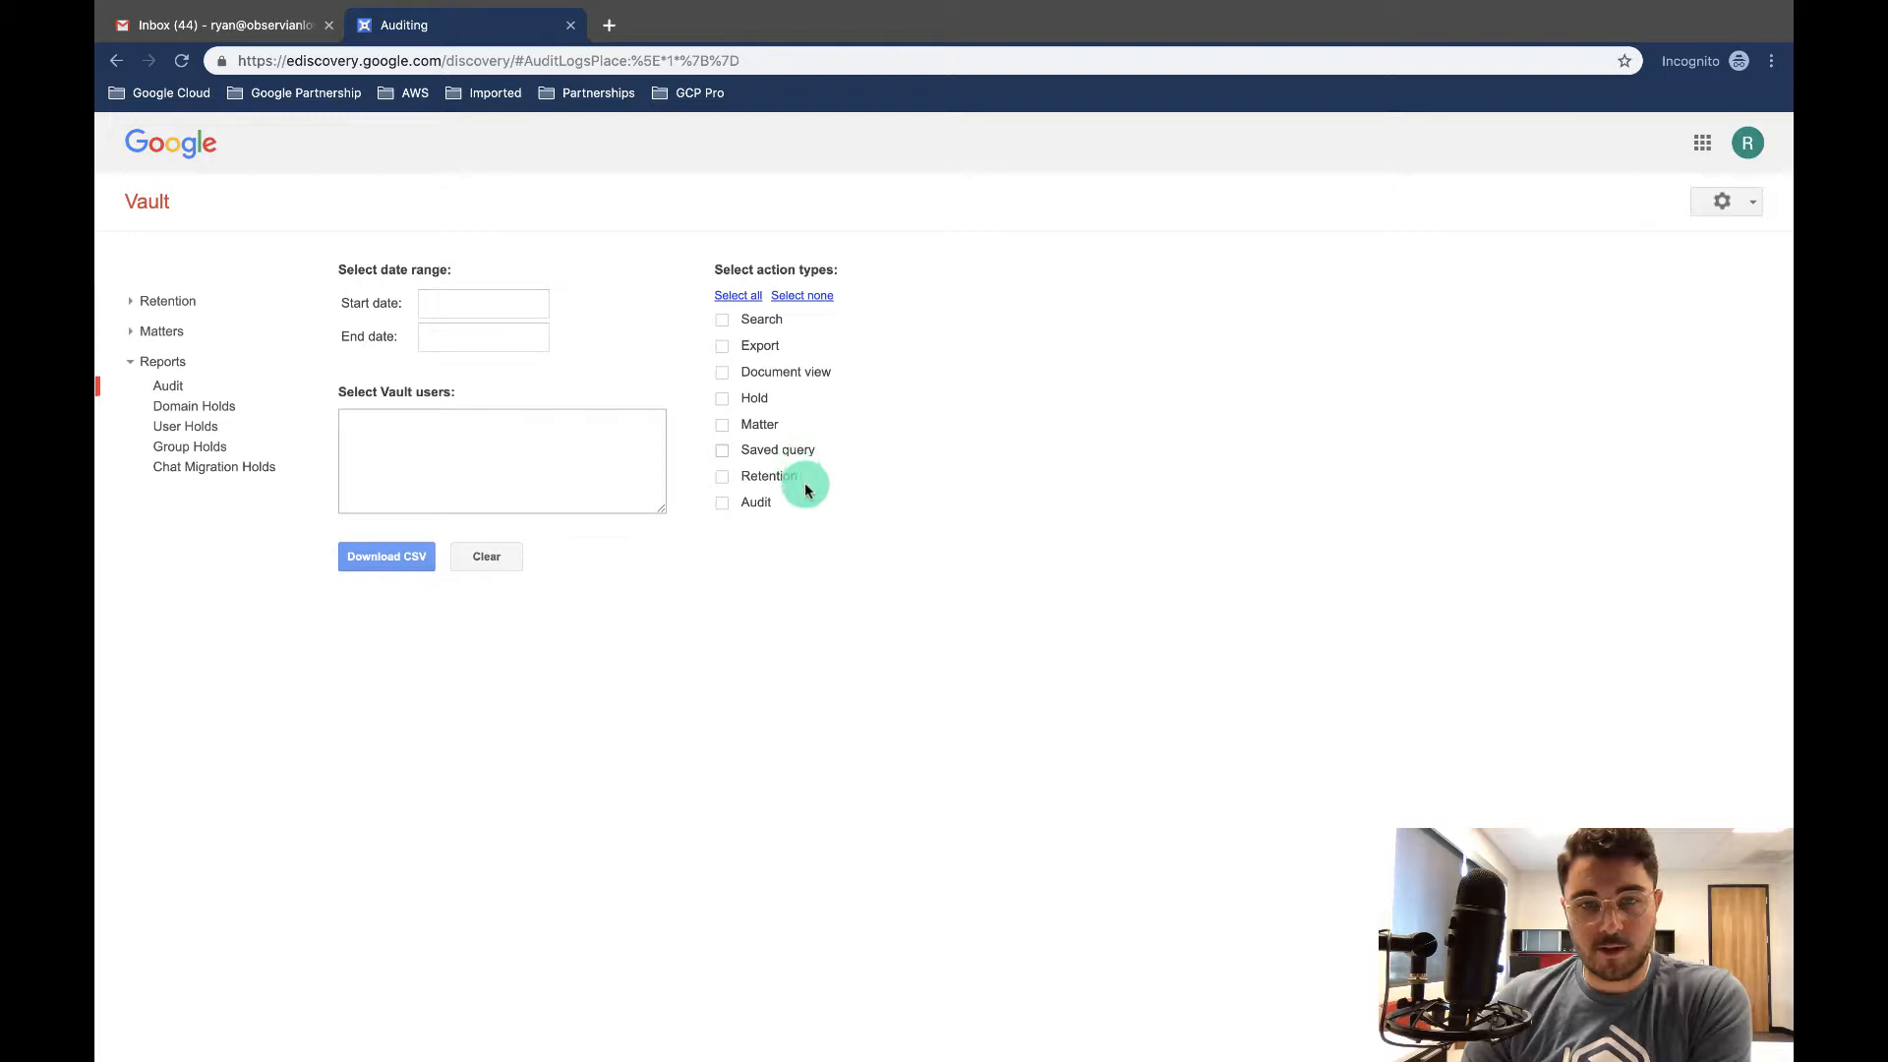
mouse_move(776, 508)
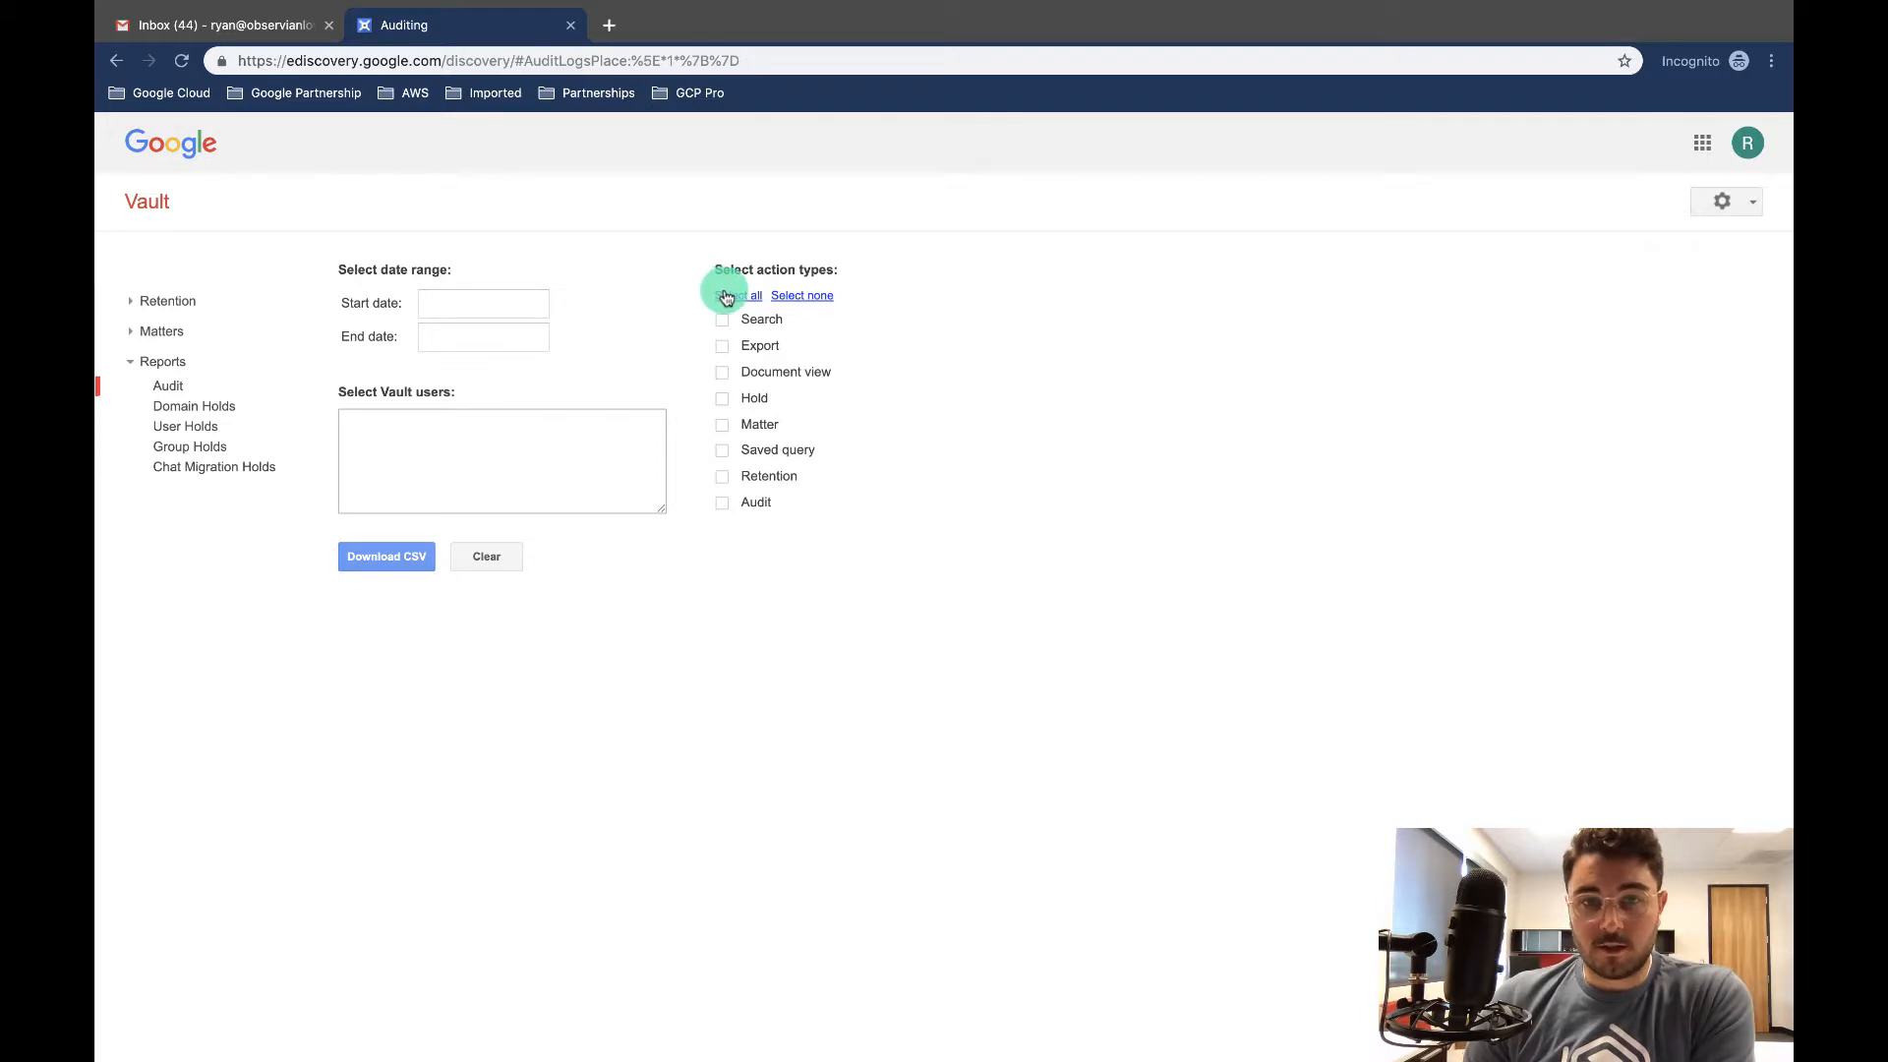
mouse_move(715, 323)
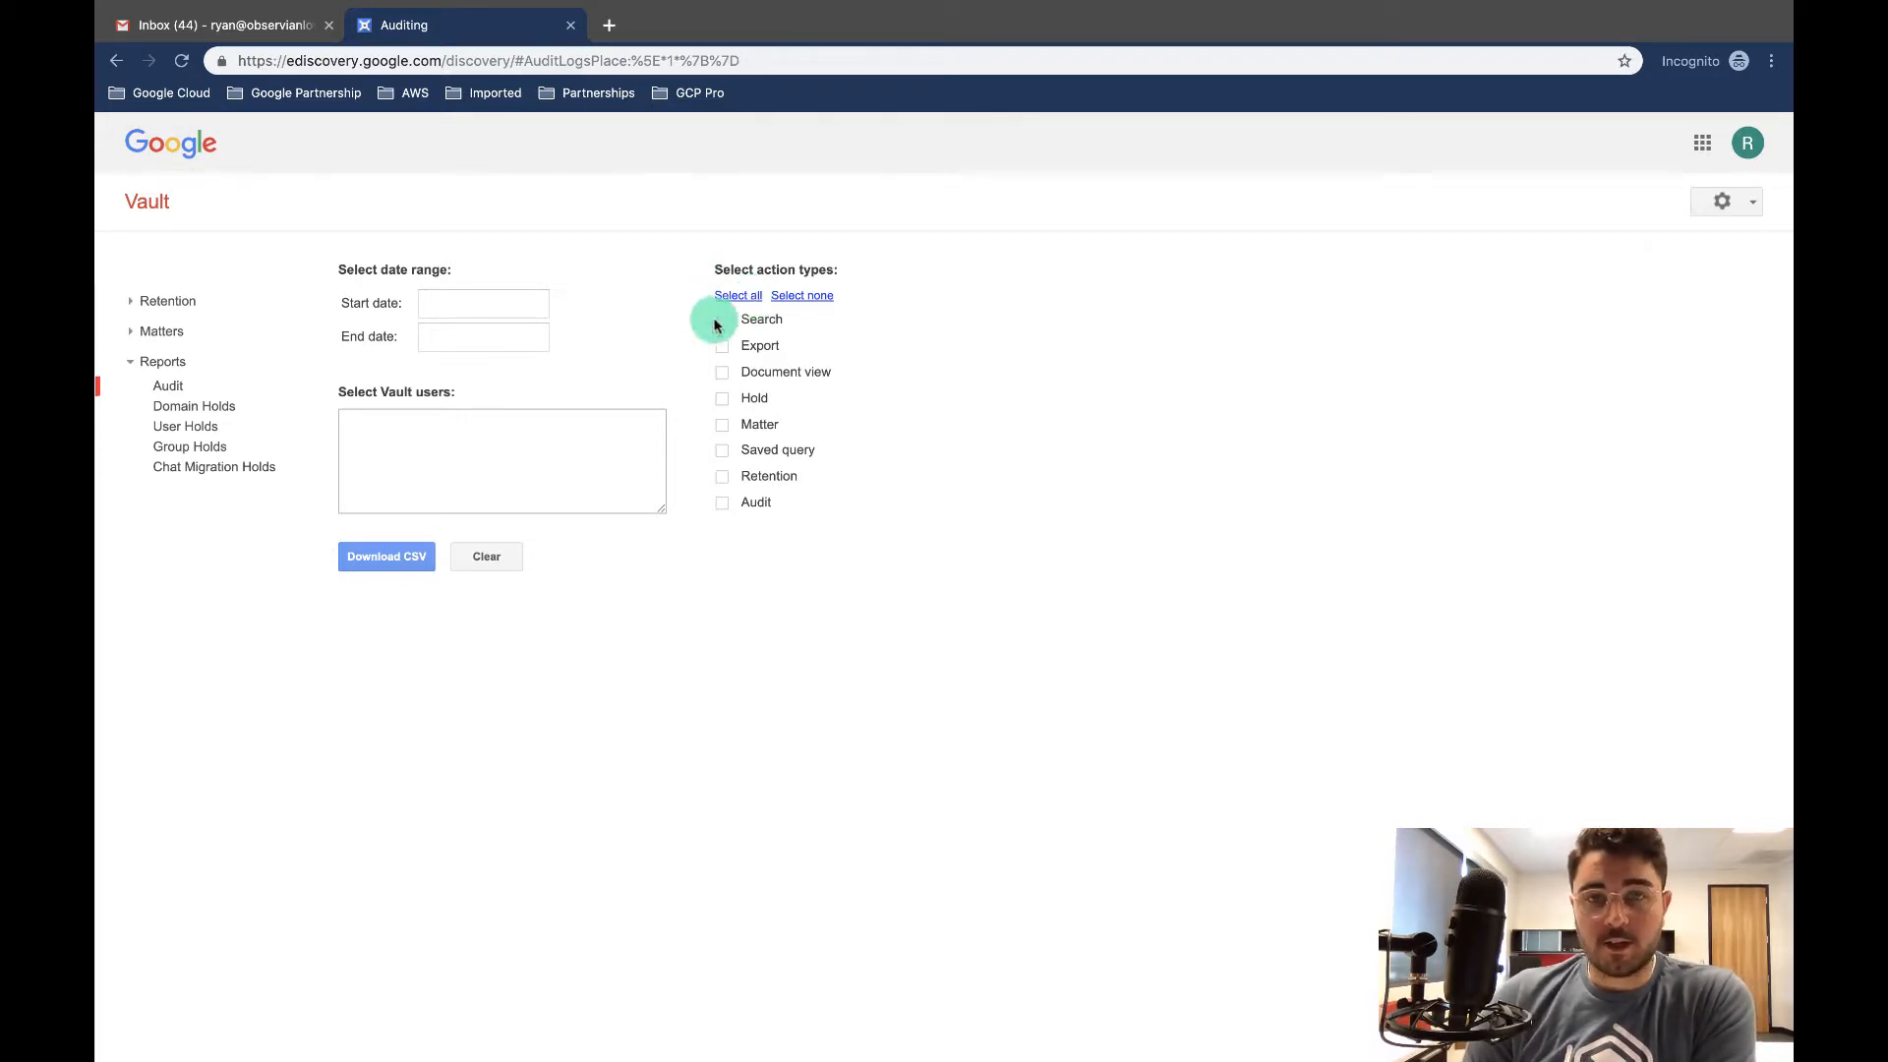
click(723, 318)
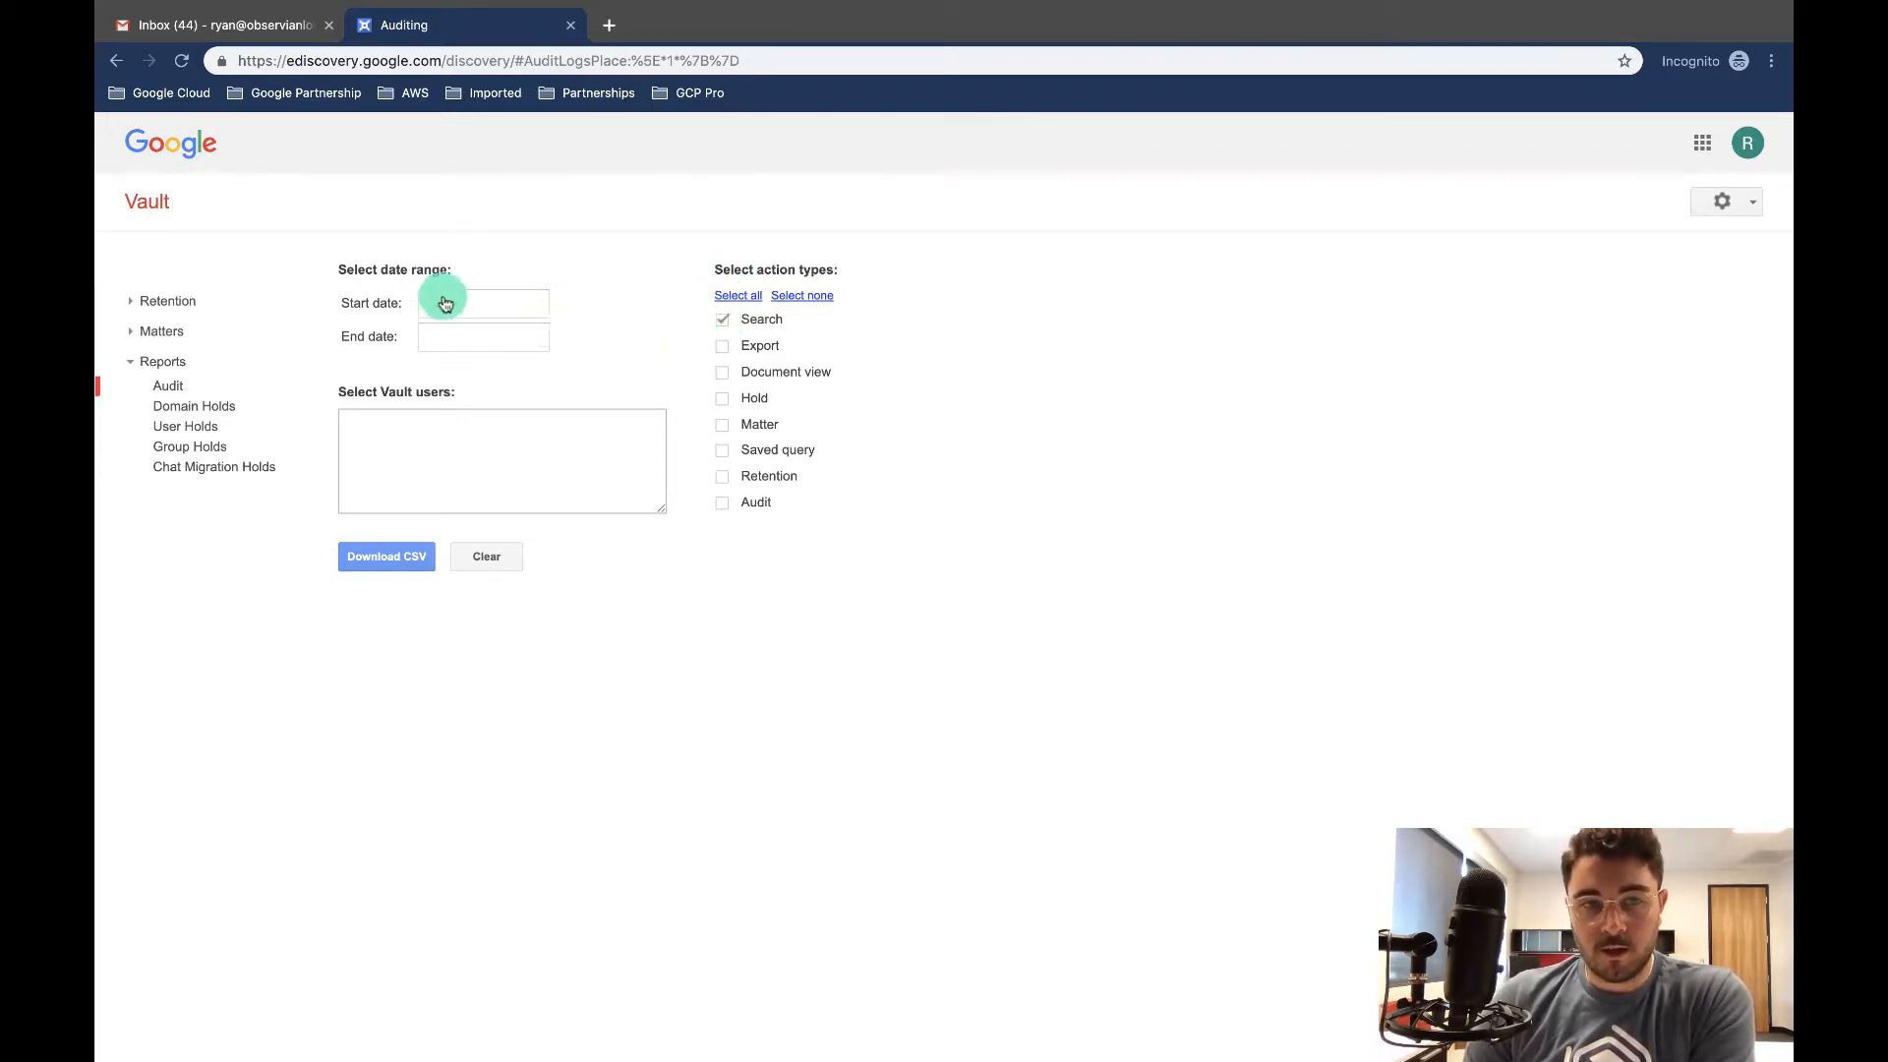
text(2019 Jul 1)
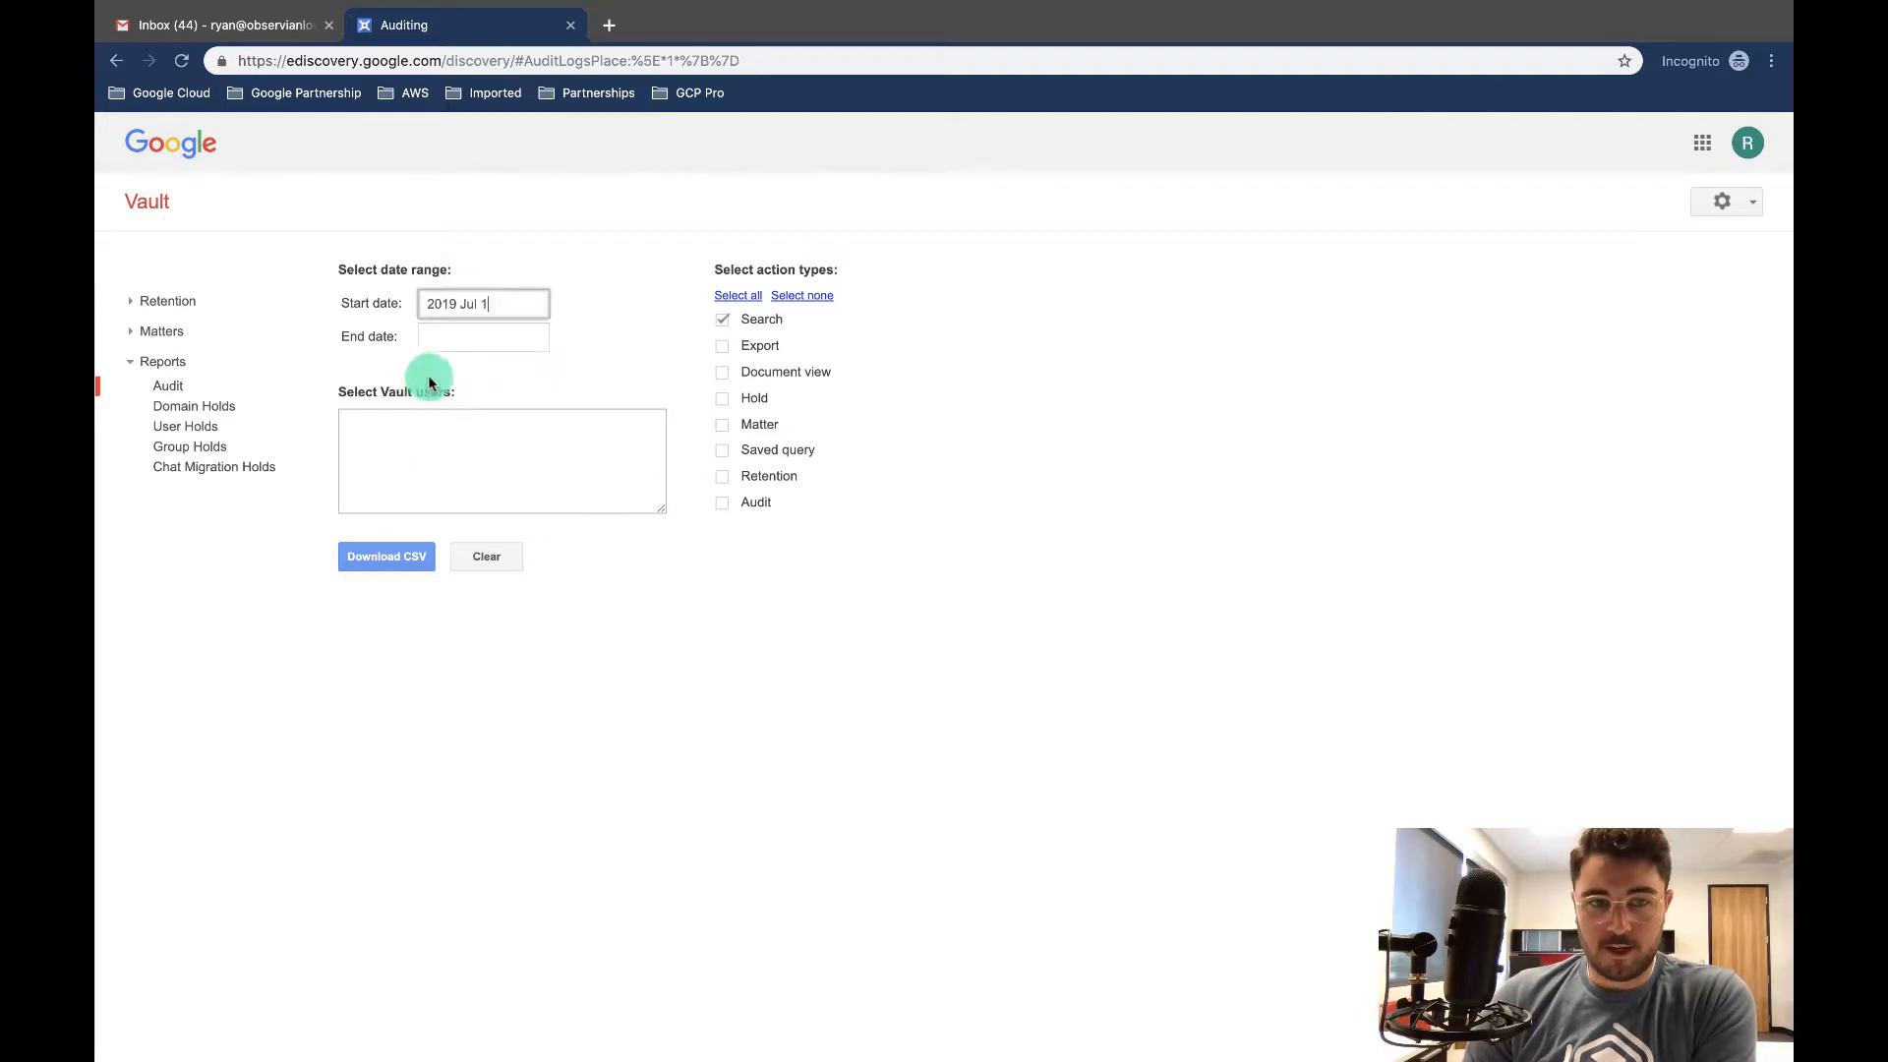
text(2019 Jul 9)
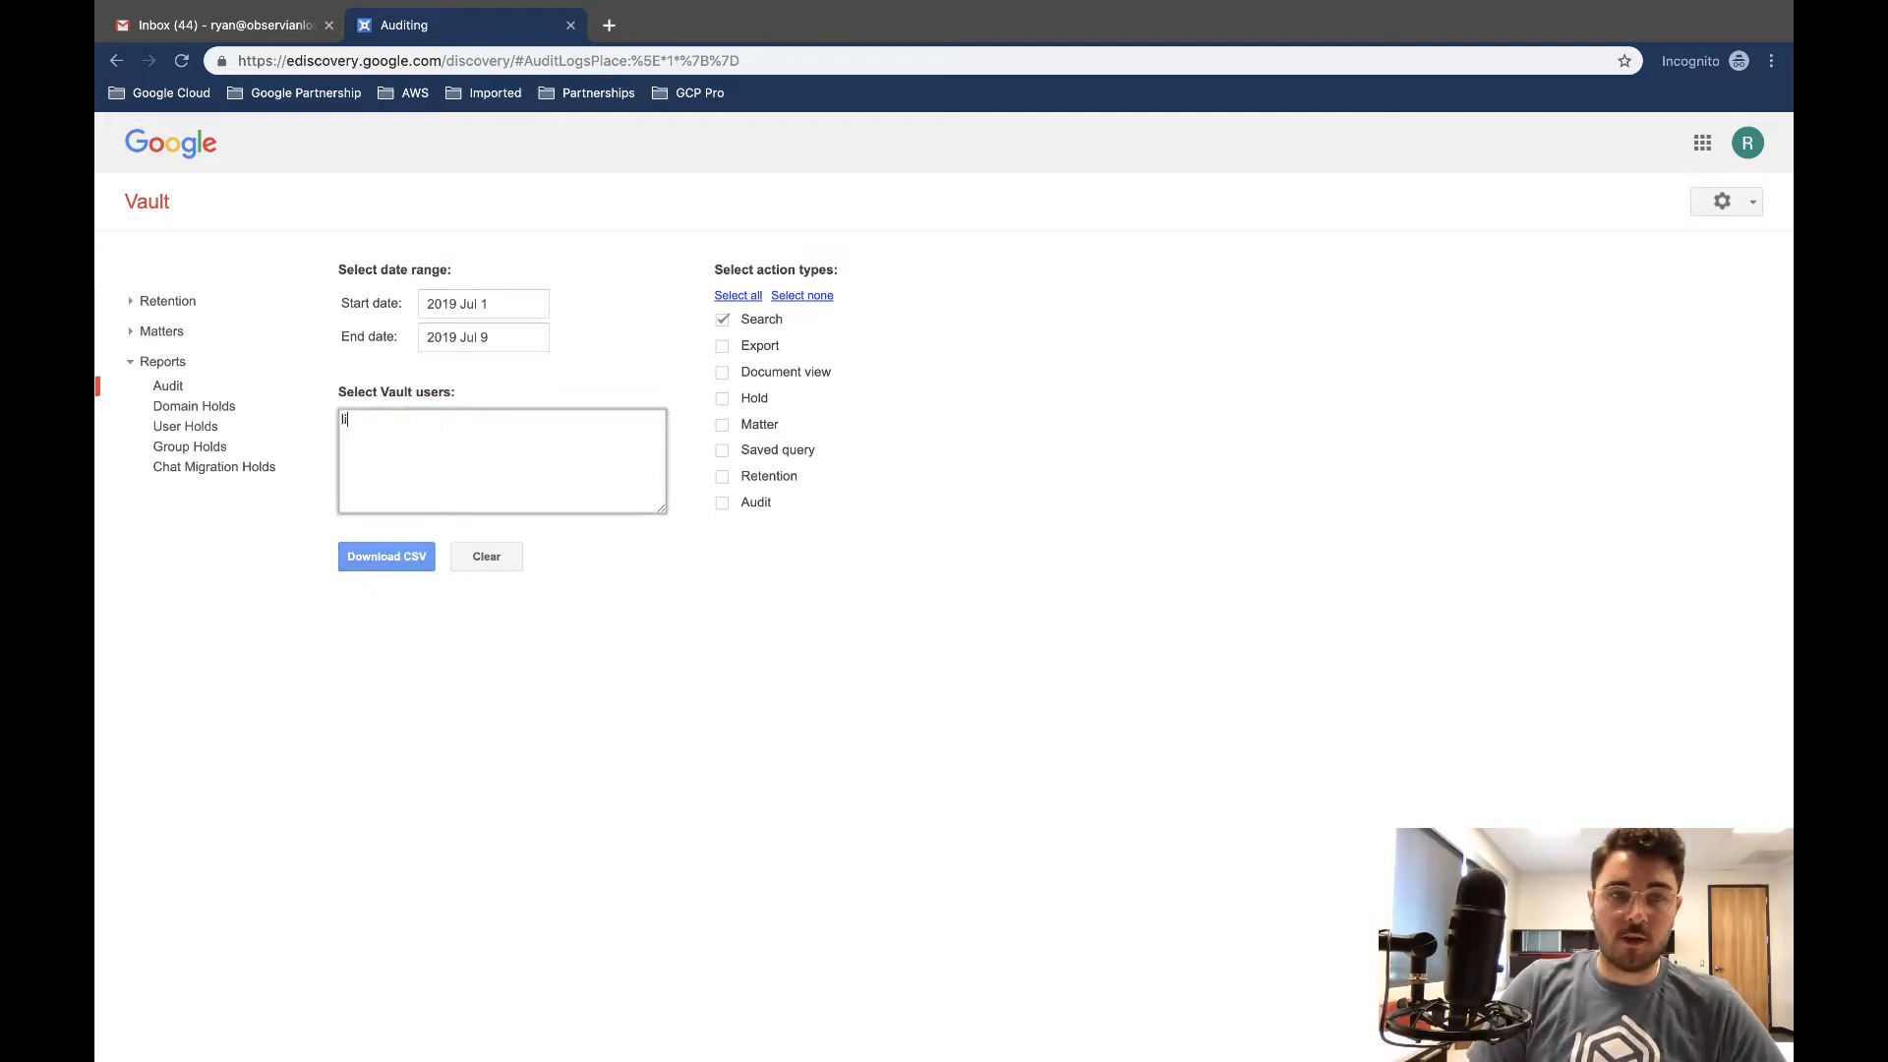
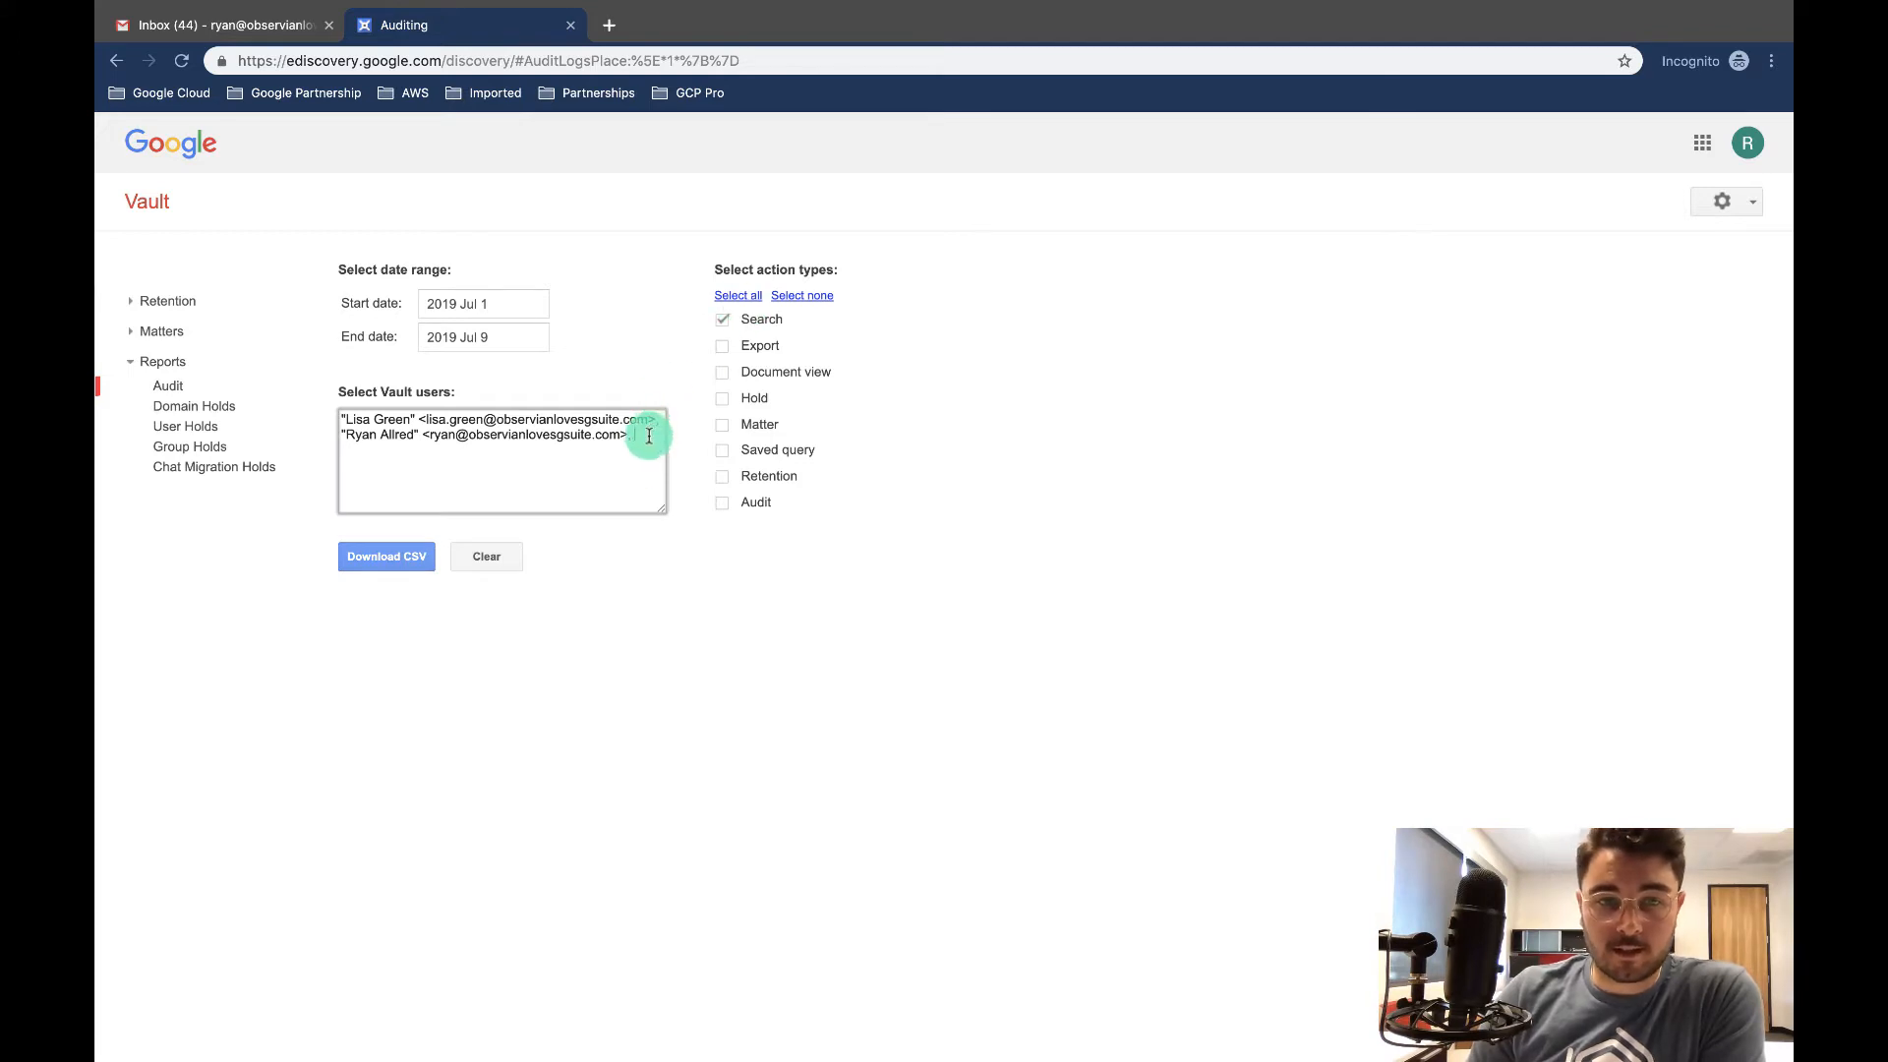
Clear the Search action type and both Vault users from the audit form.
click(485, 556)
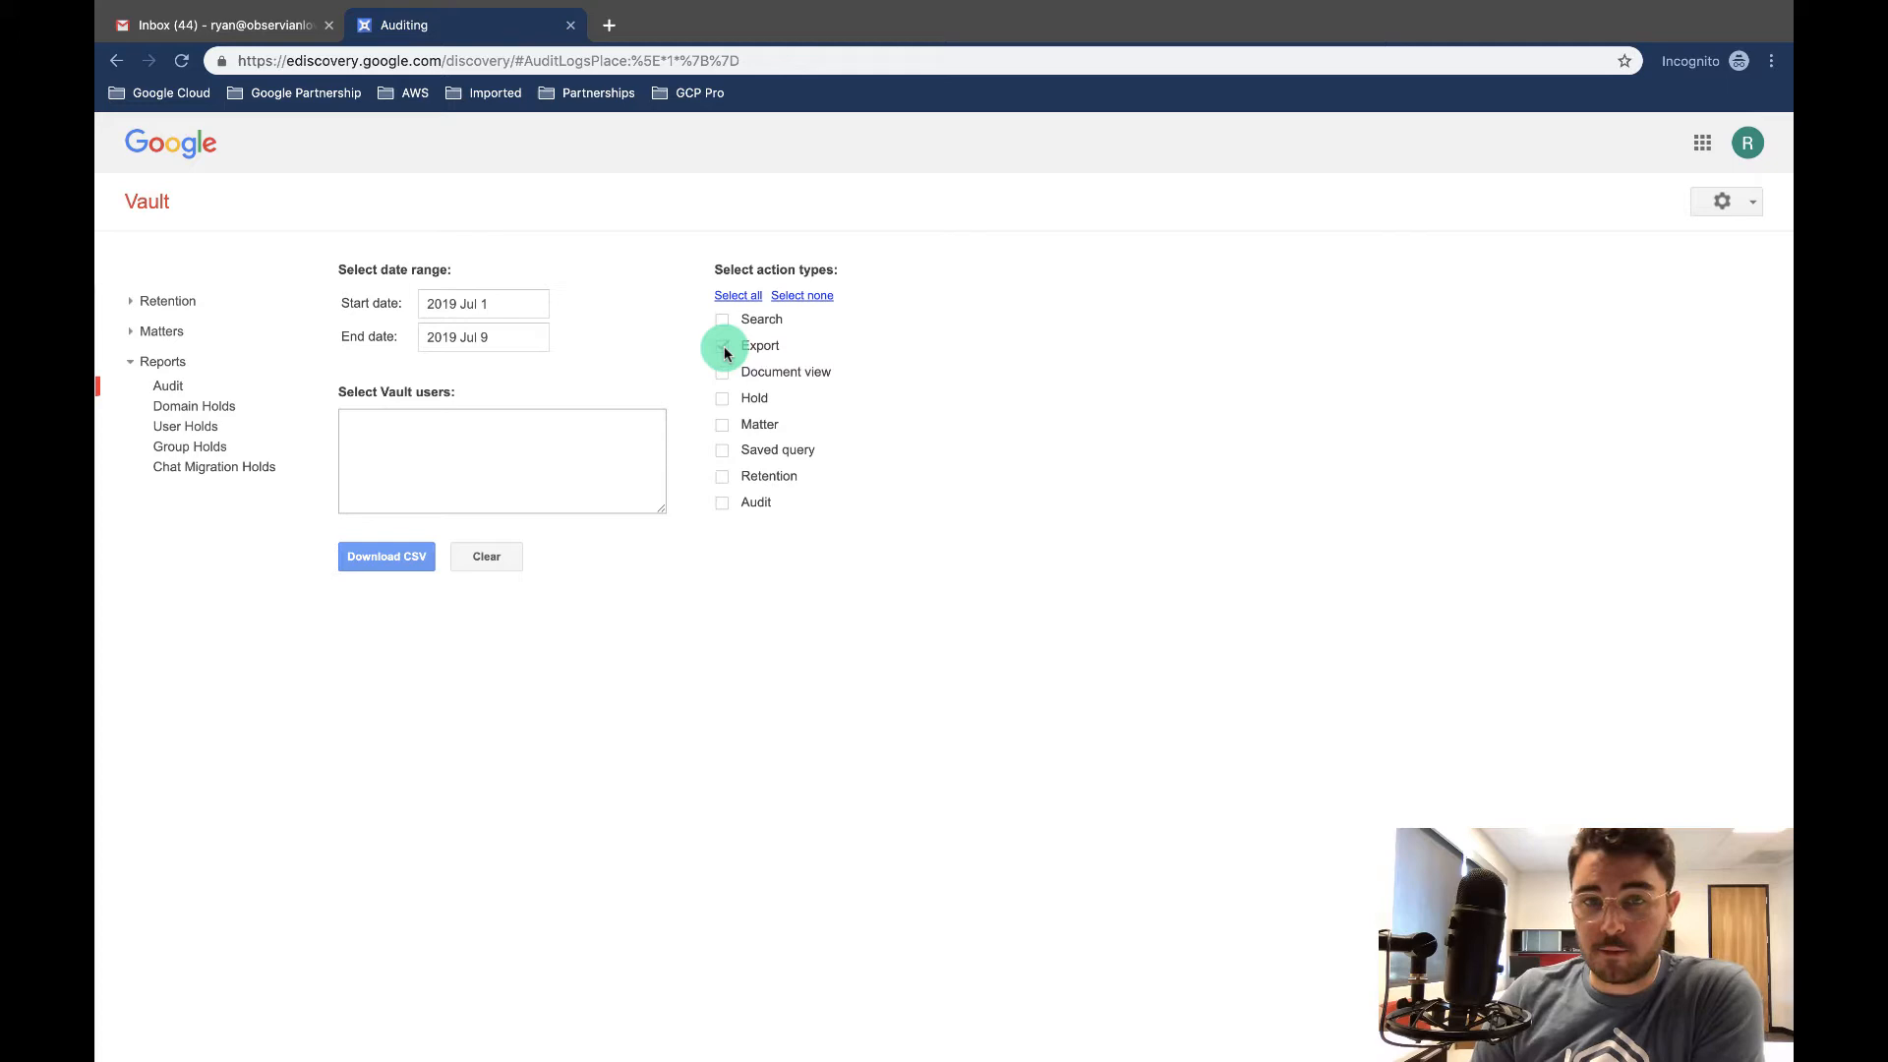
mouse_move(722, 377)
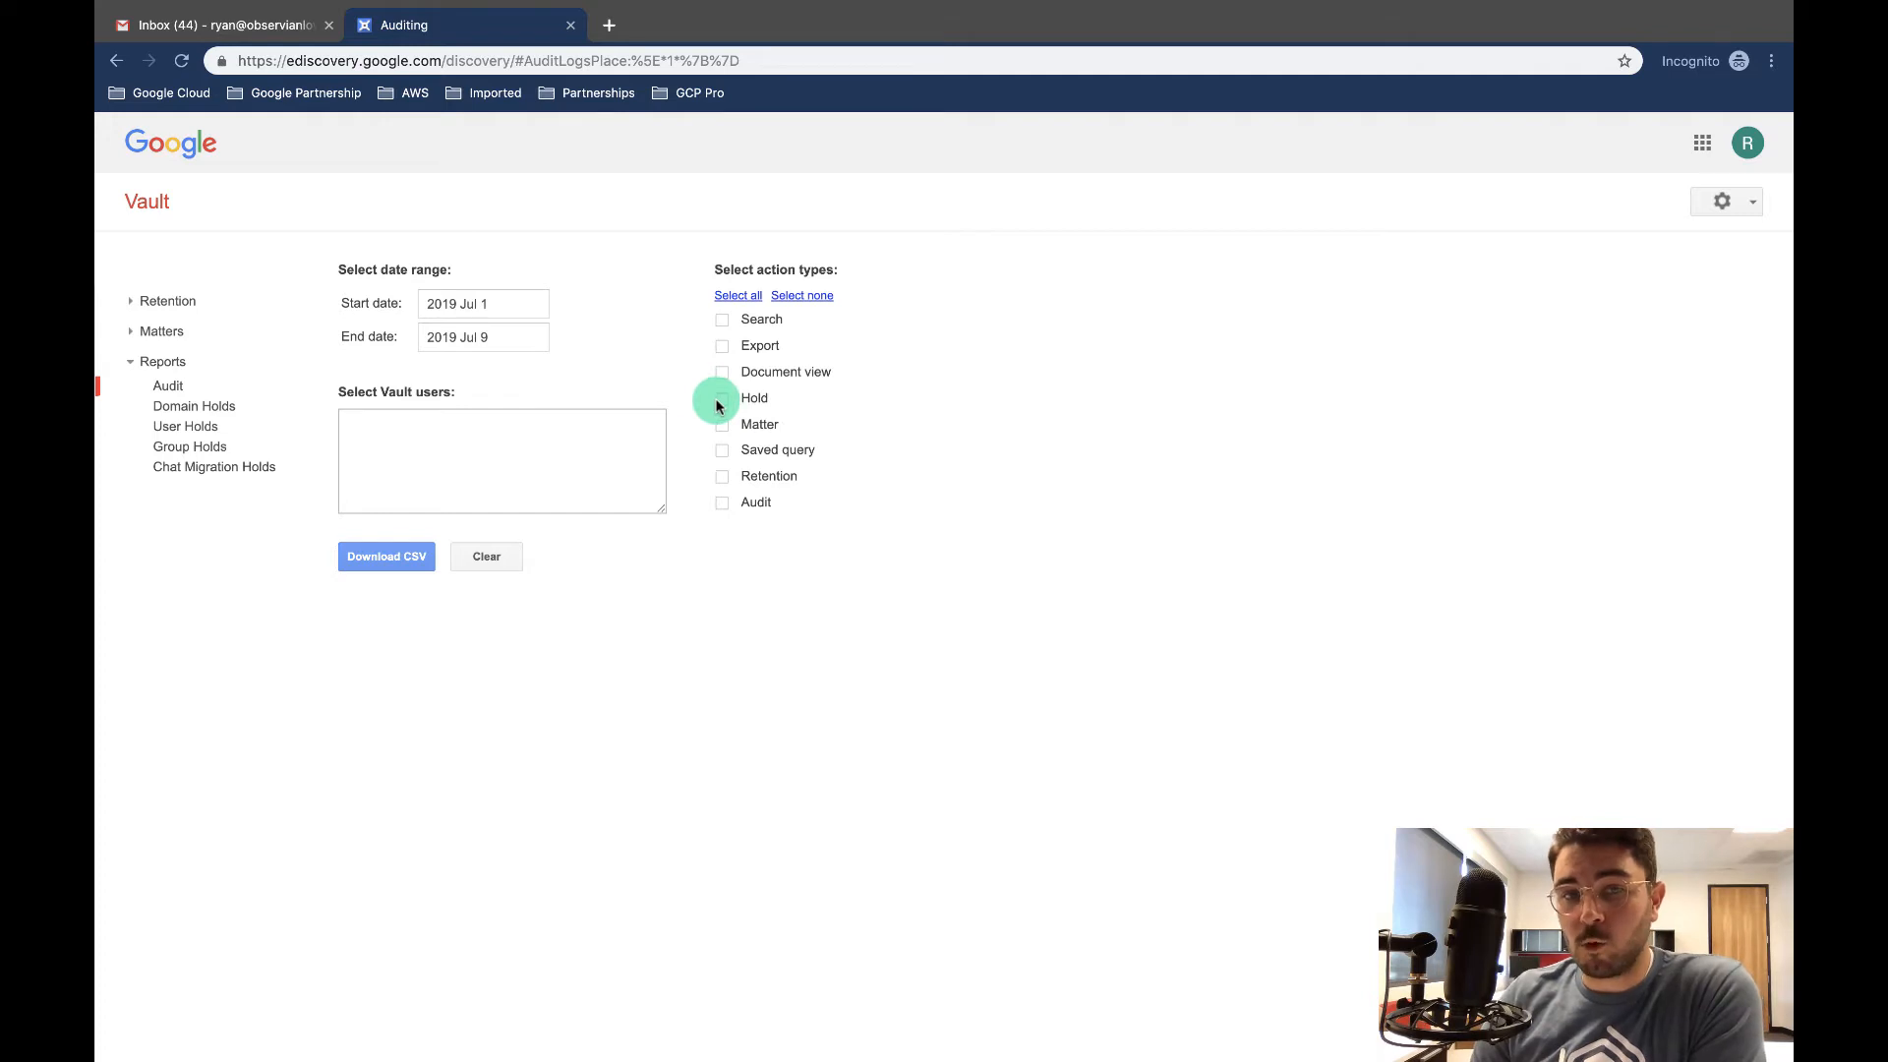
mouse_move(720, 424)
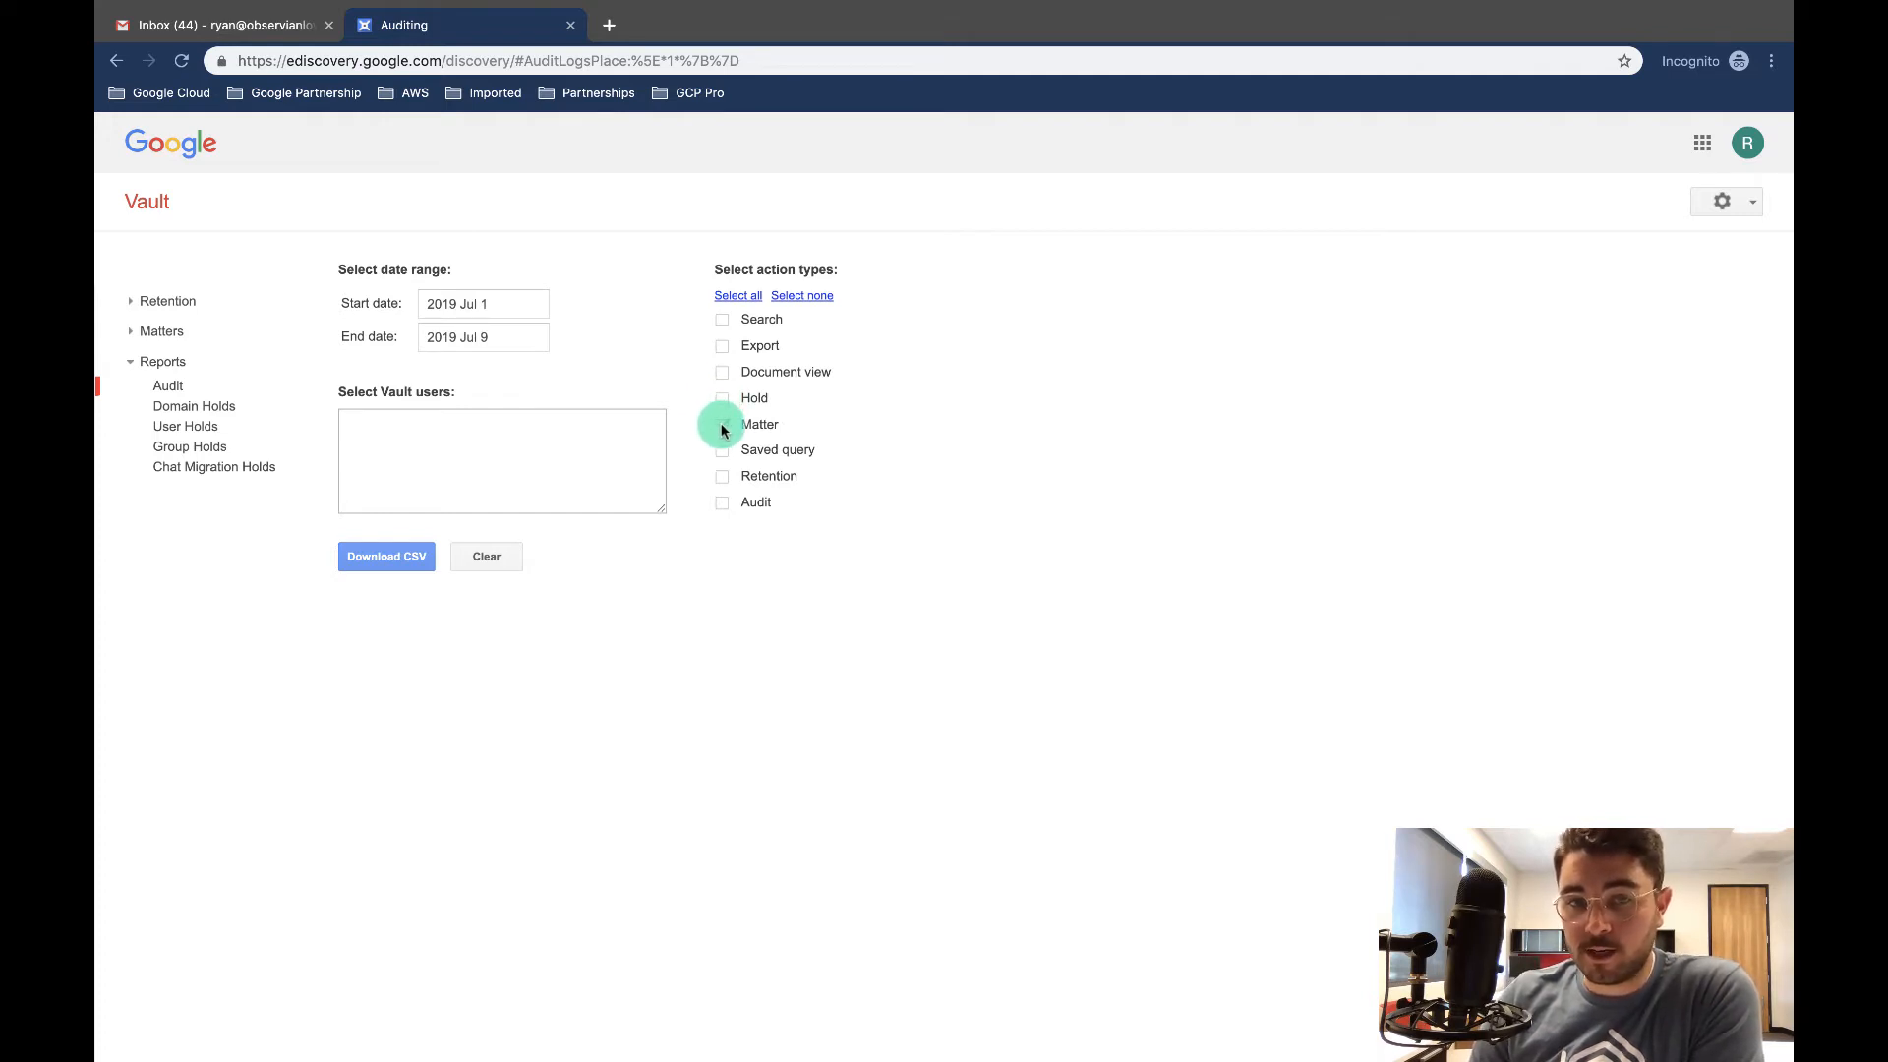
mouse_move(724, 455)
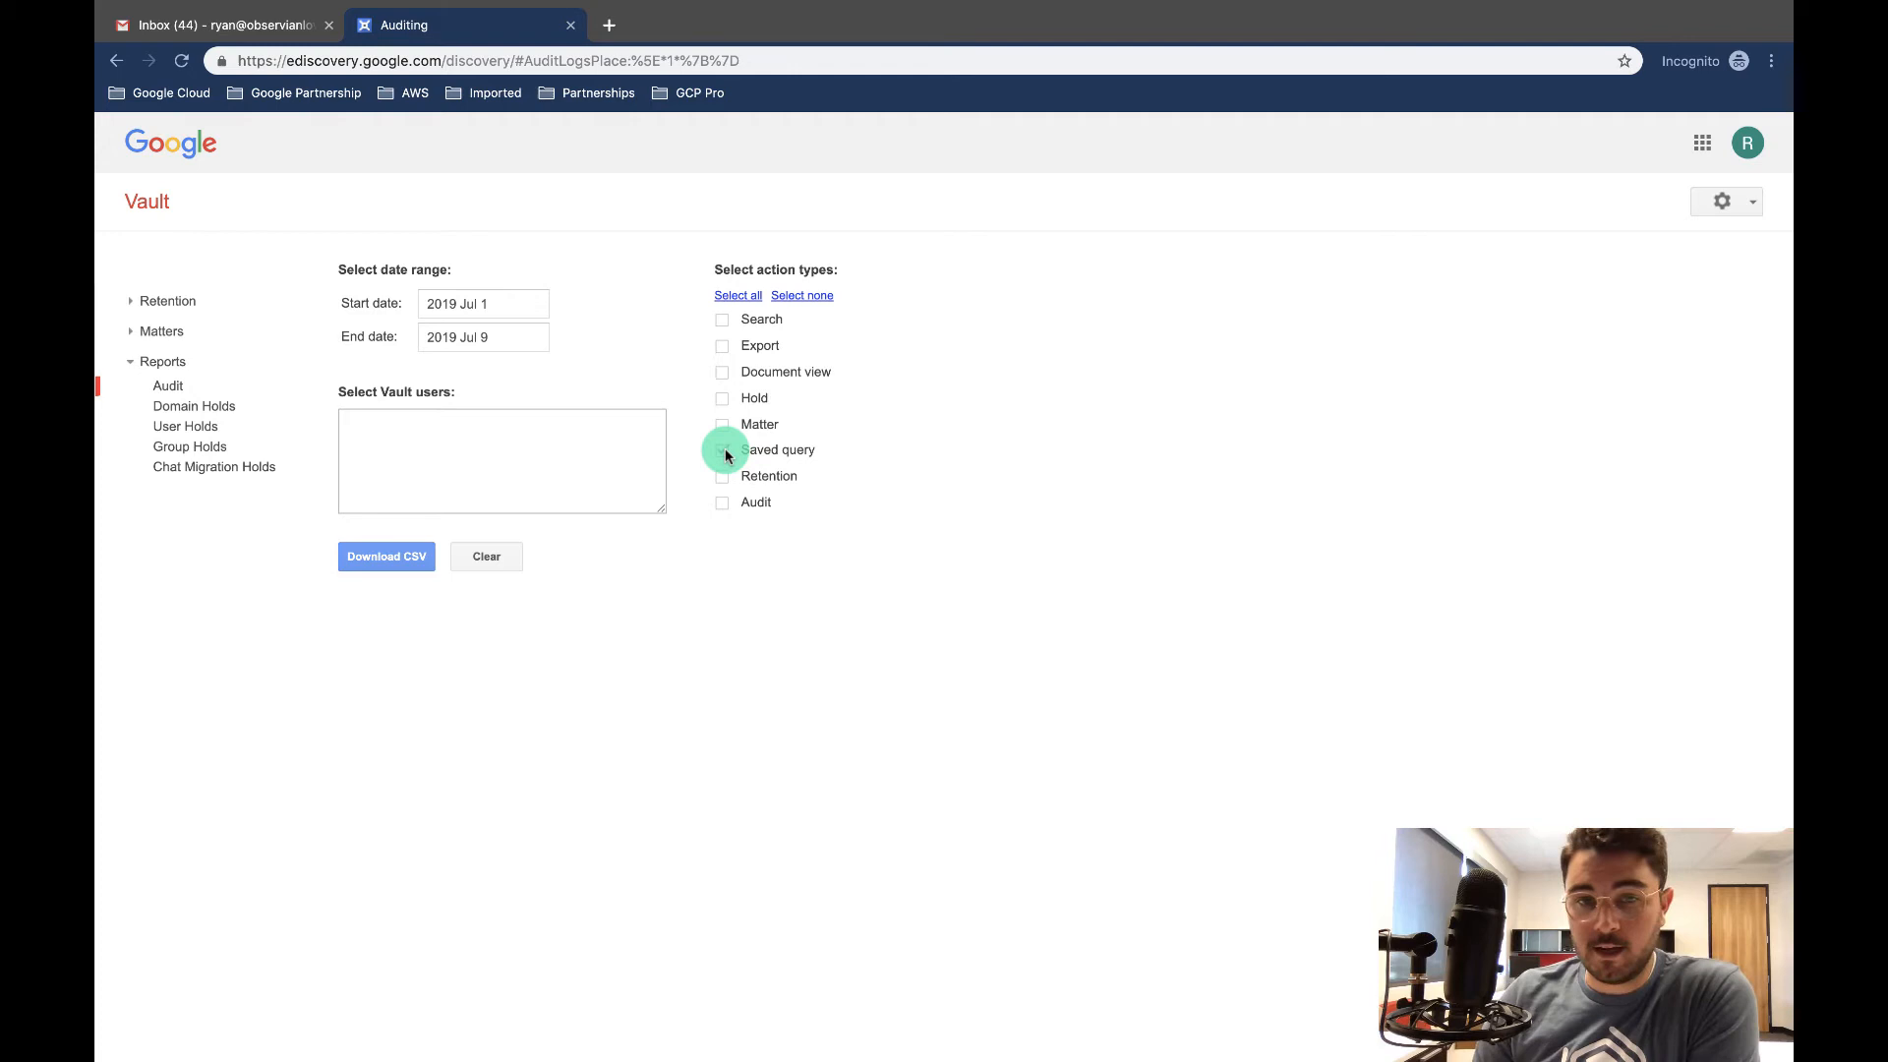
mouse_move(719, 476)
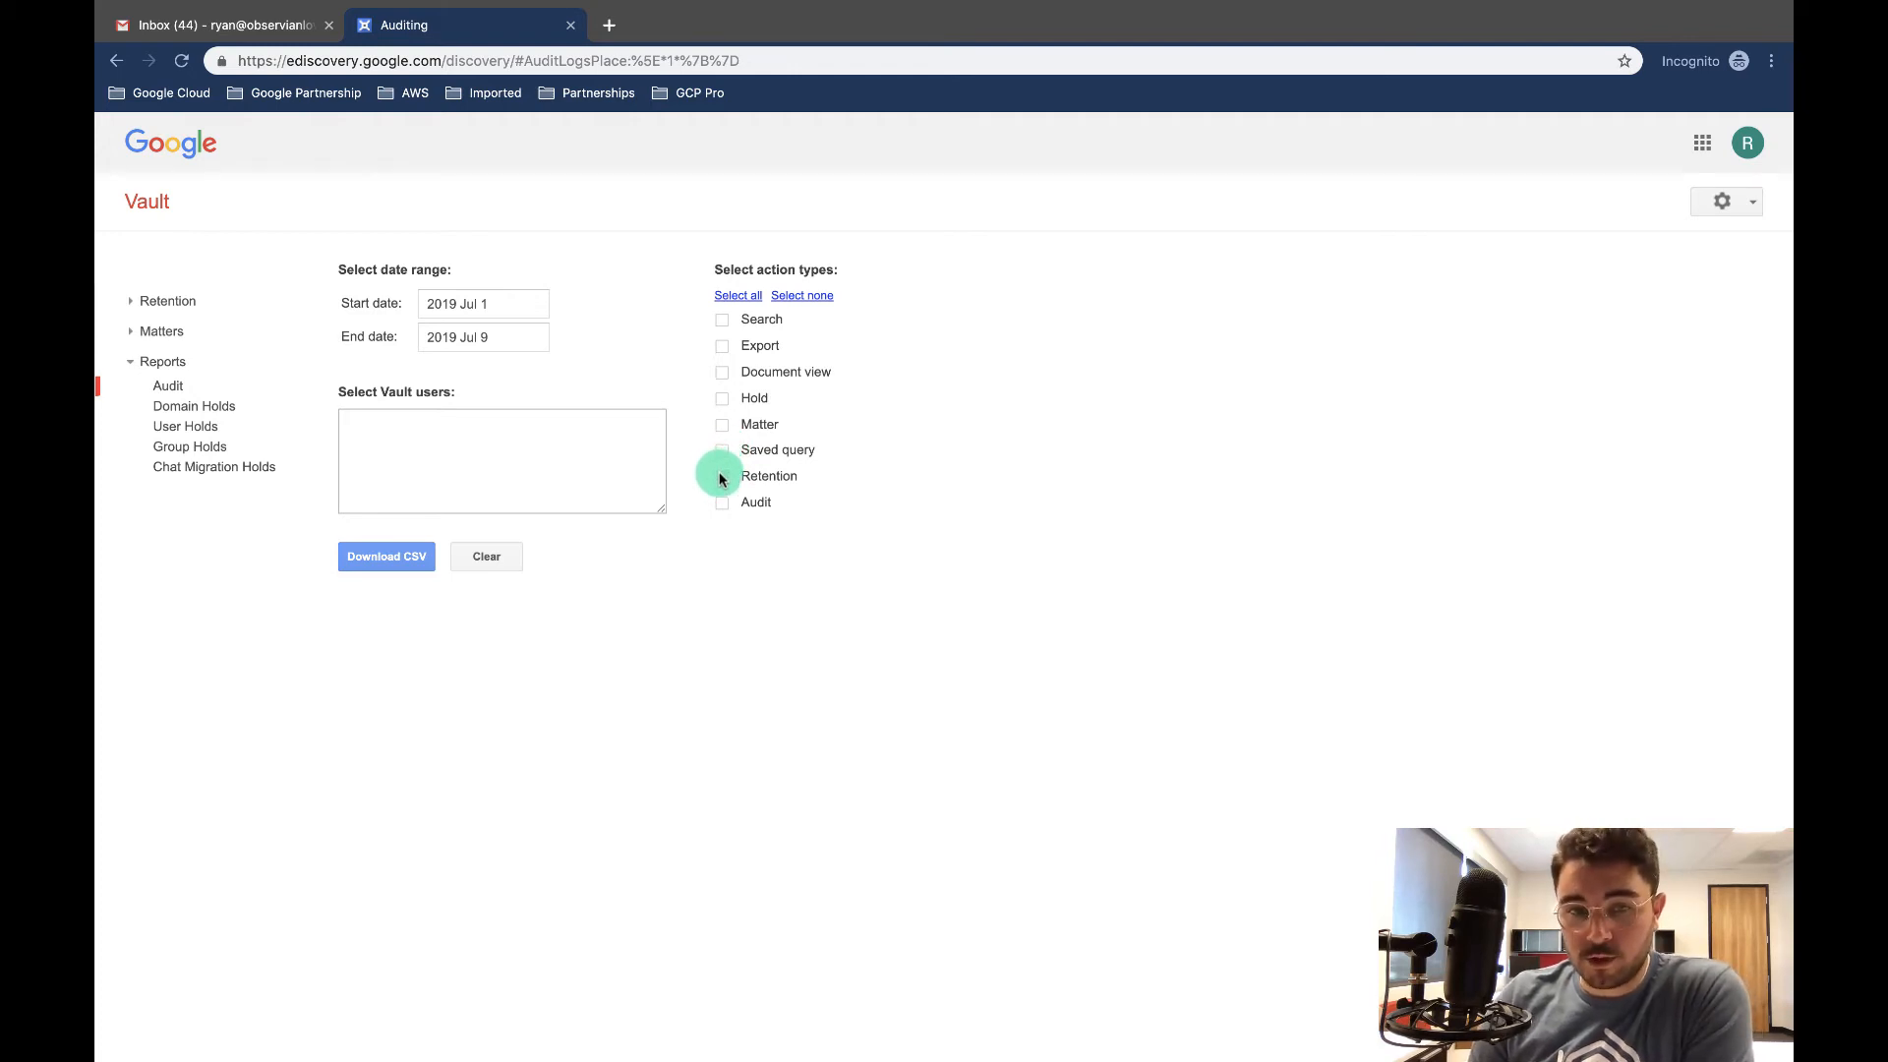
mouse_move(492, 601)
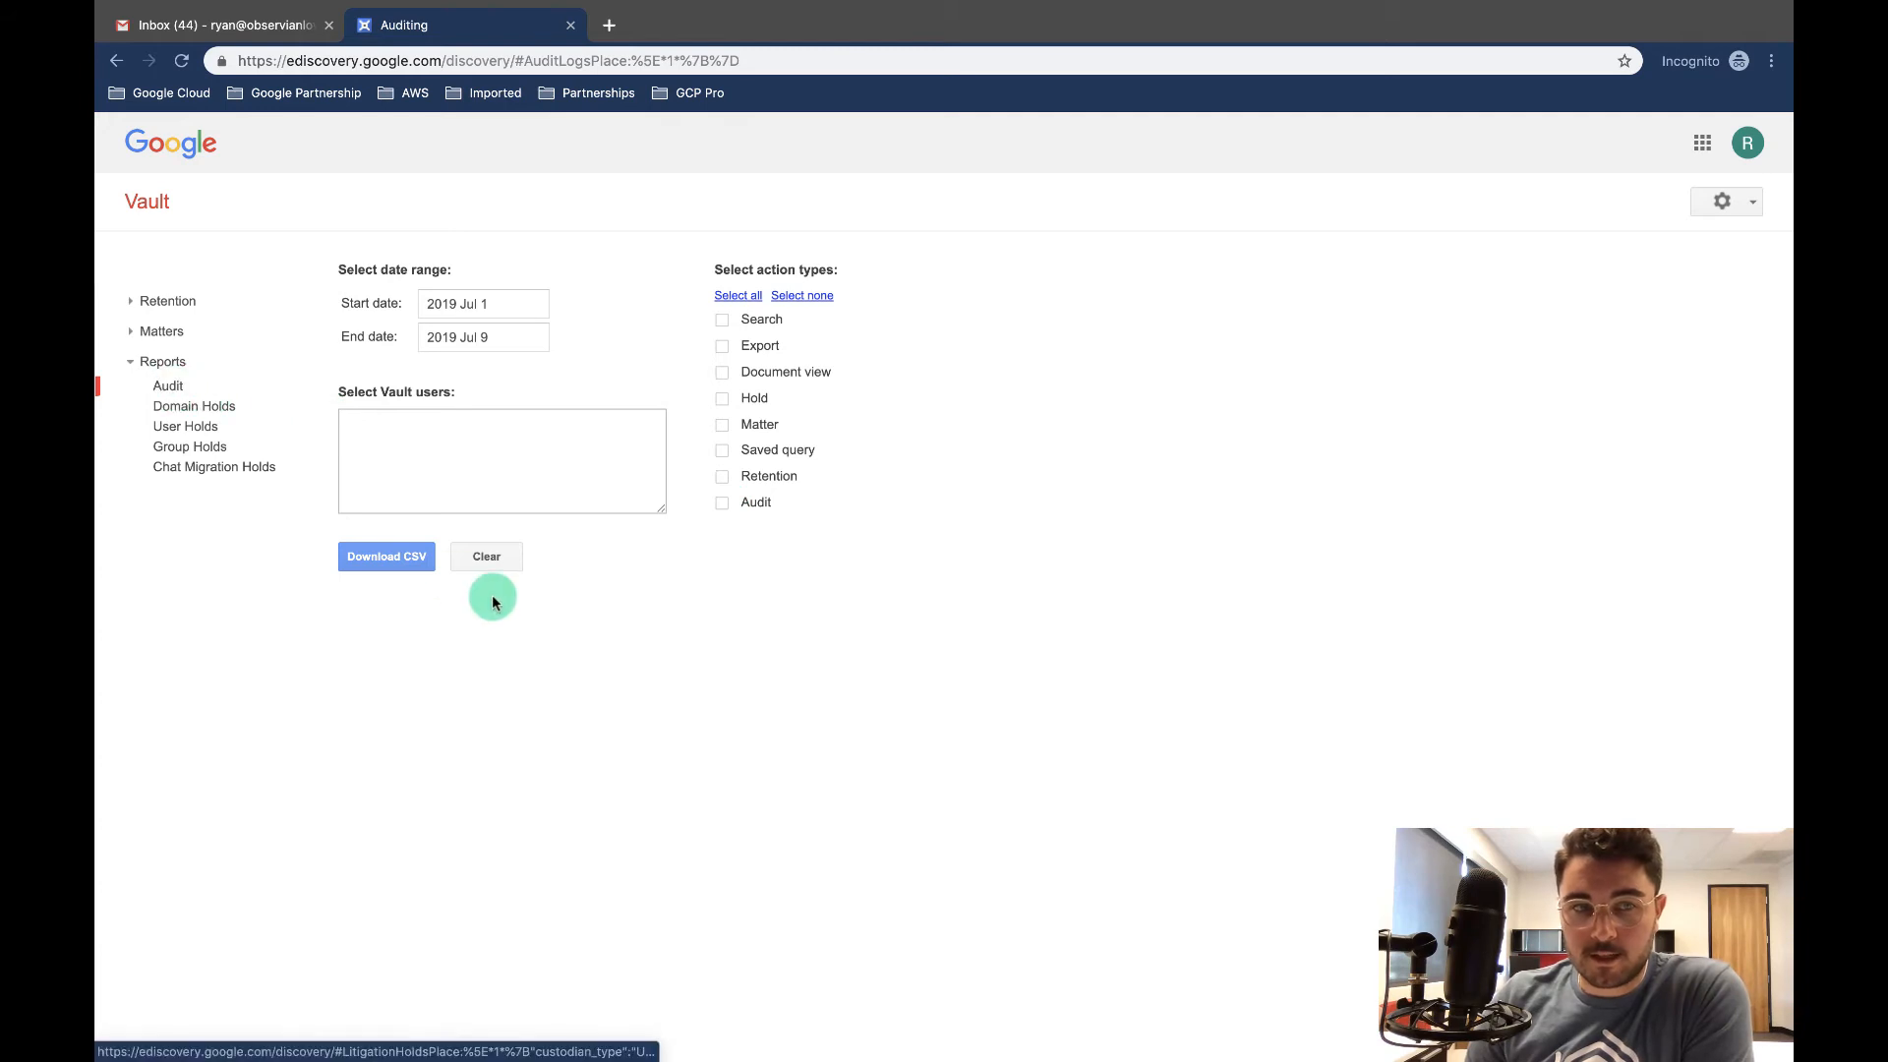
mouse_move(750, 505)
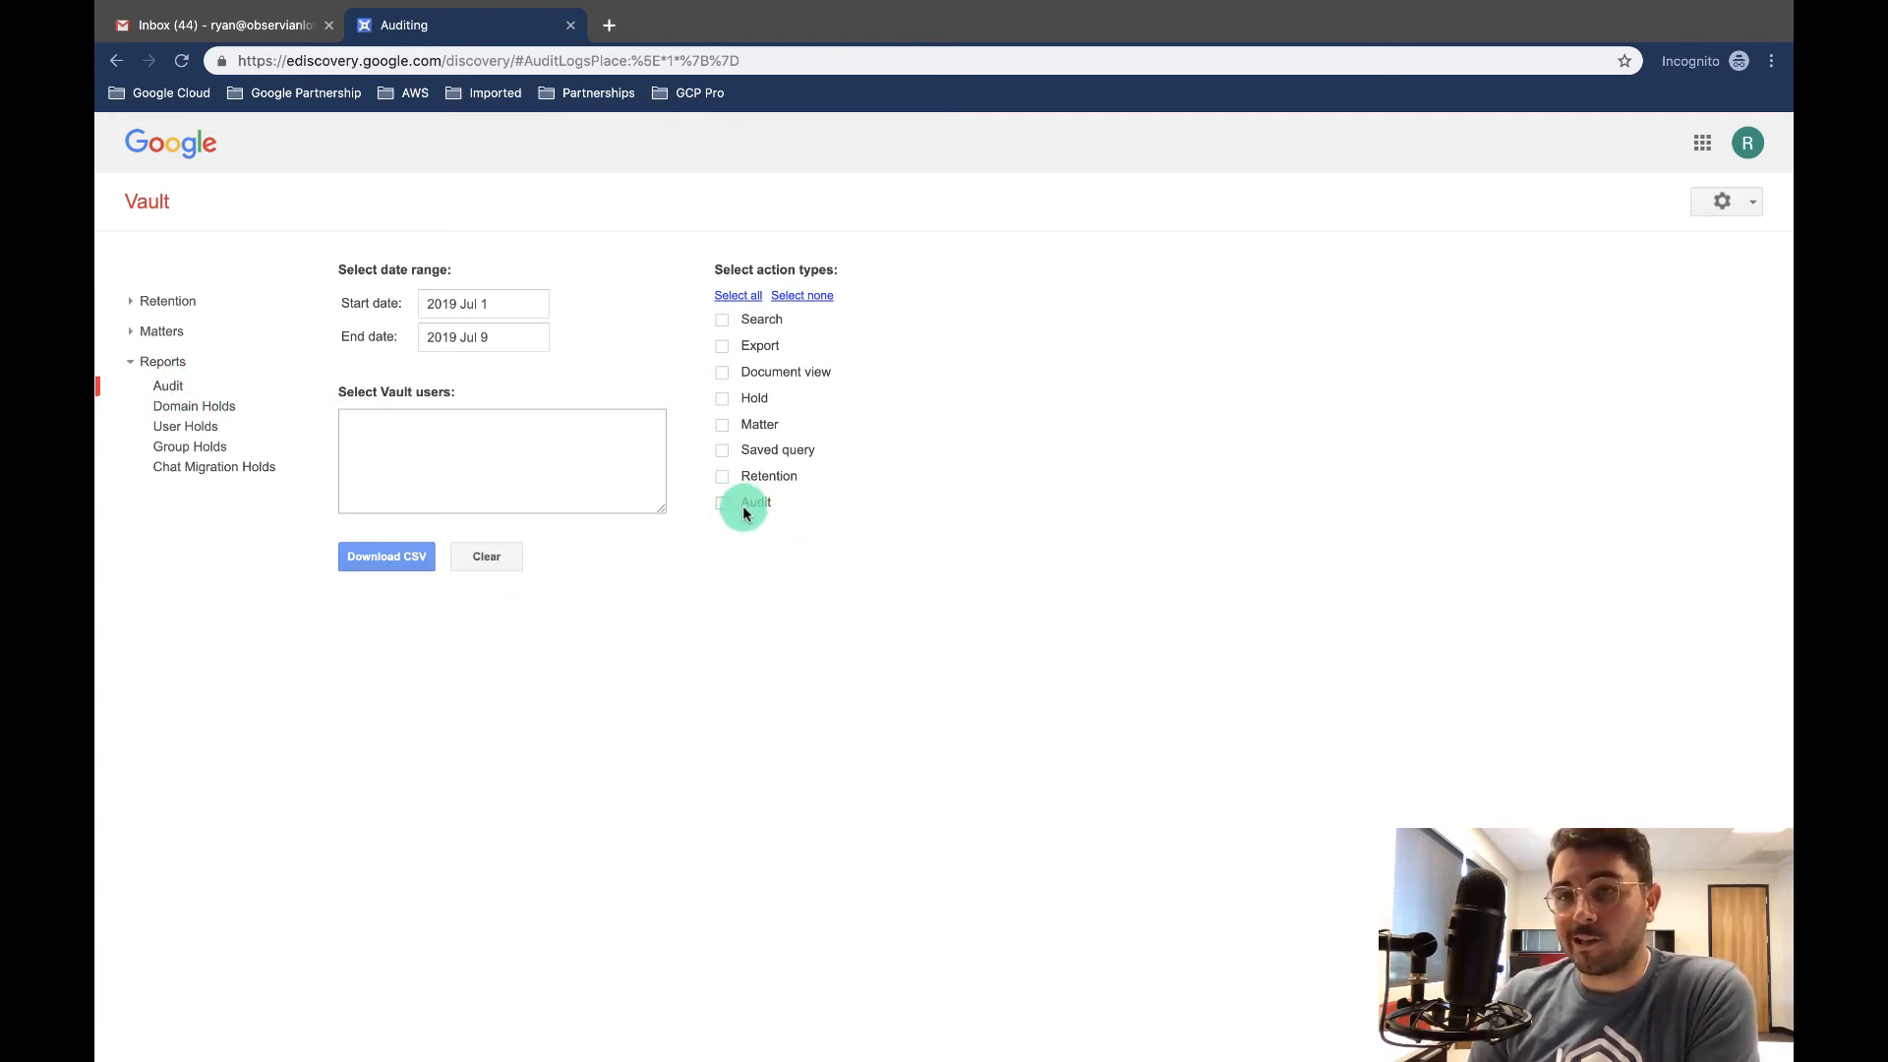
mouse_move(711, 508)
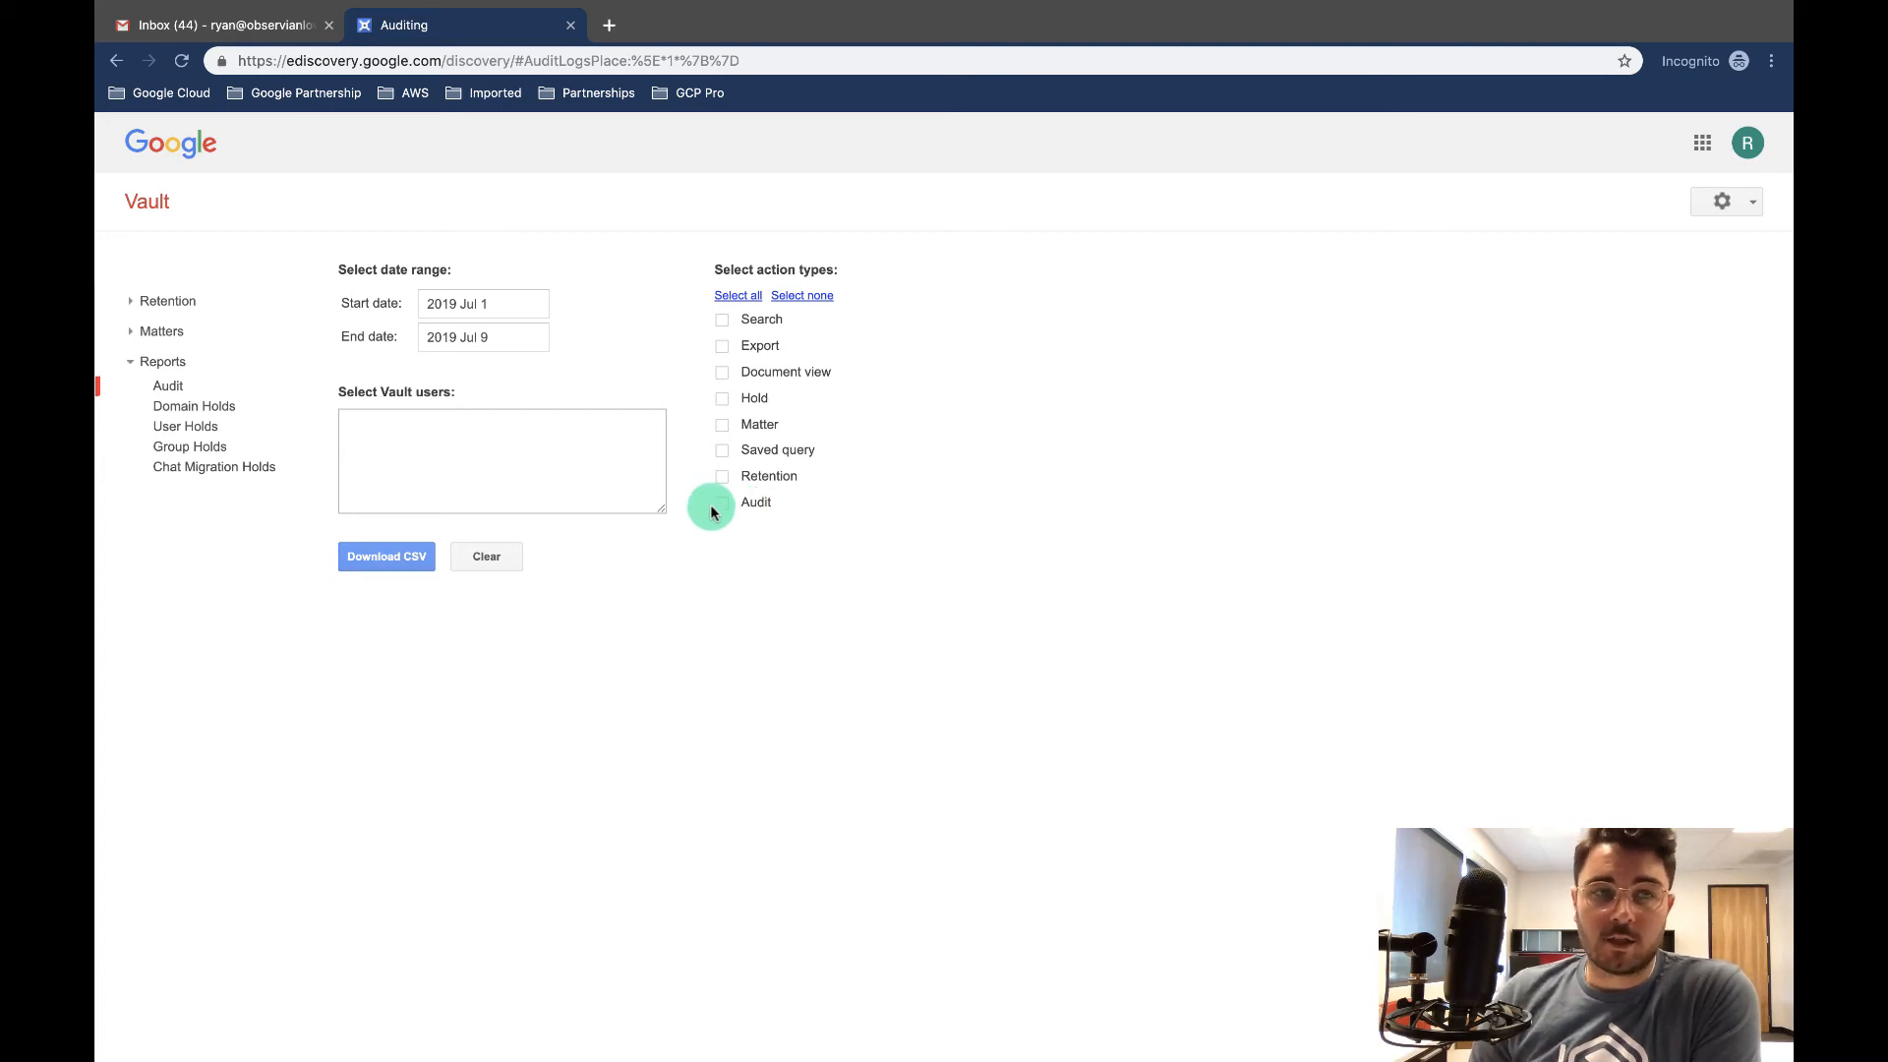